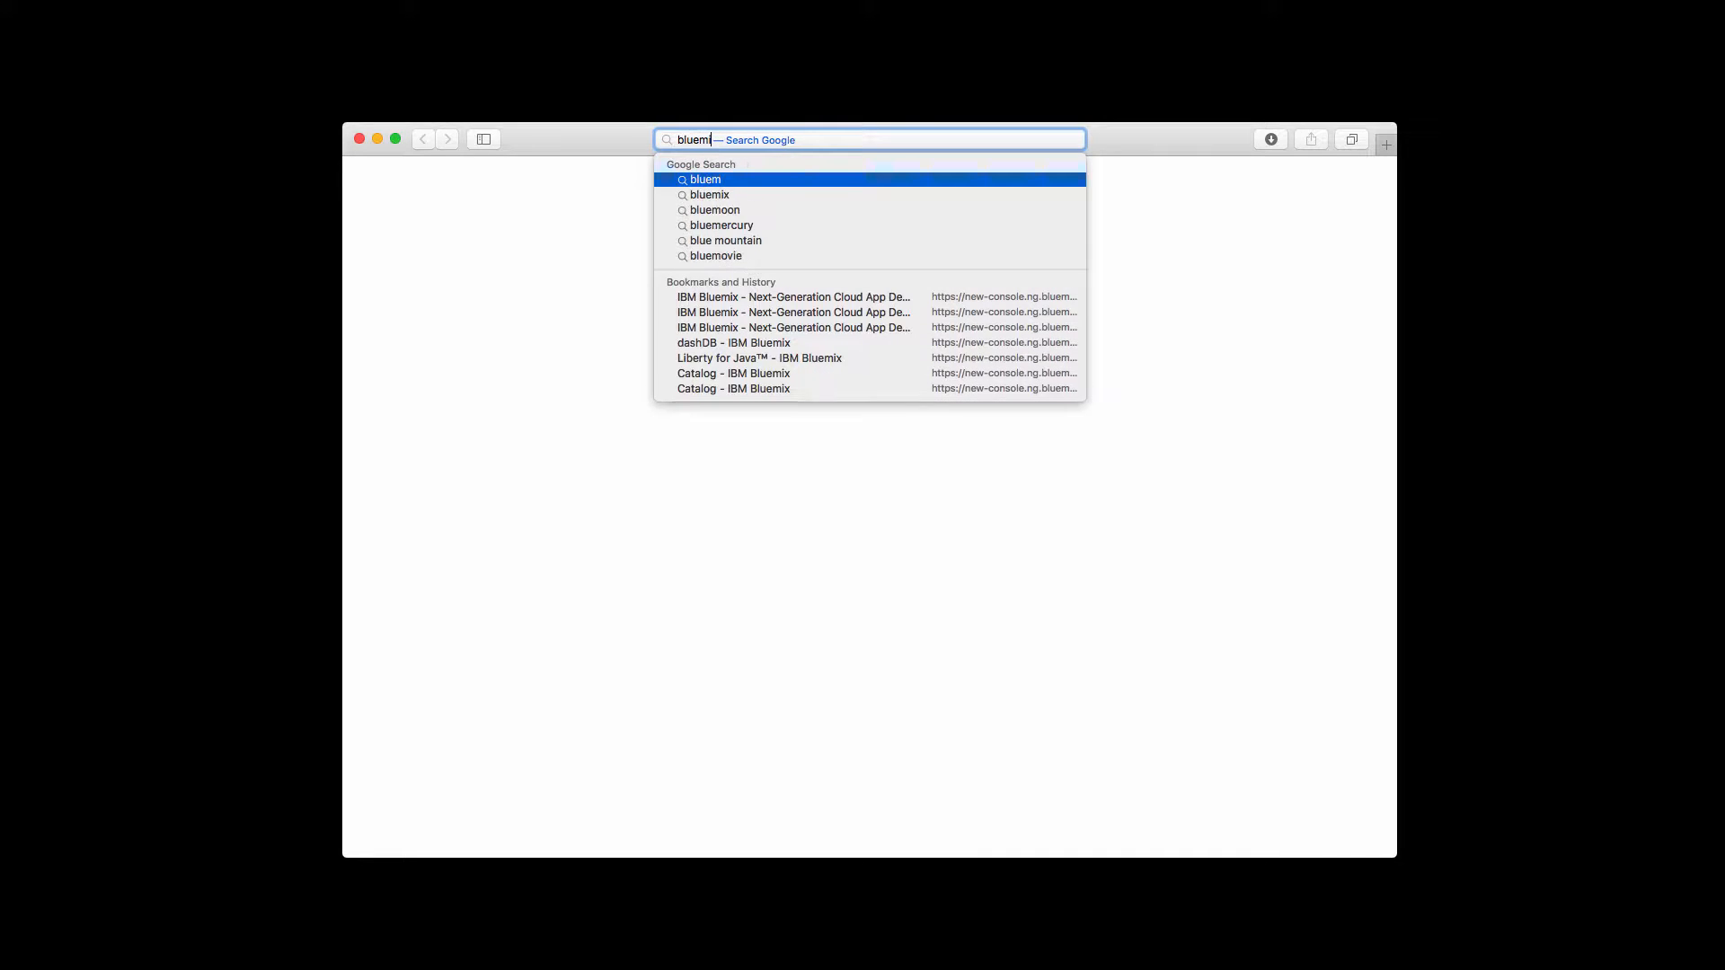
Go to the Bluemix site from Safari's address bar and start Log In
{"action": "left_click", "coordinate": [792, 296]}
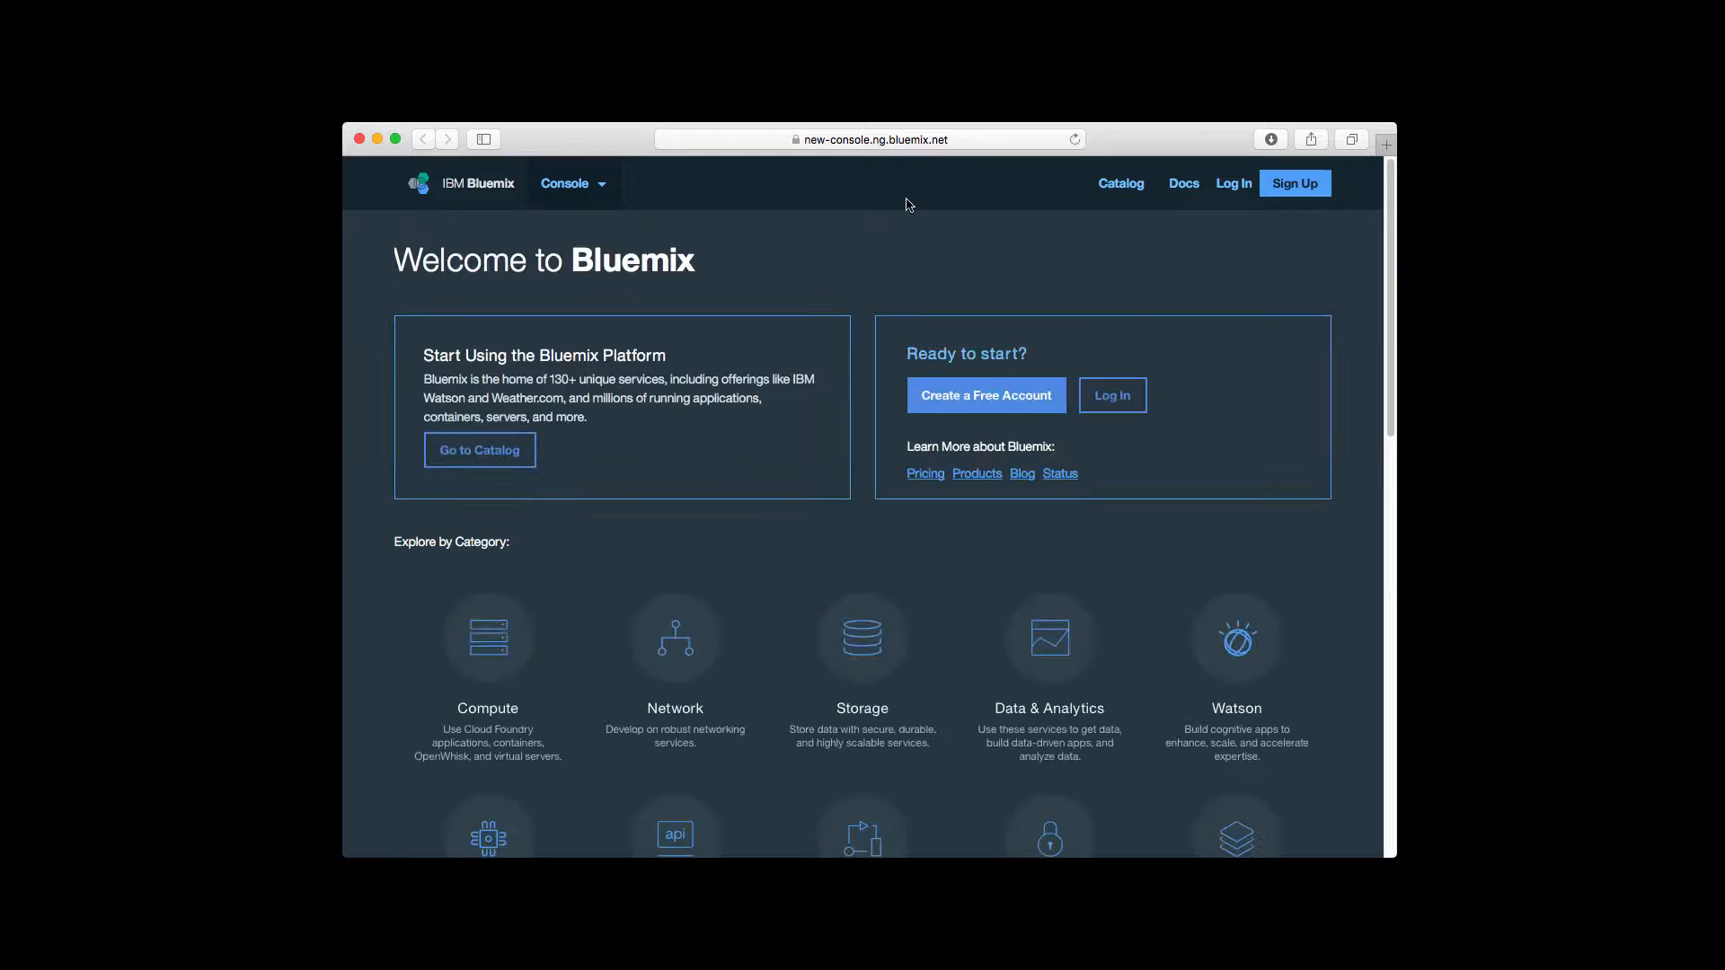
{"action": "left_click", "coordinate": [1233, 183]}
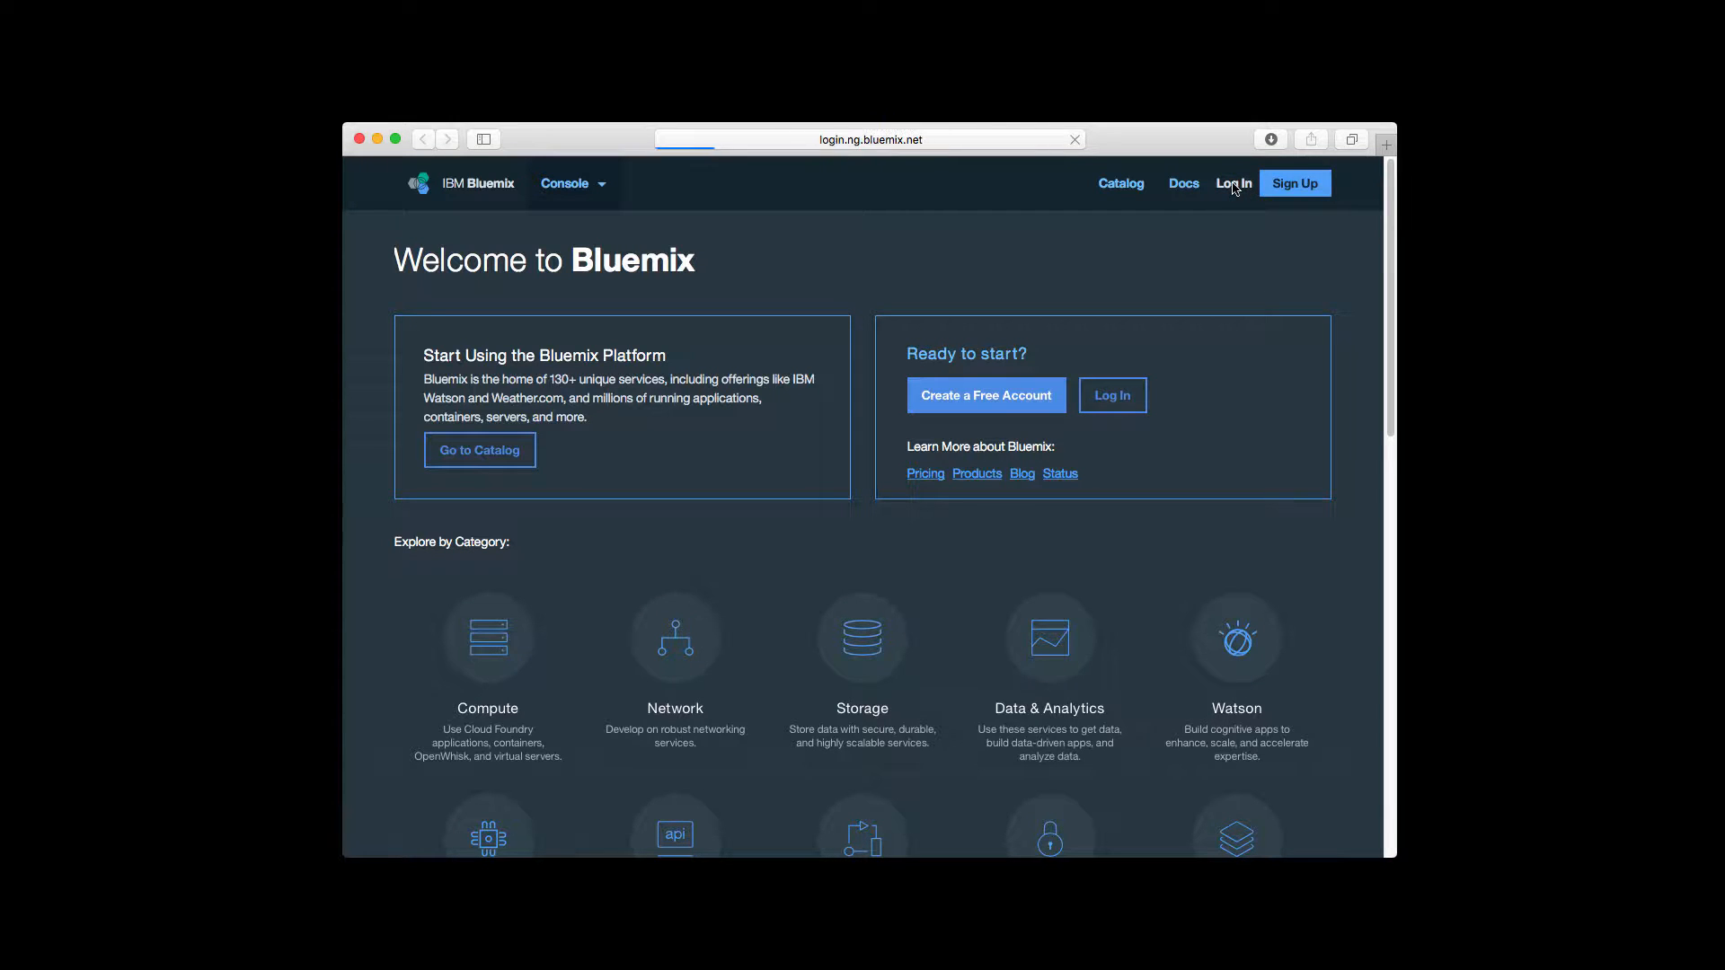
Finish signing in and open the Data & Analytics category of the console
{"action": "left_click", "coordinate": [1232, 183]}
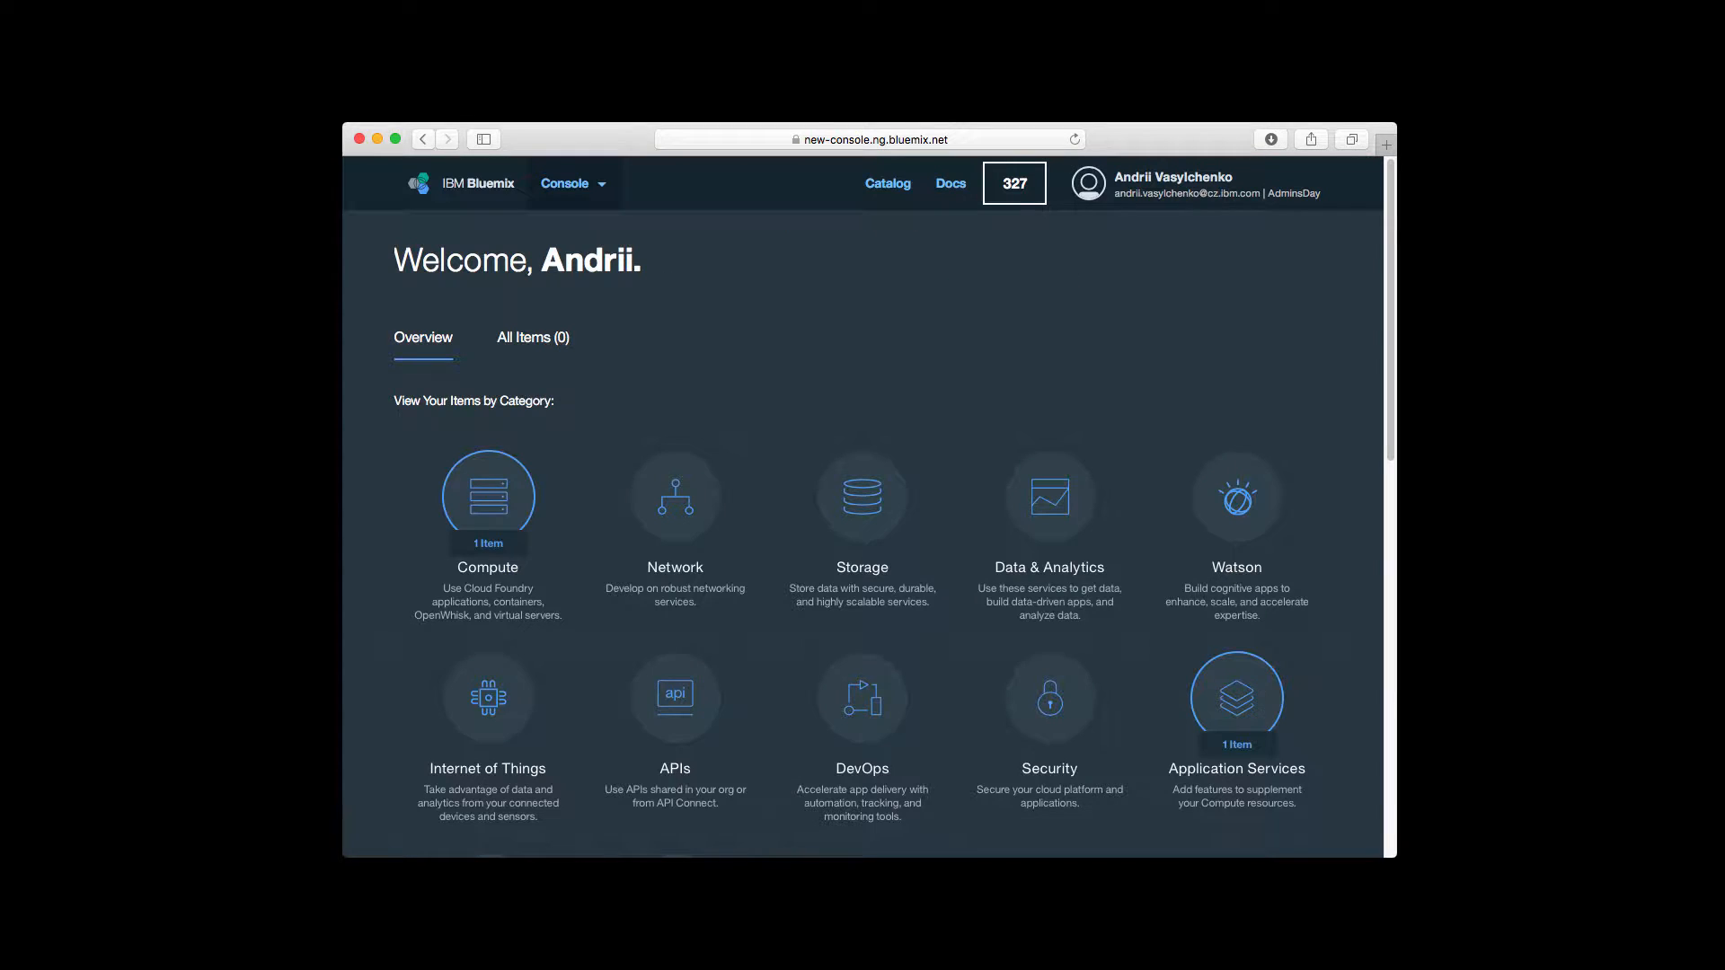
{"action": "scroll", "scroll_direction": "down", "scroll_amount": 3}
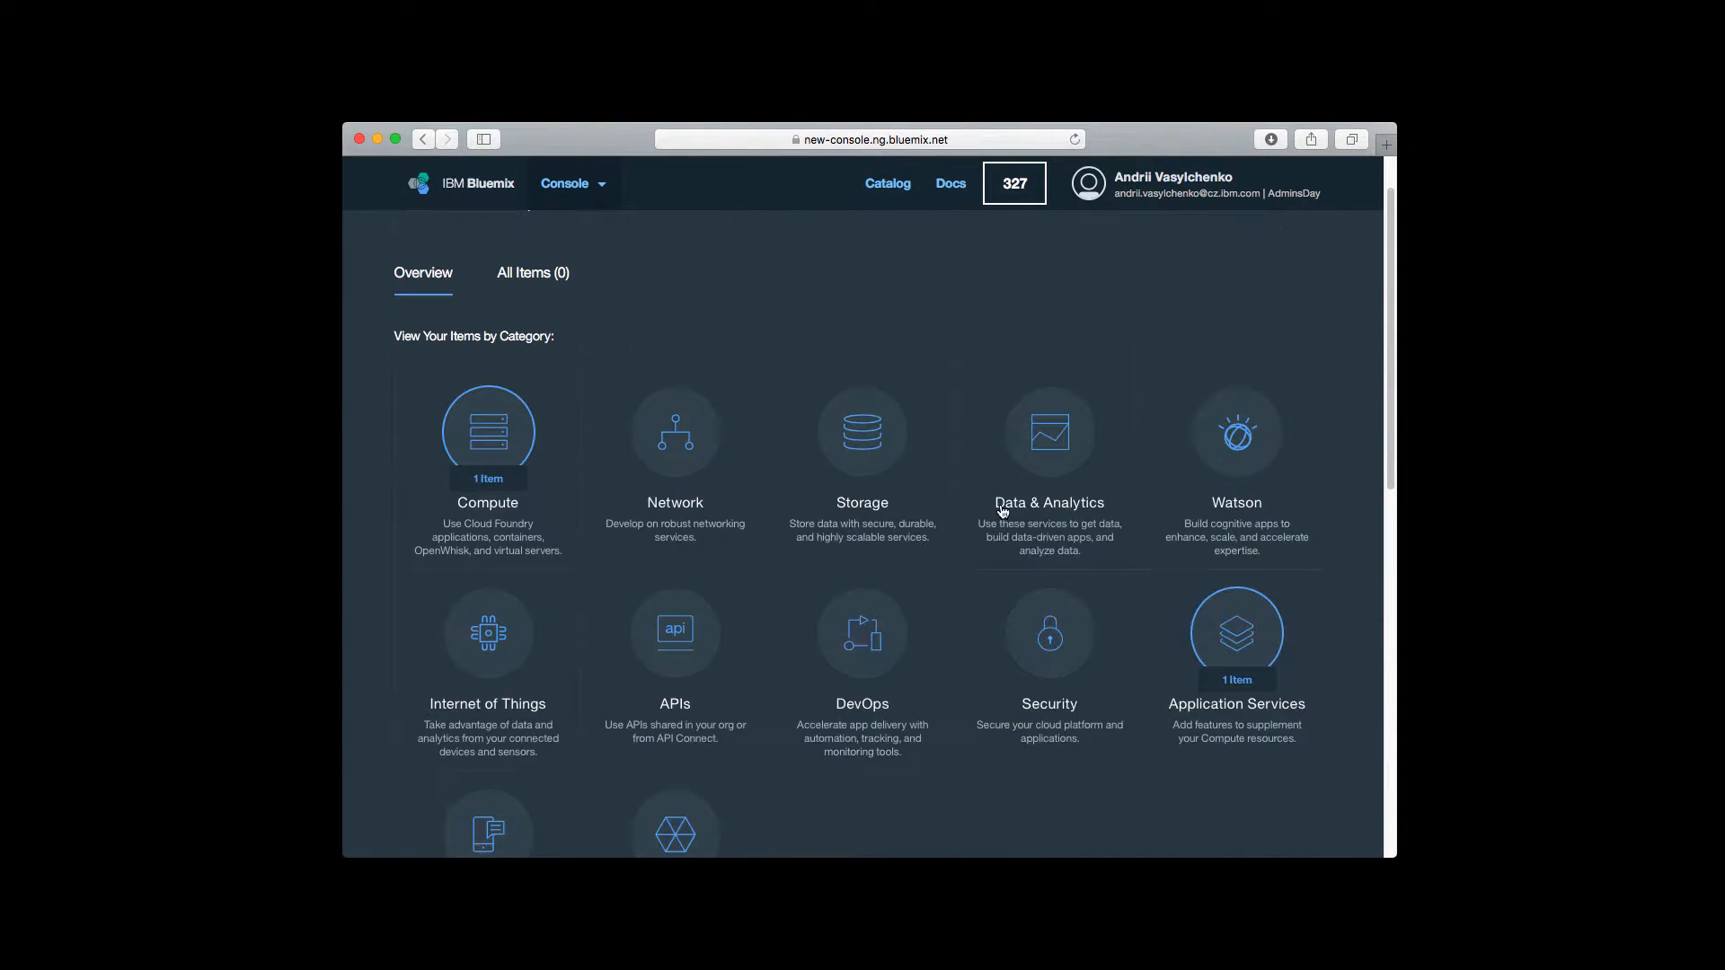
{"action": "left_click", "coordinate": [1047, 433]}
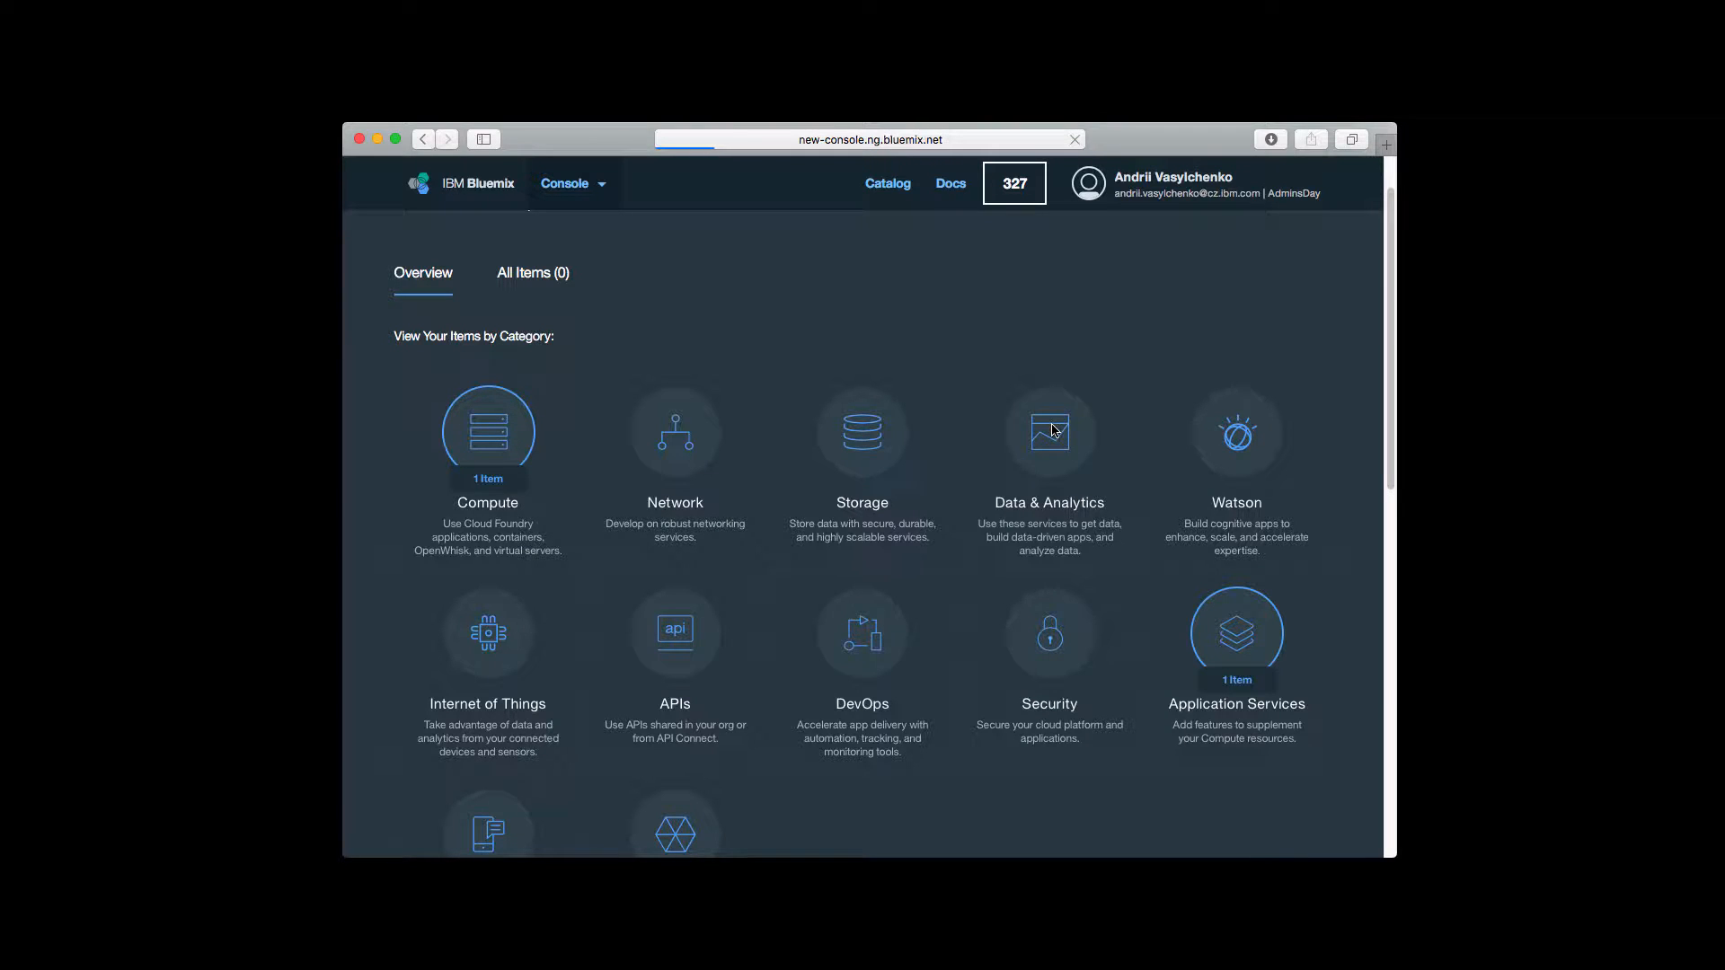
{"action": "mouse_move", "coordinate": [1108, 367]}
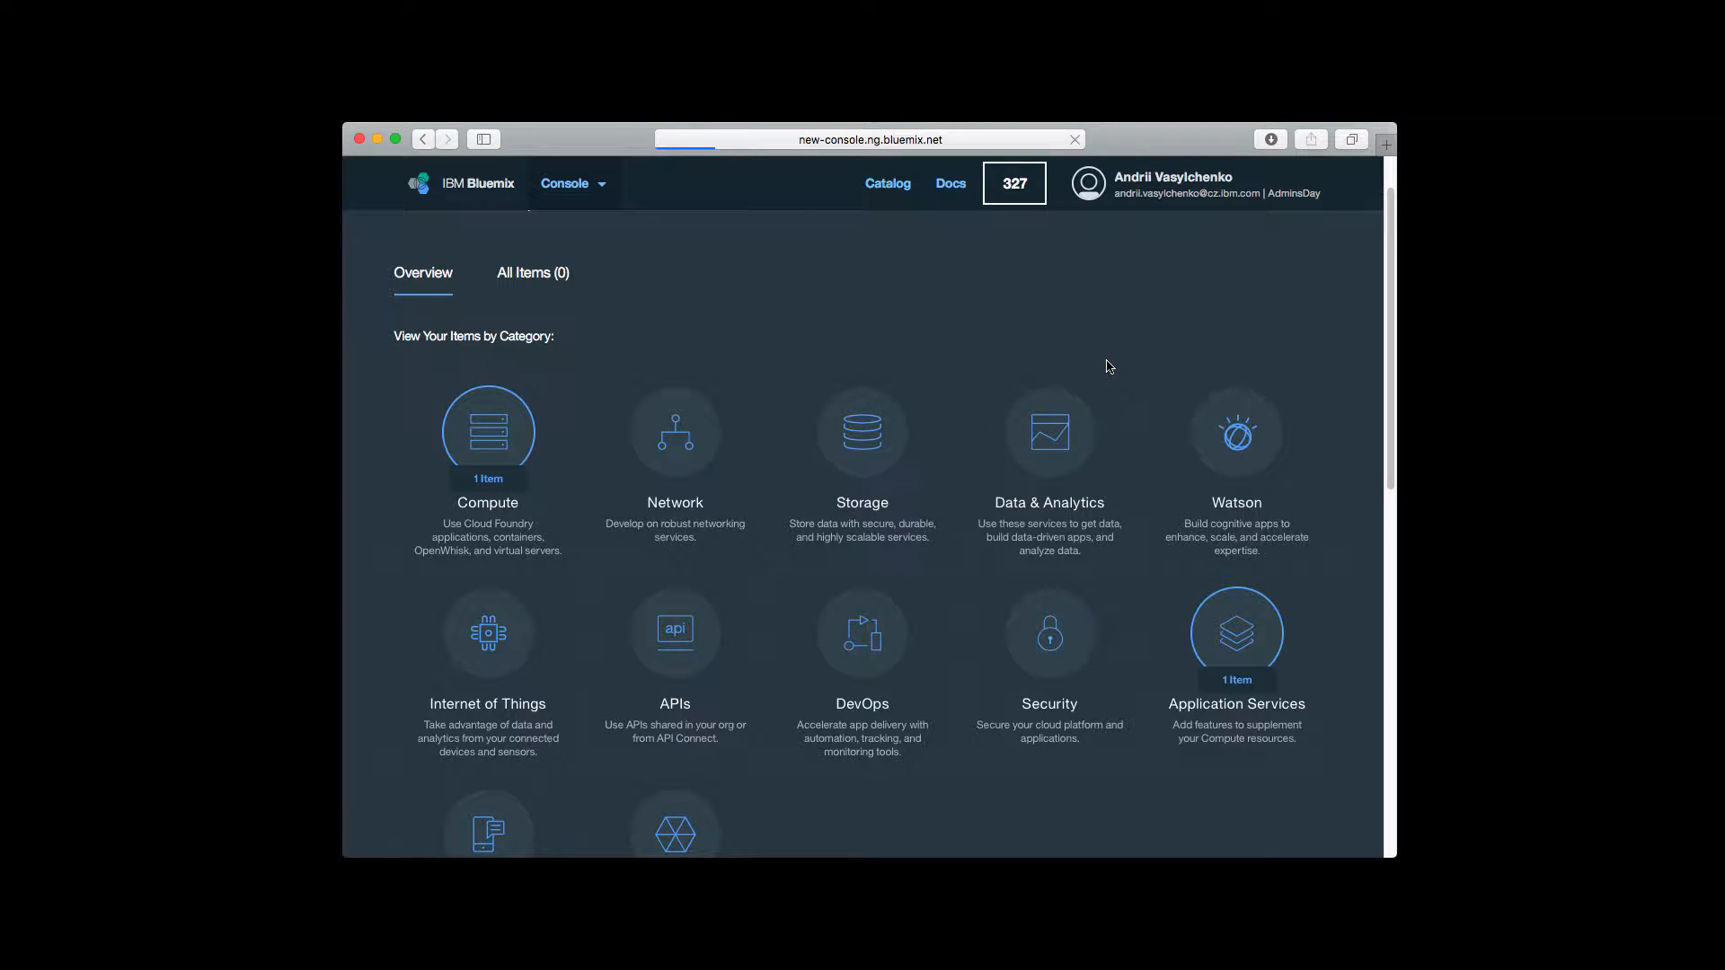
{"action": "left_click", "coordinate": [1047, 431]}
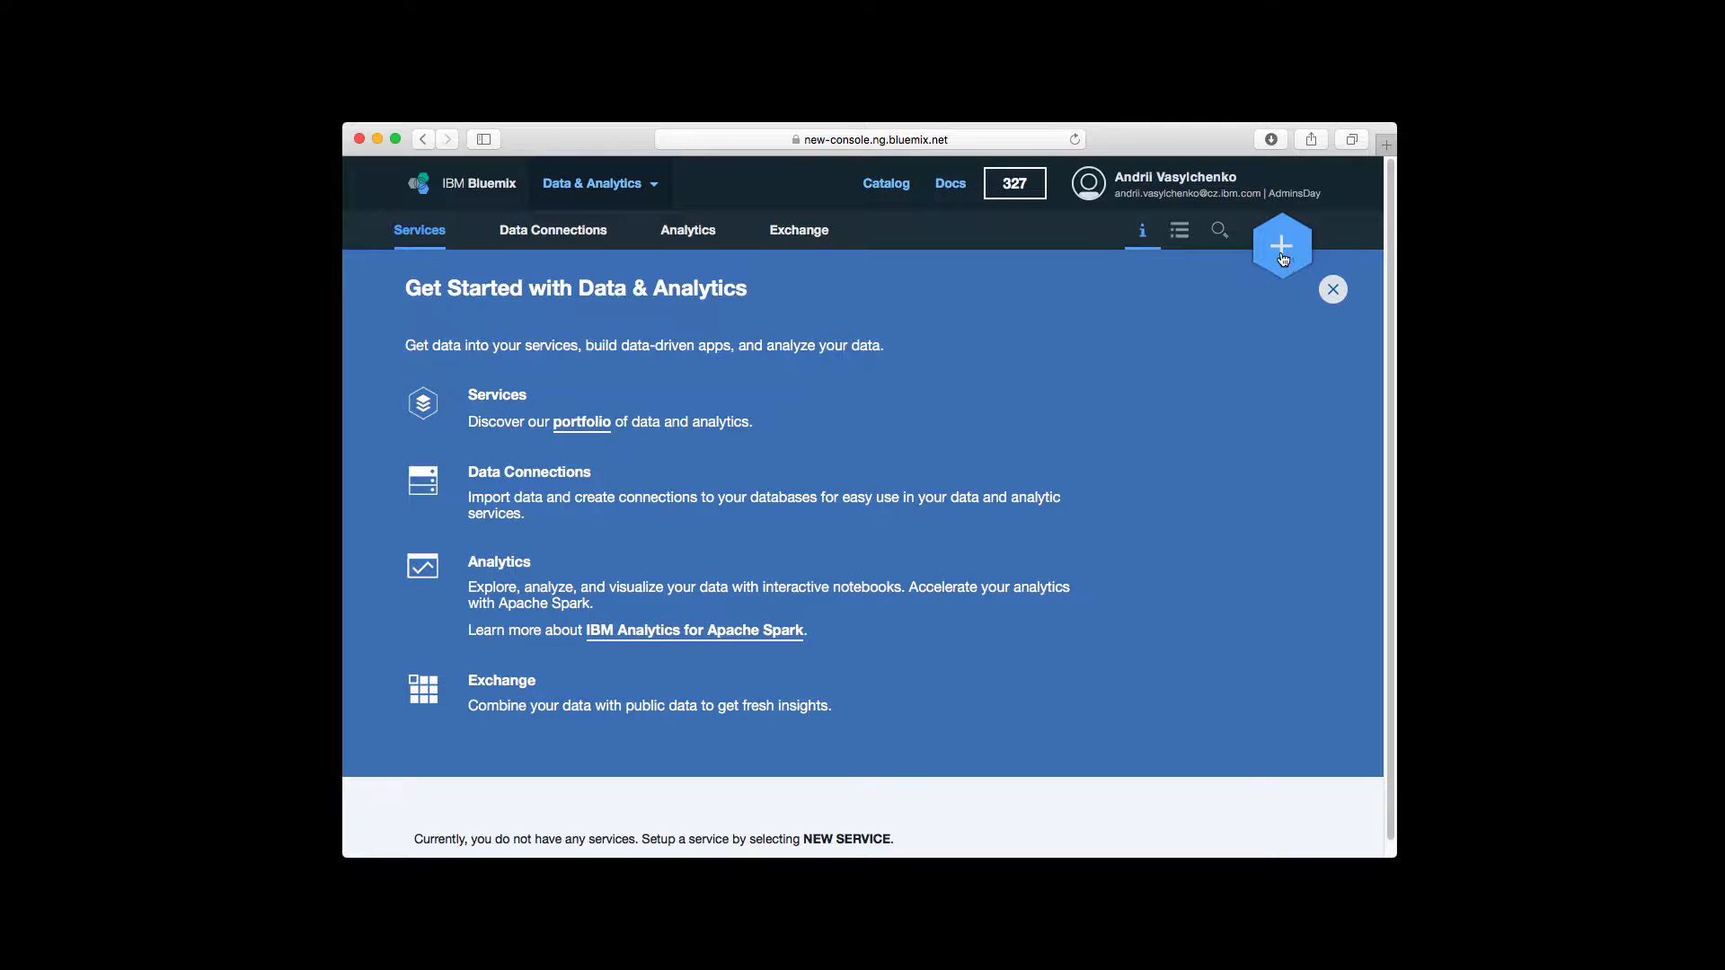
Add a new dashDB service from the catalog on the Entry plan and create it
{"action": "left_click", "coordinate": [1281, 244]}
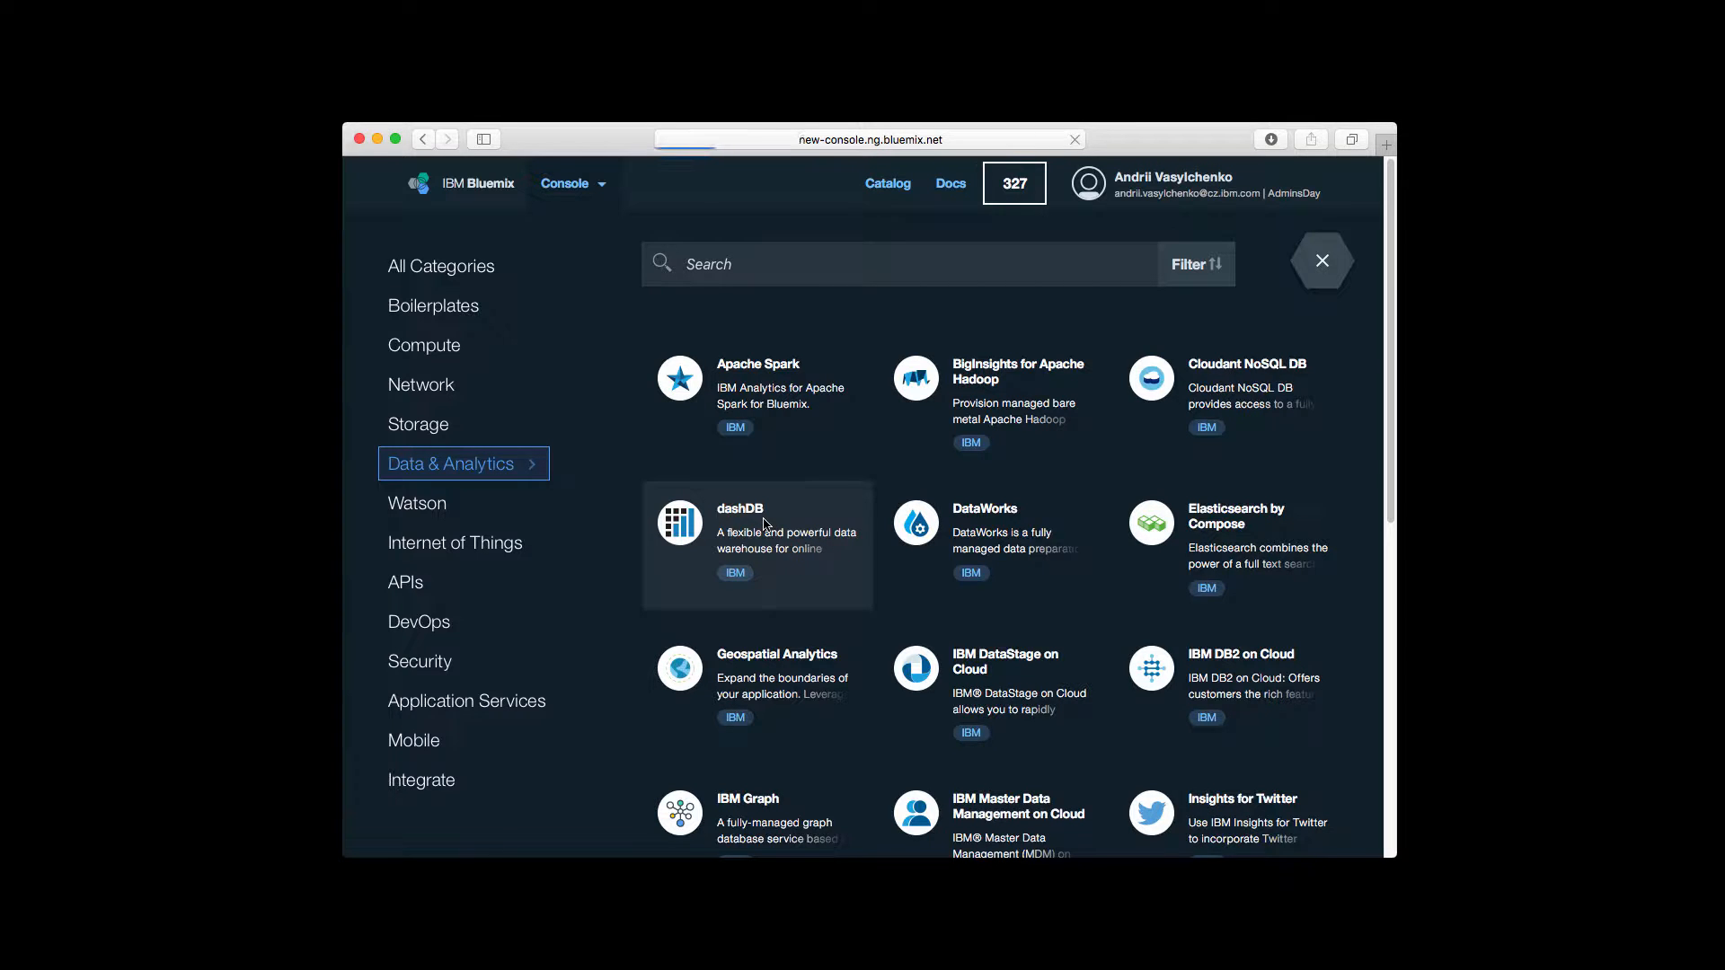
{"action": "left_click", "coordinate": [757, 544]}
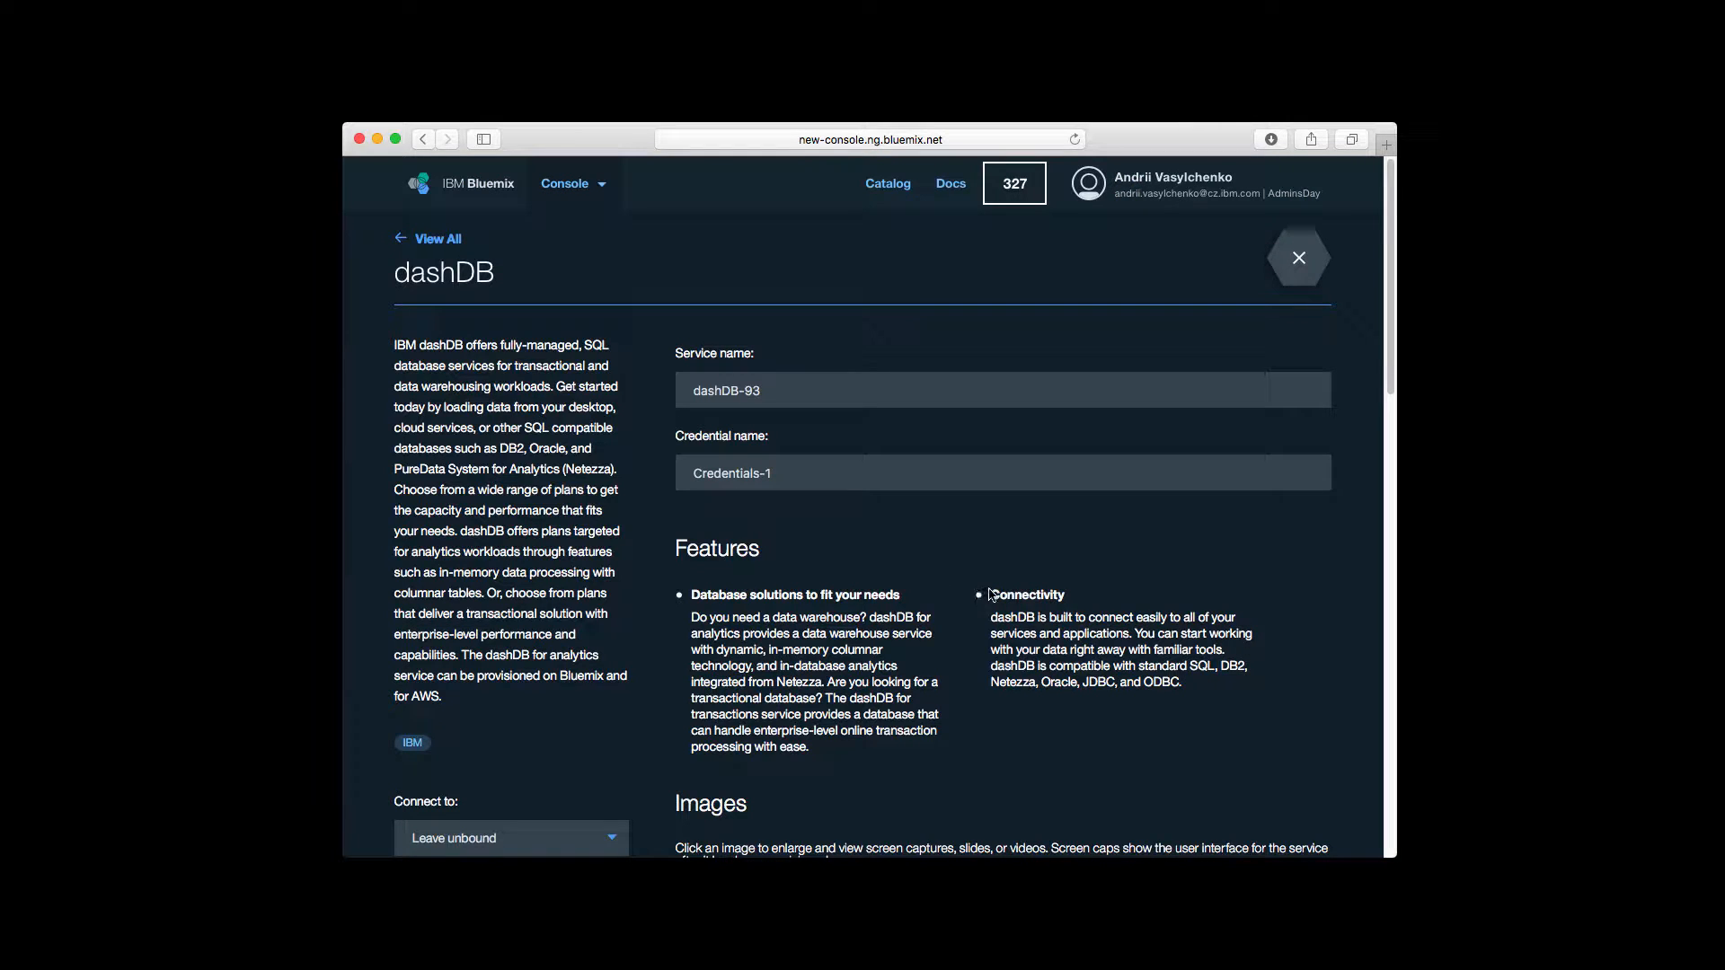
{"action": "scroll", "scroll_direction": "down", "scroll_amount": 3}
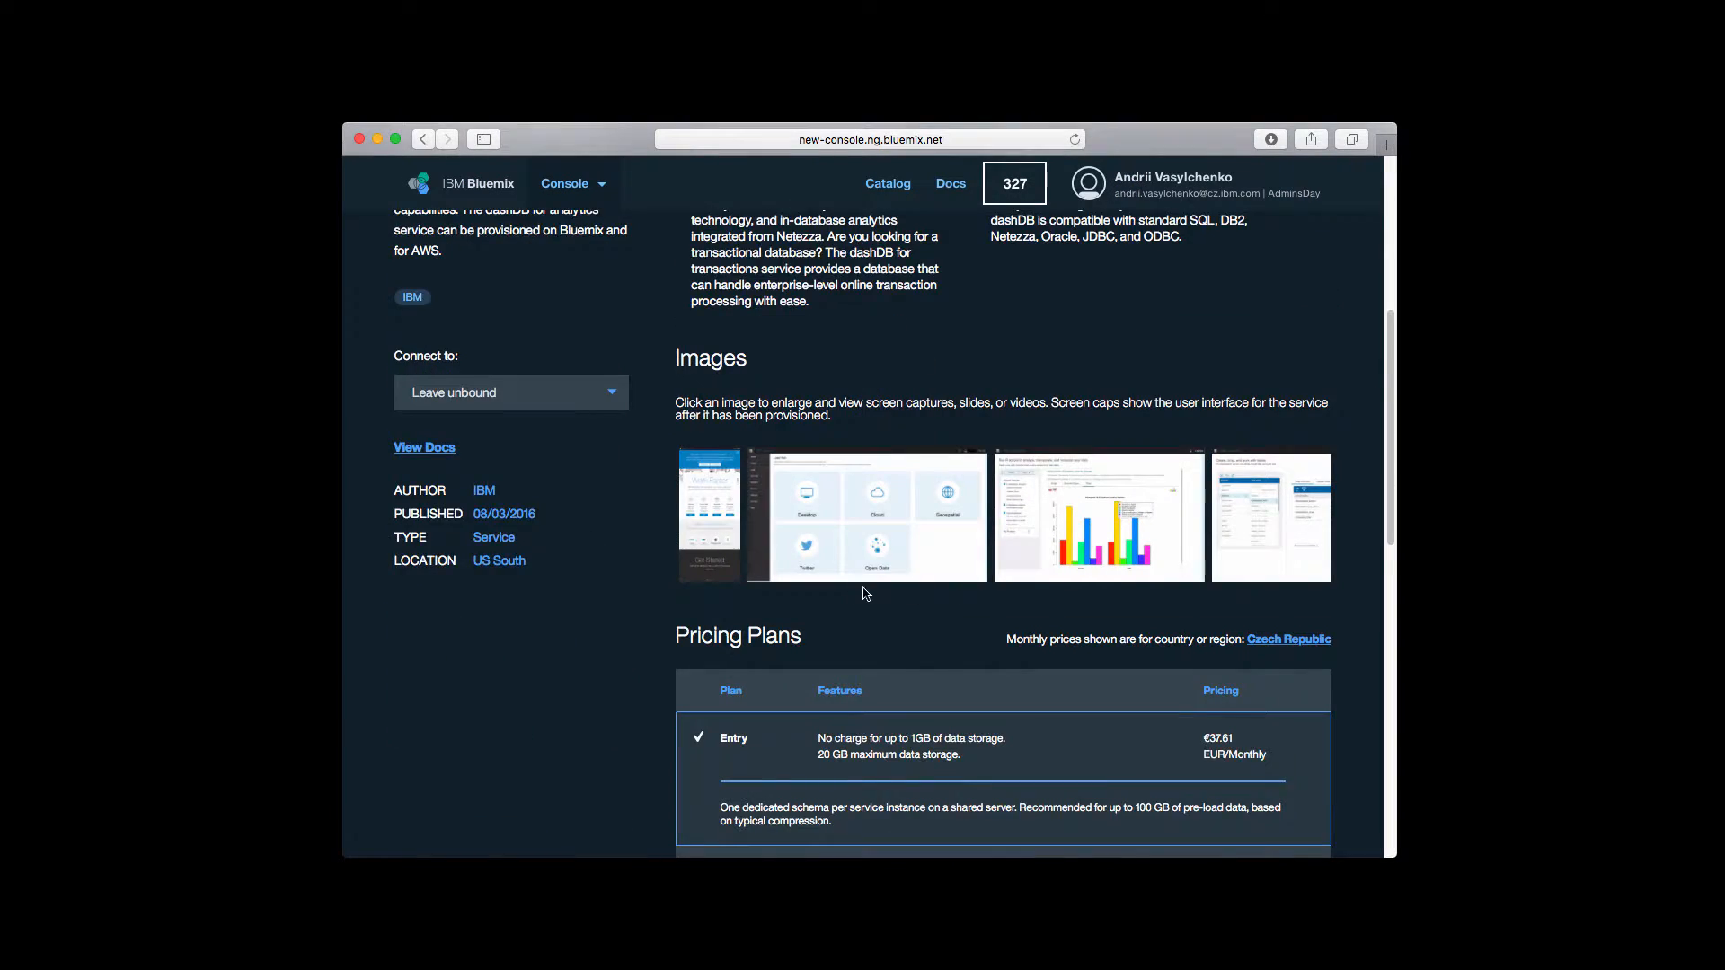
{"action": "scroll", "scroll_direction": "down", "scroll_amount": 3}
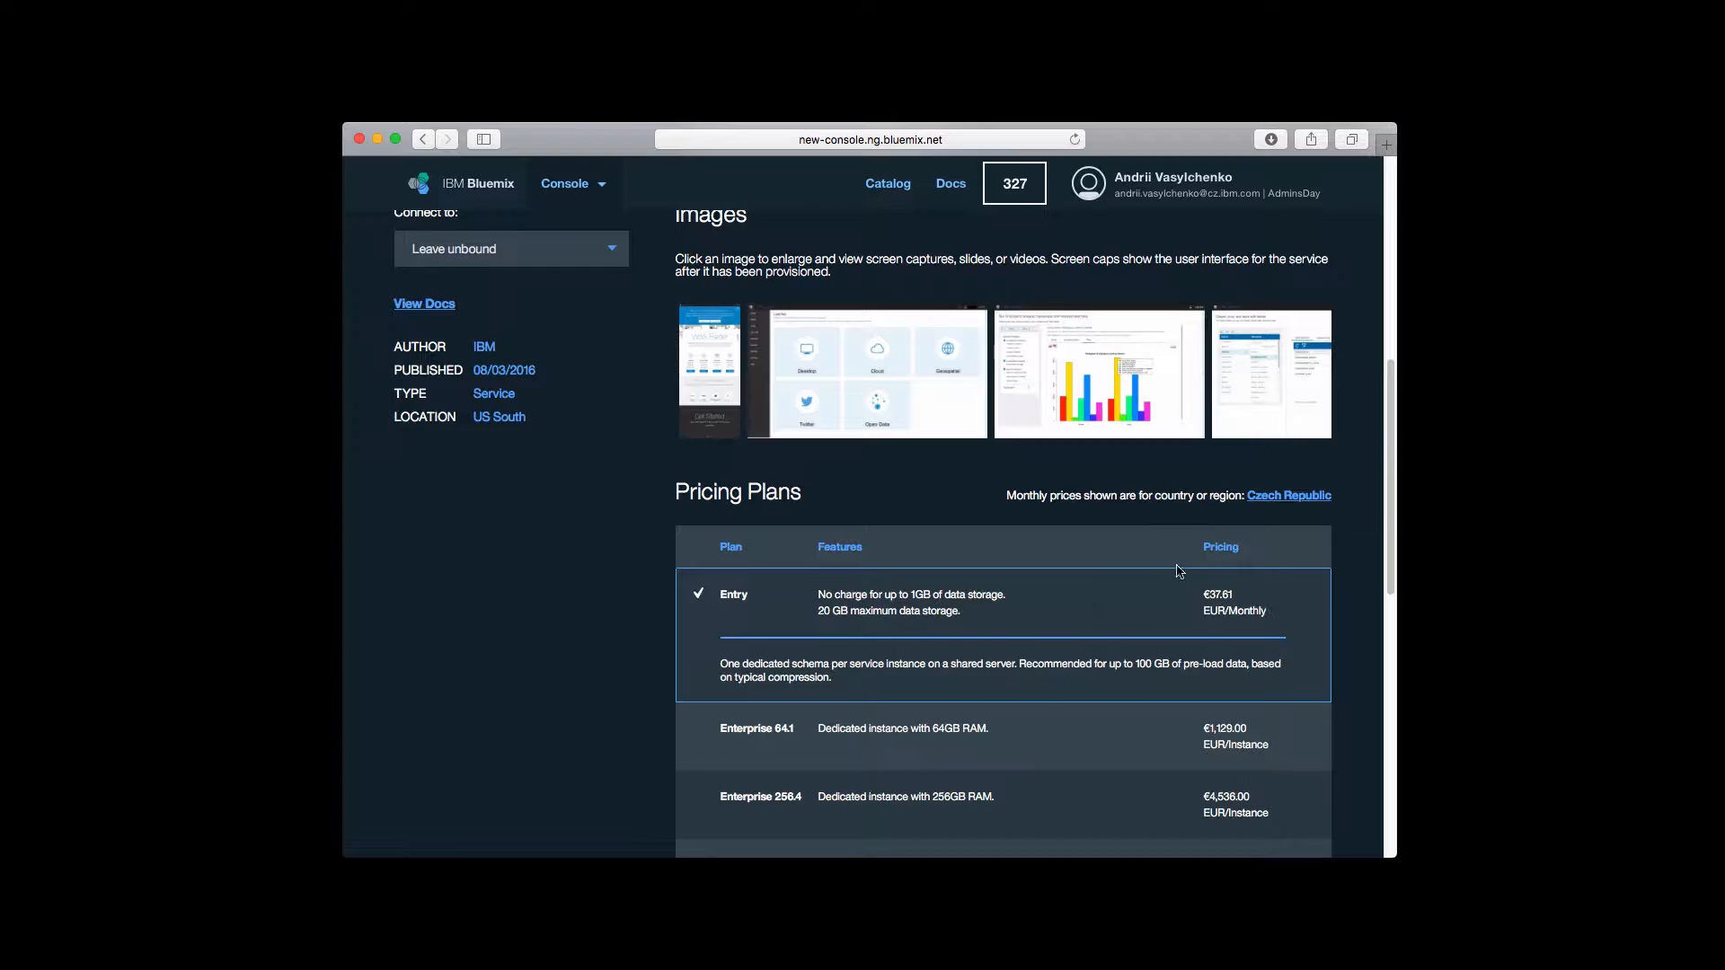
{"action": "scroll", "scroll_direction": "down", "scroll_amount": 3}
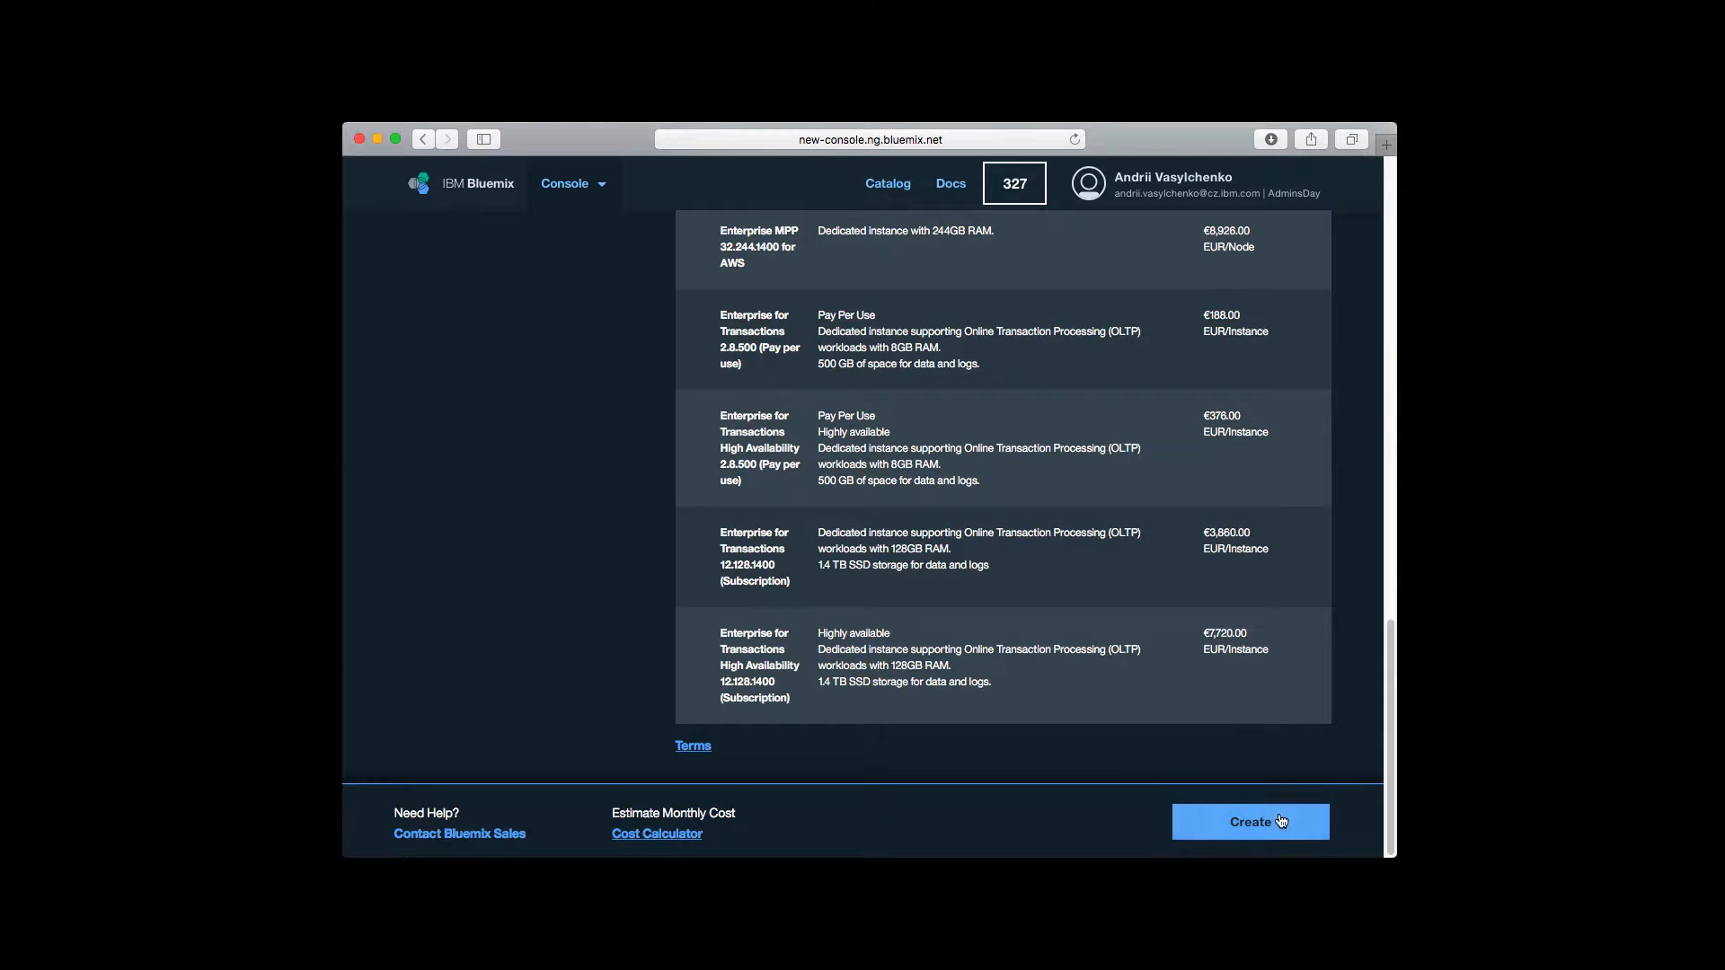
{"action": "left_click", "coordinate": [1251, 821]}
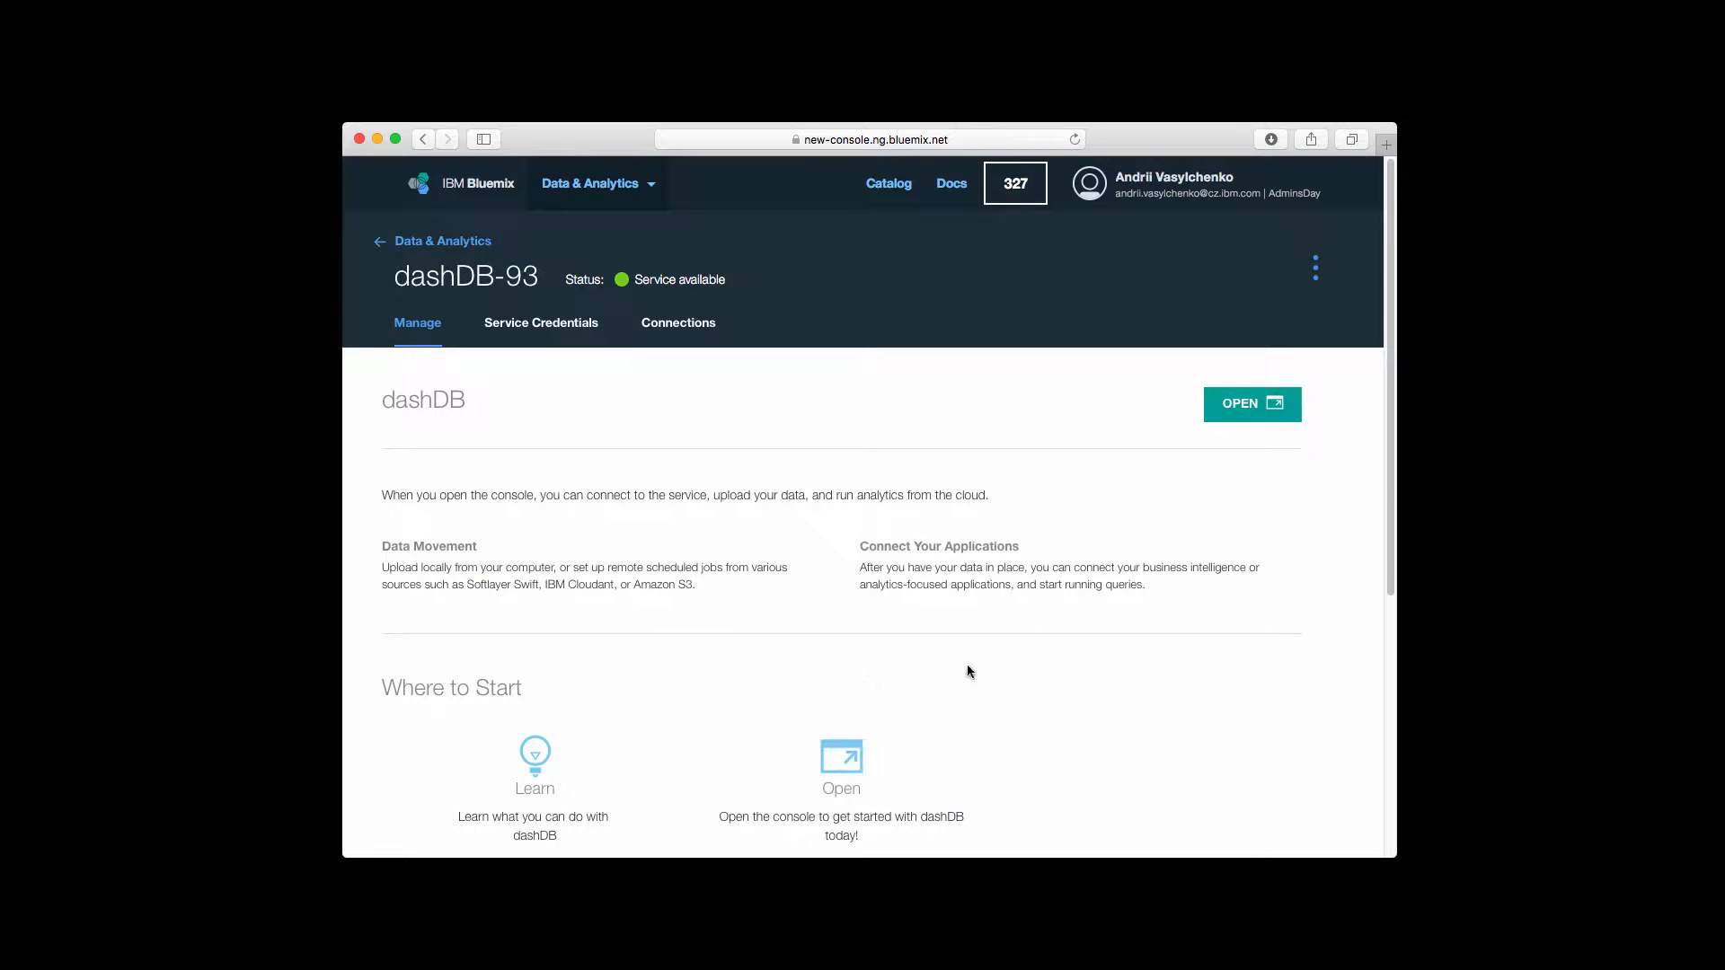
{"action": "mouse_move", "coordinate": [550, 394]}
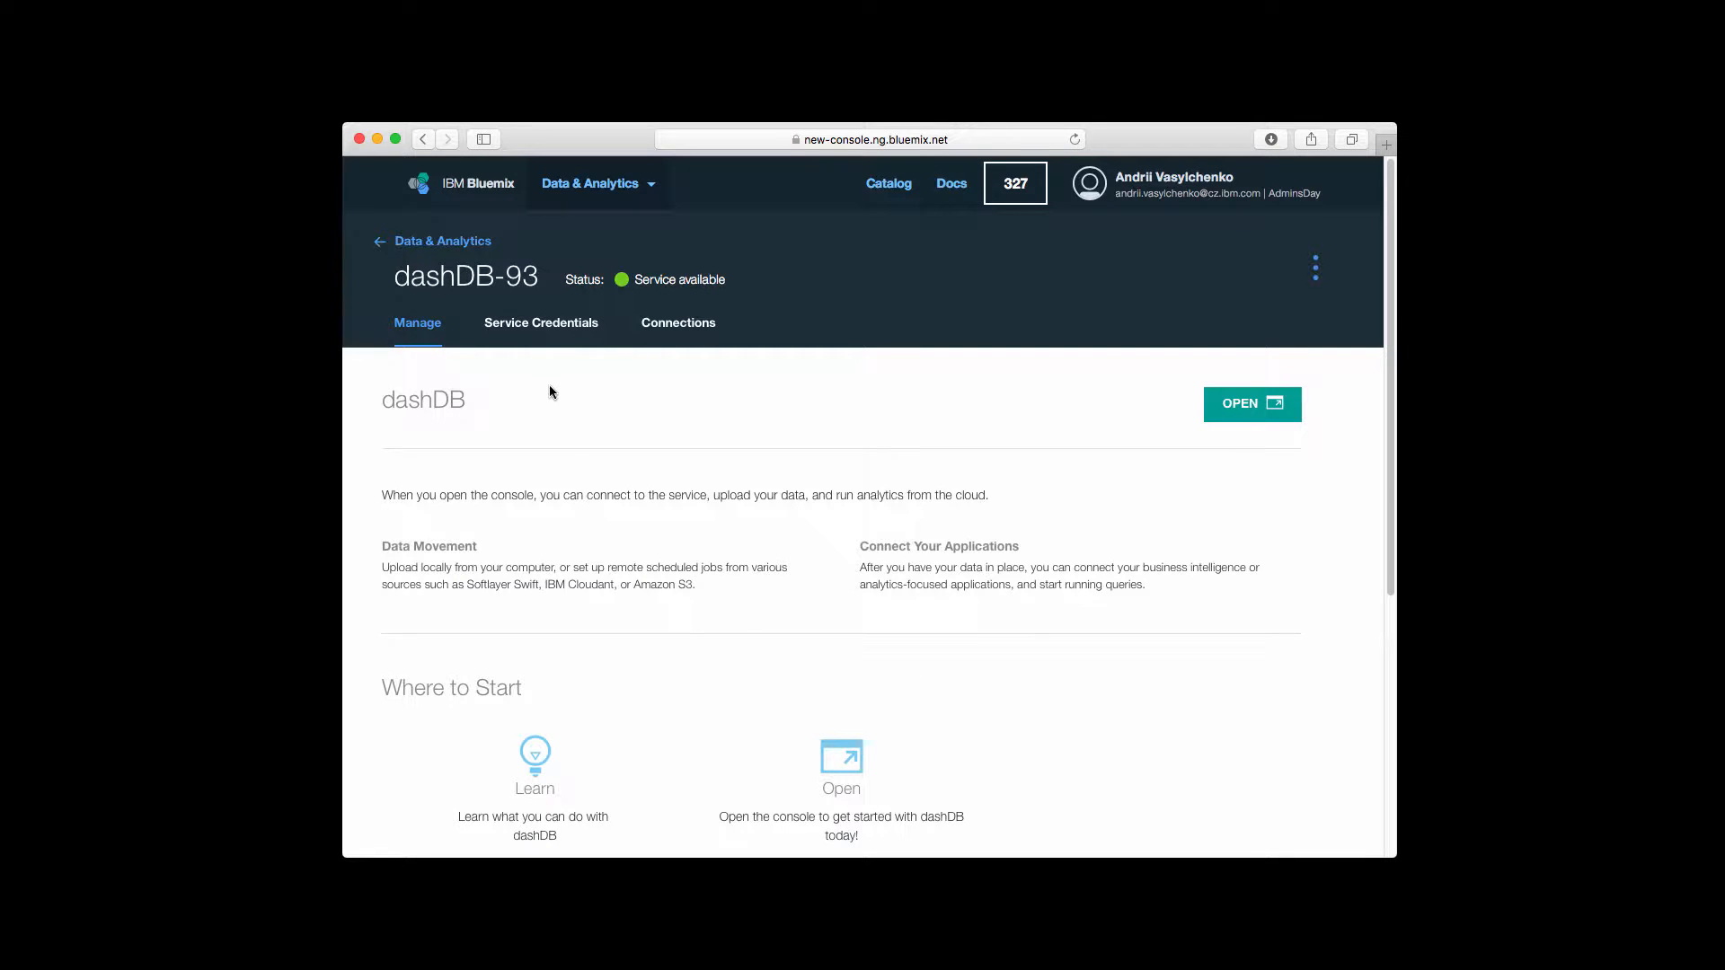
Launch the dashDB console for dashDB-93 from its Manage page
{"action": "left_click", "coordinate": [1250, 404]}
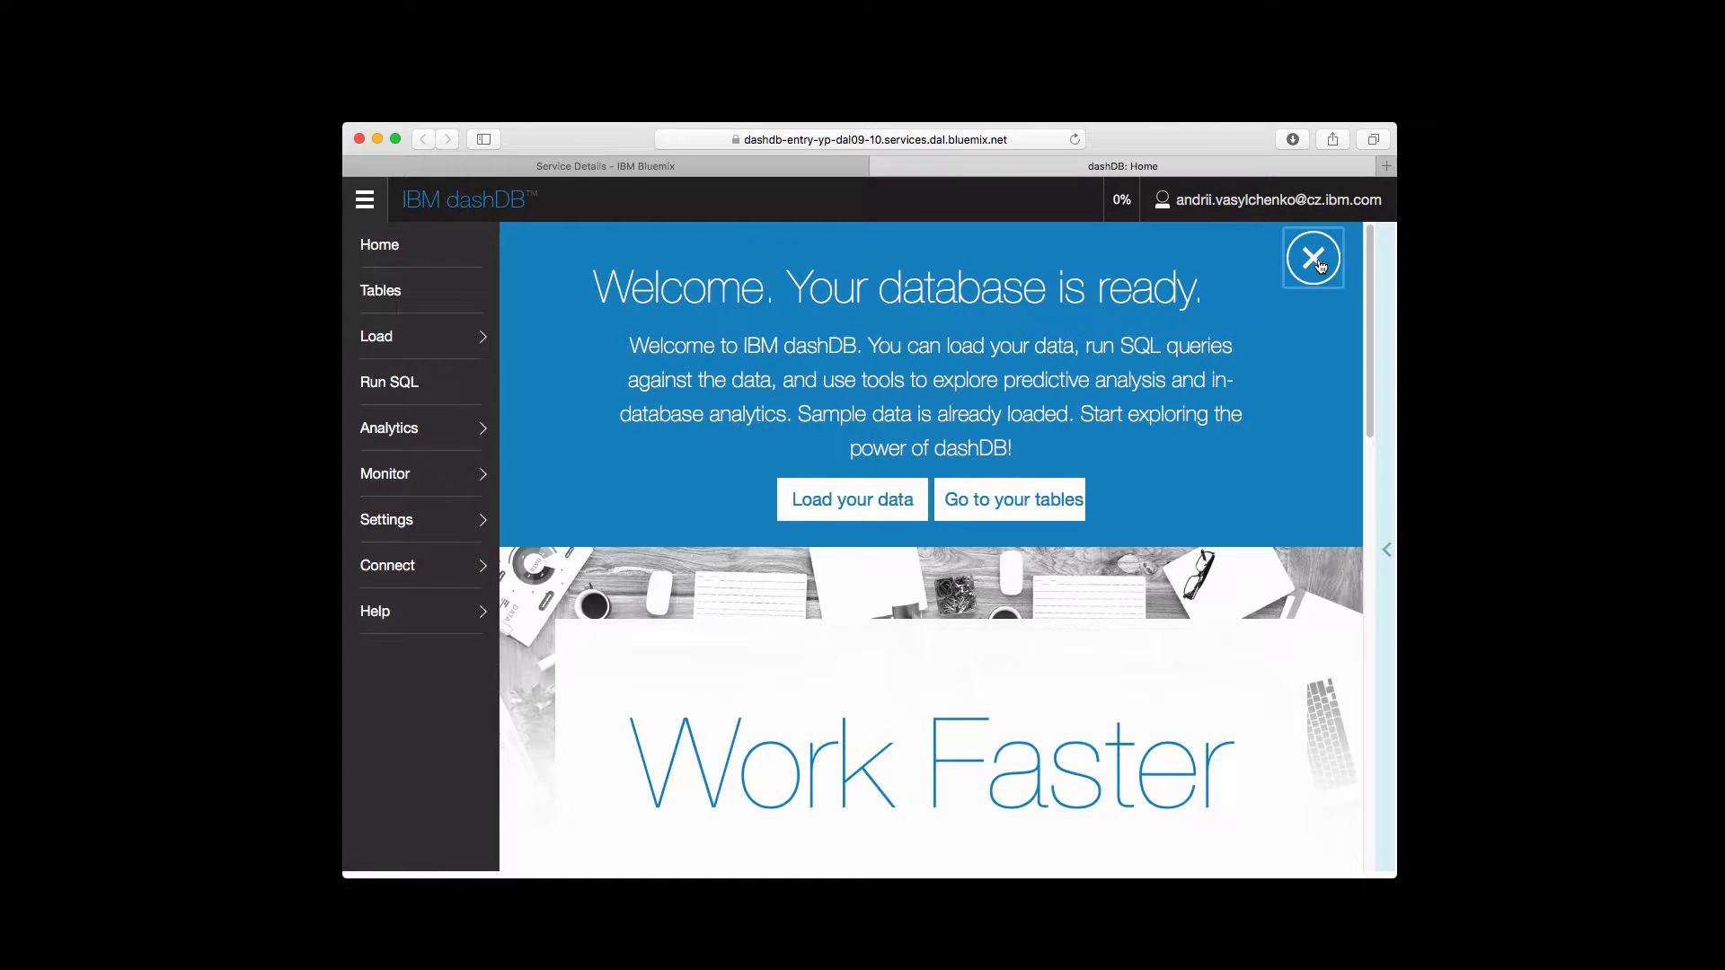
Dismiss the database-ready welcome overlay and go to Run SQL
{"action": "left_click", "coordinate": [1311, 259]}
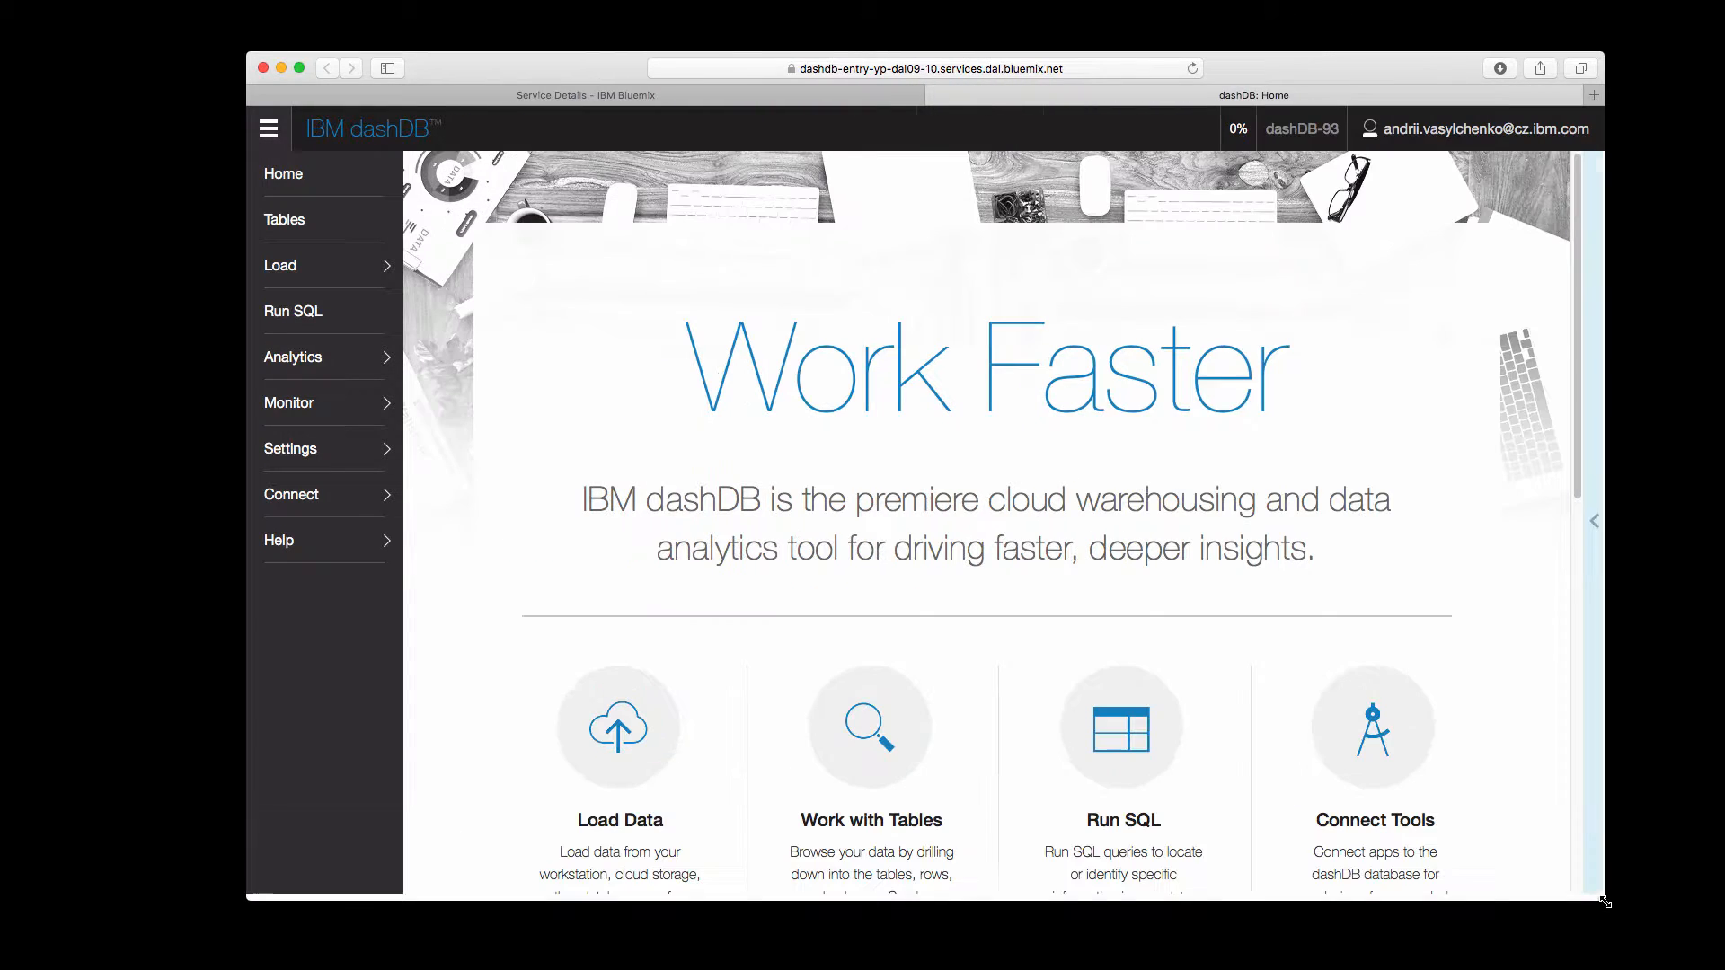
{"action": "mouse_move", "coordinate": [1331, 597]}
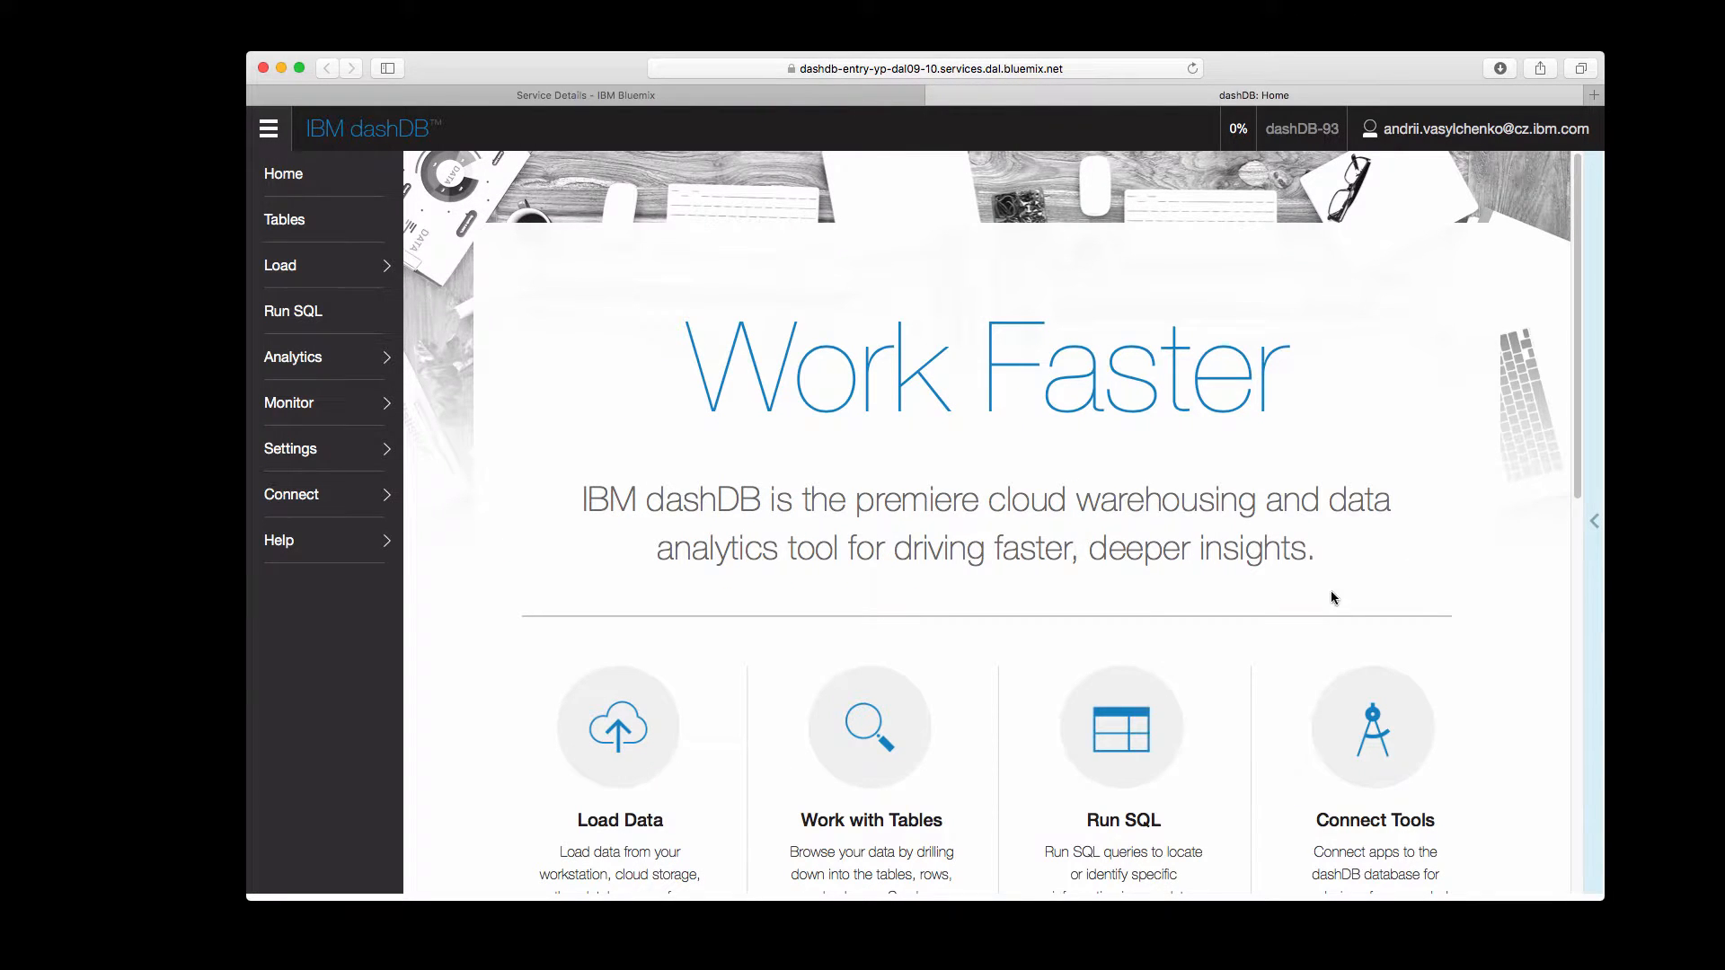
{"action": "mouse_move", "coordinate": [1455, 541]}
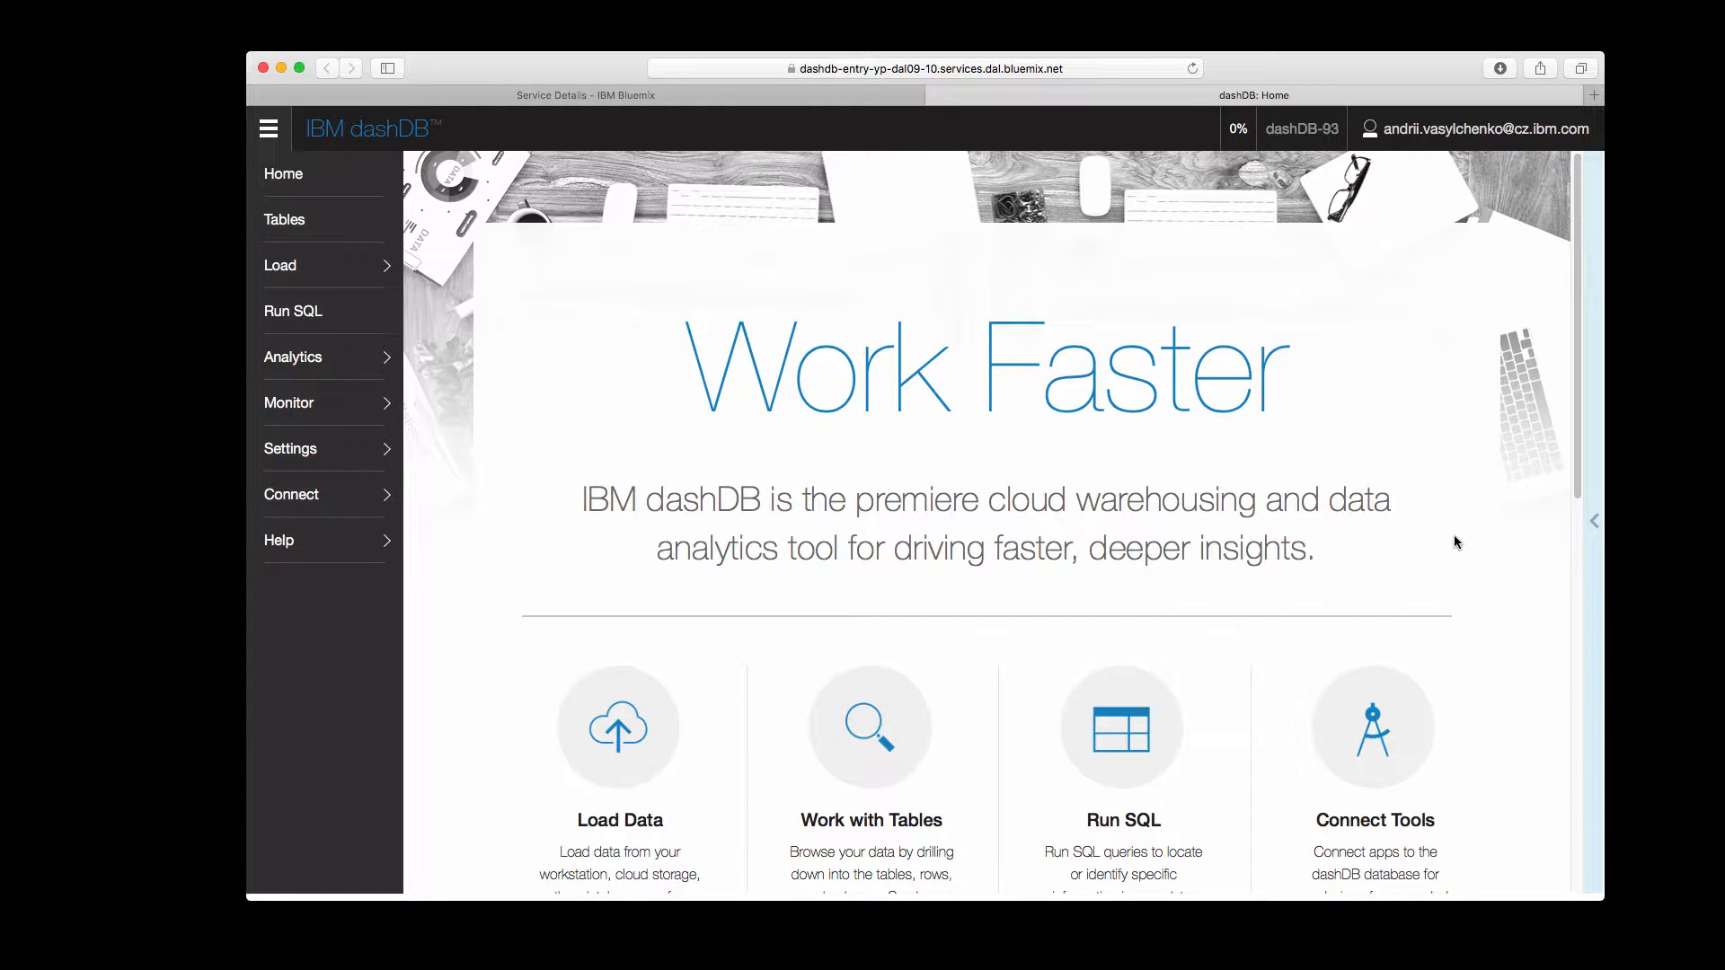
{"action": "mouse_move", "coordinate": [394, 315]}
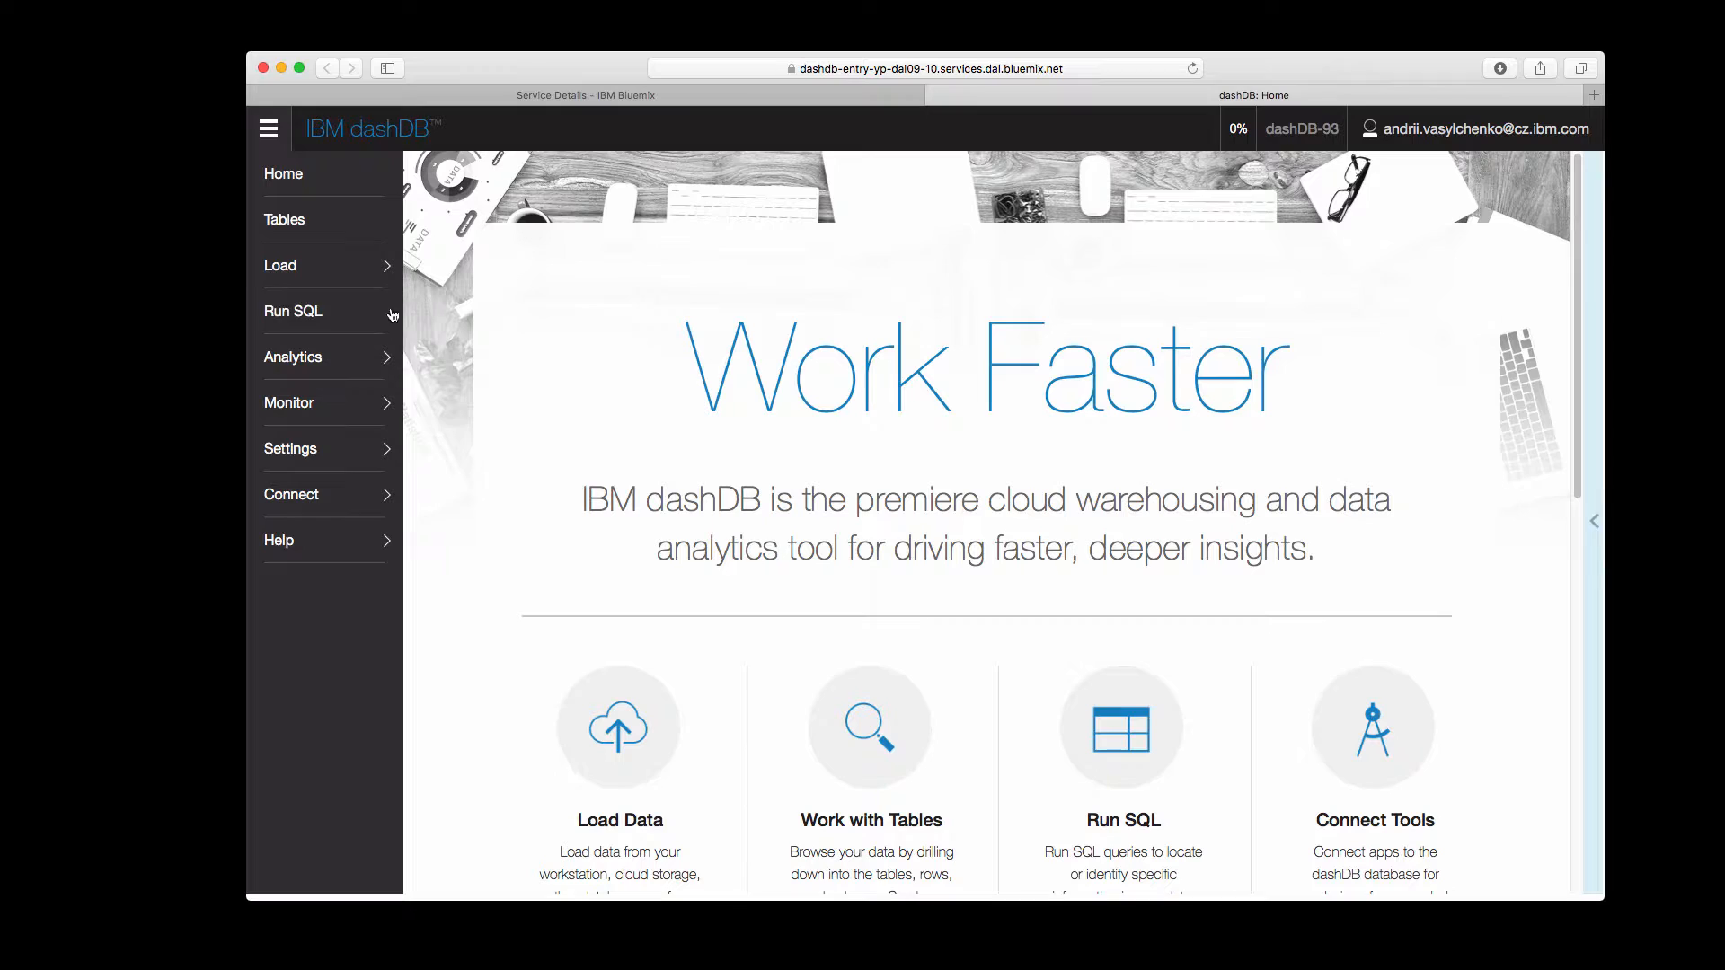
{"action": "left_click", "coordinate": [293, 311]}
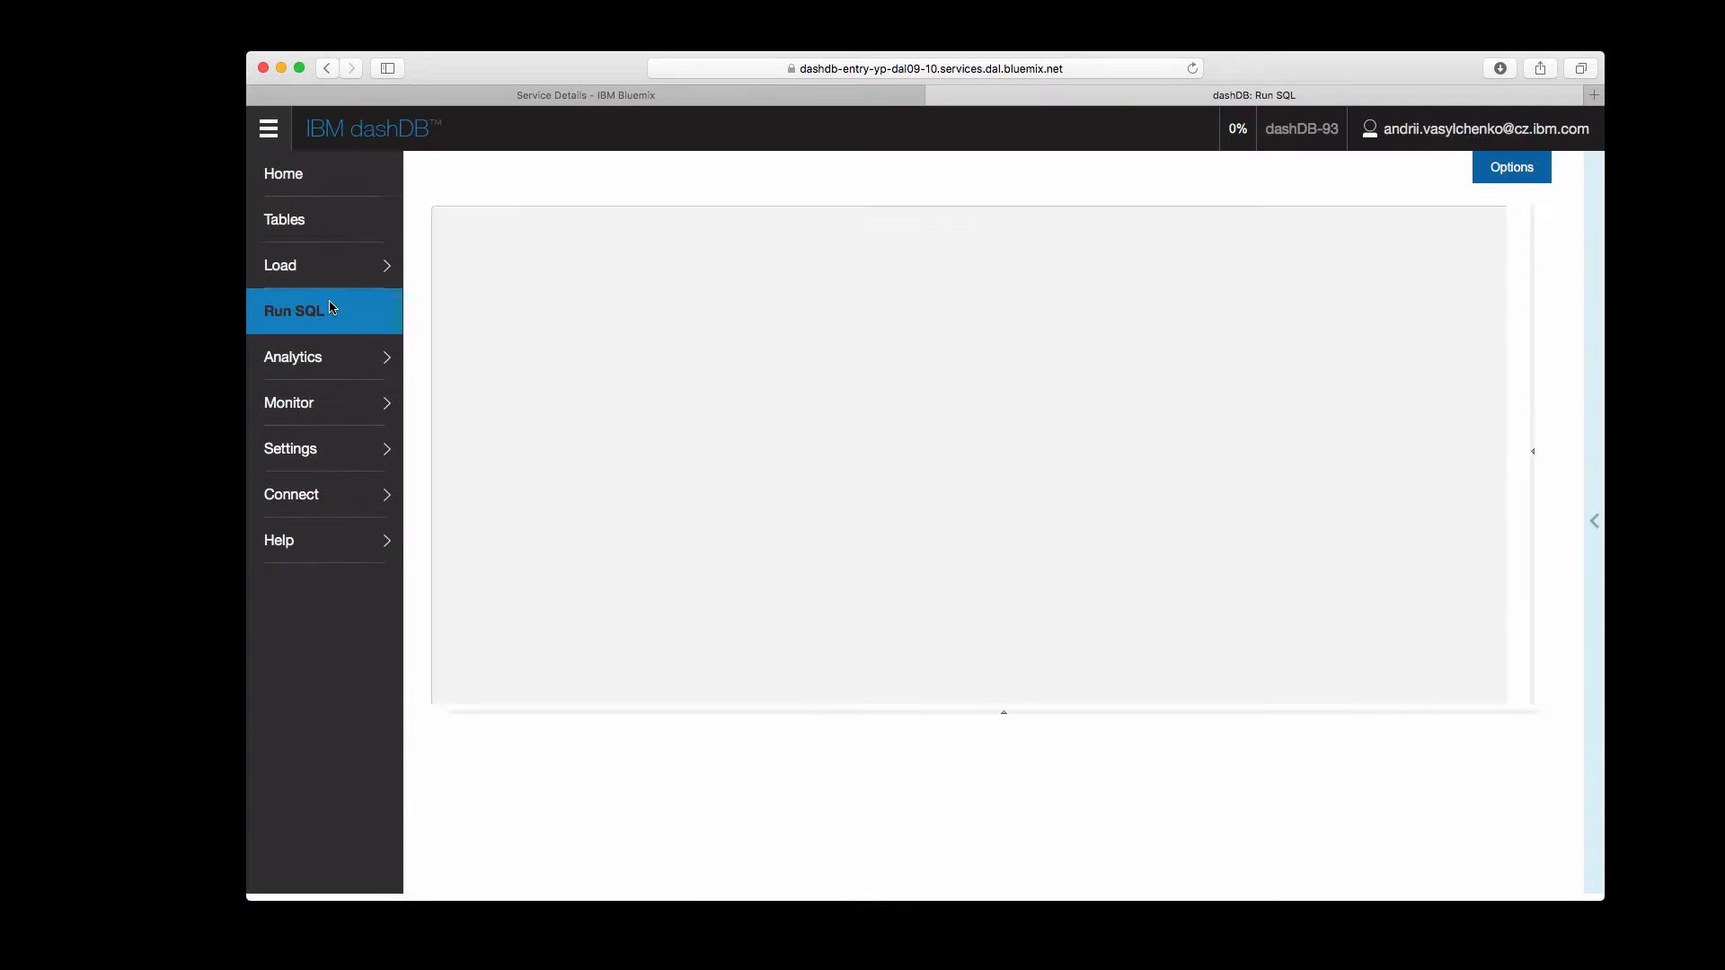
{"action": "left_click", "coordinate": [292, 311]}
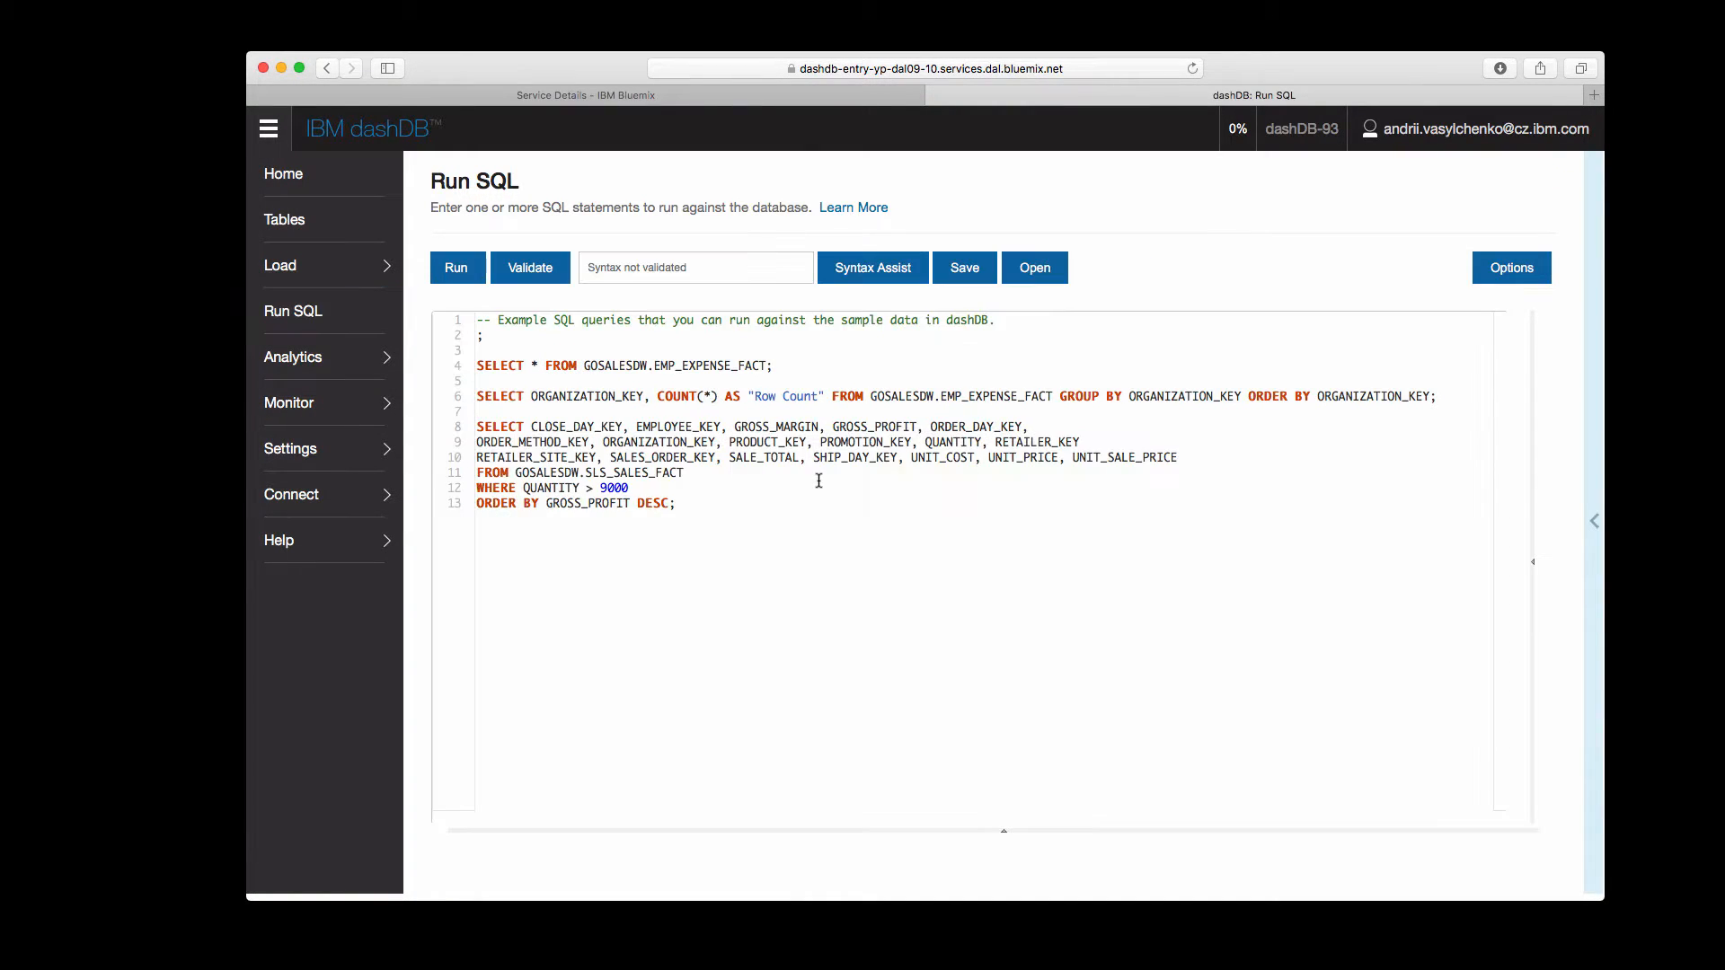
{"action": "mouse_move", "coordinate": [774, 528]}
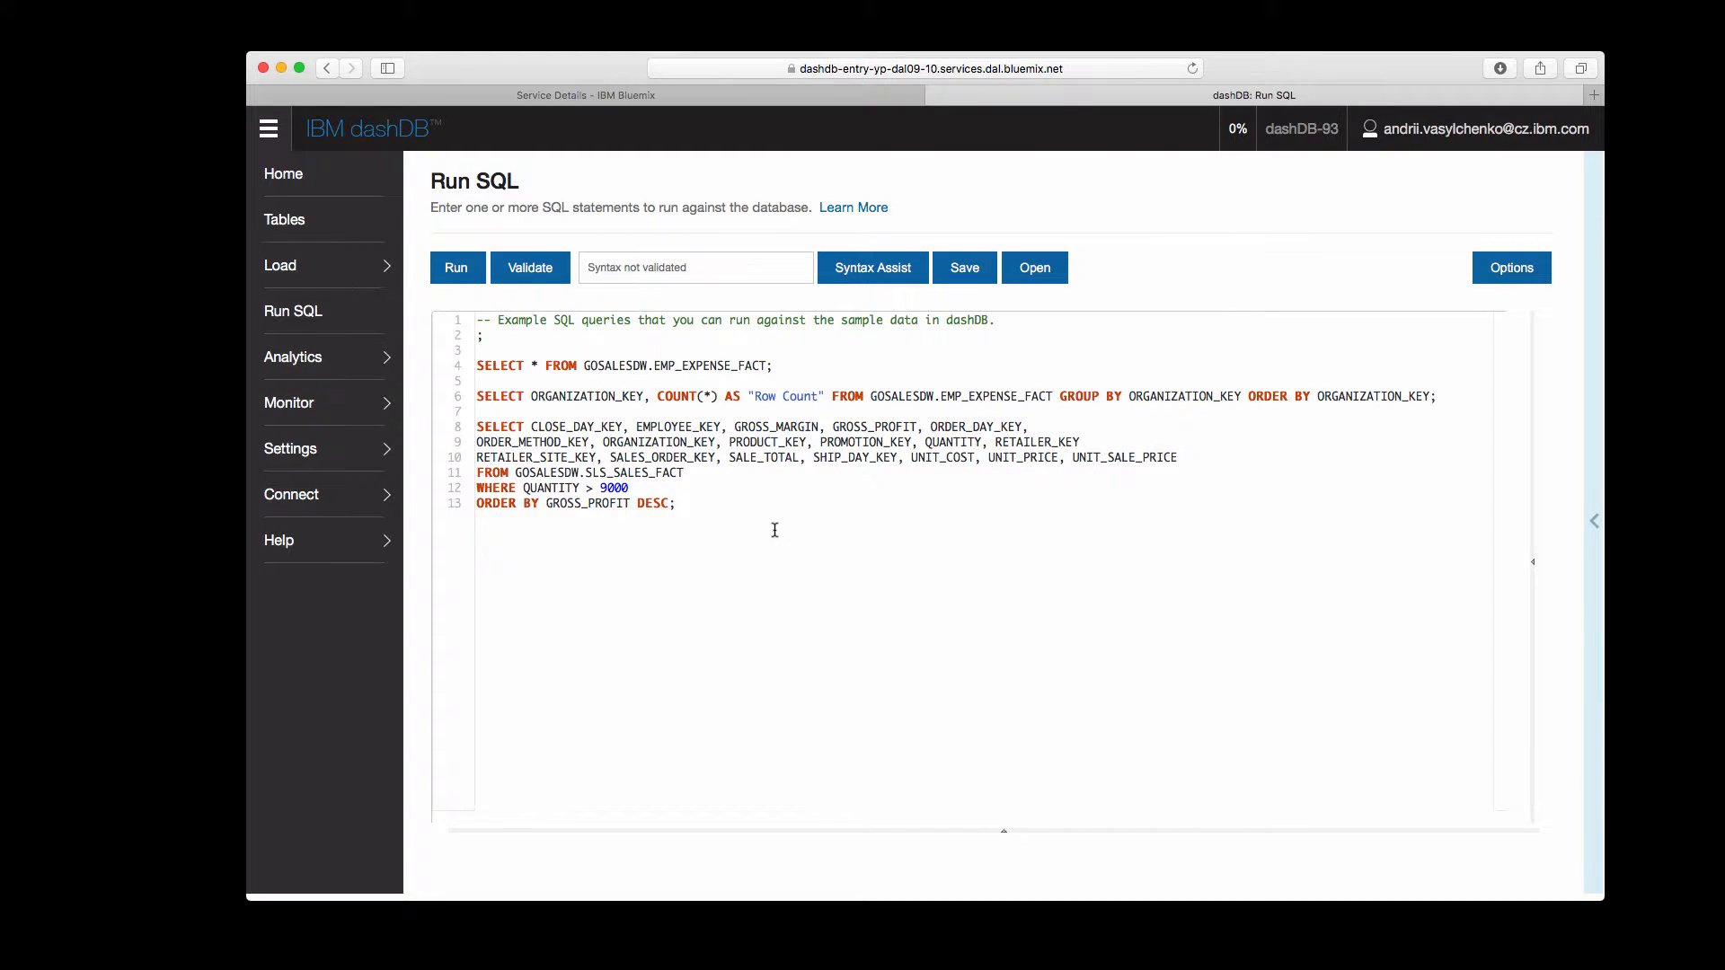
{"action": "mouse_move", "coordinate": [812, 494]}
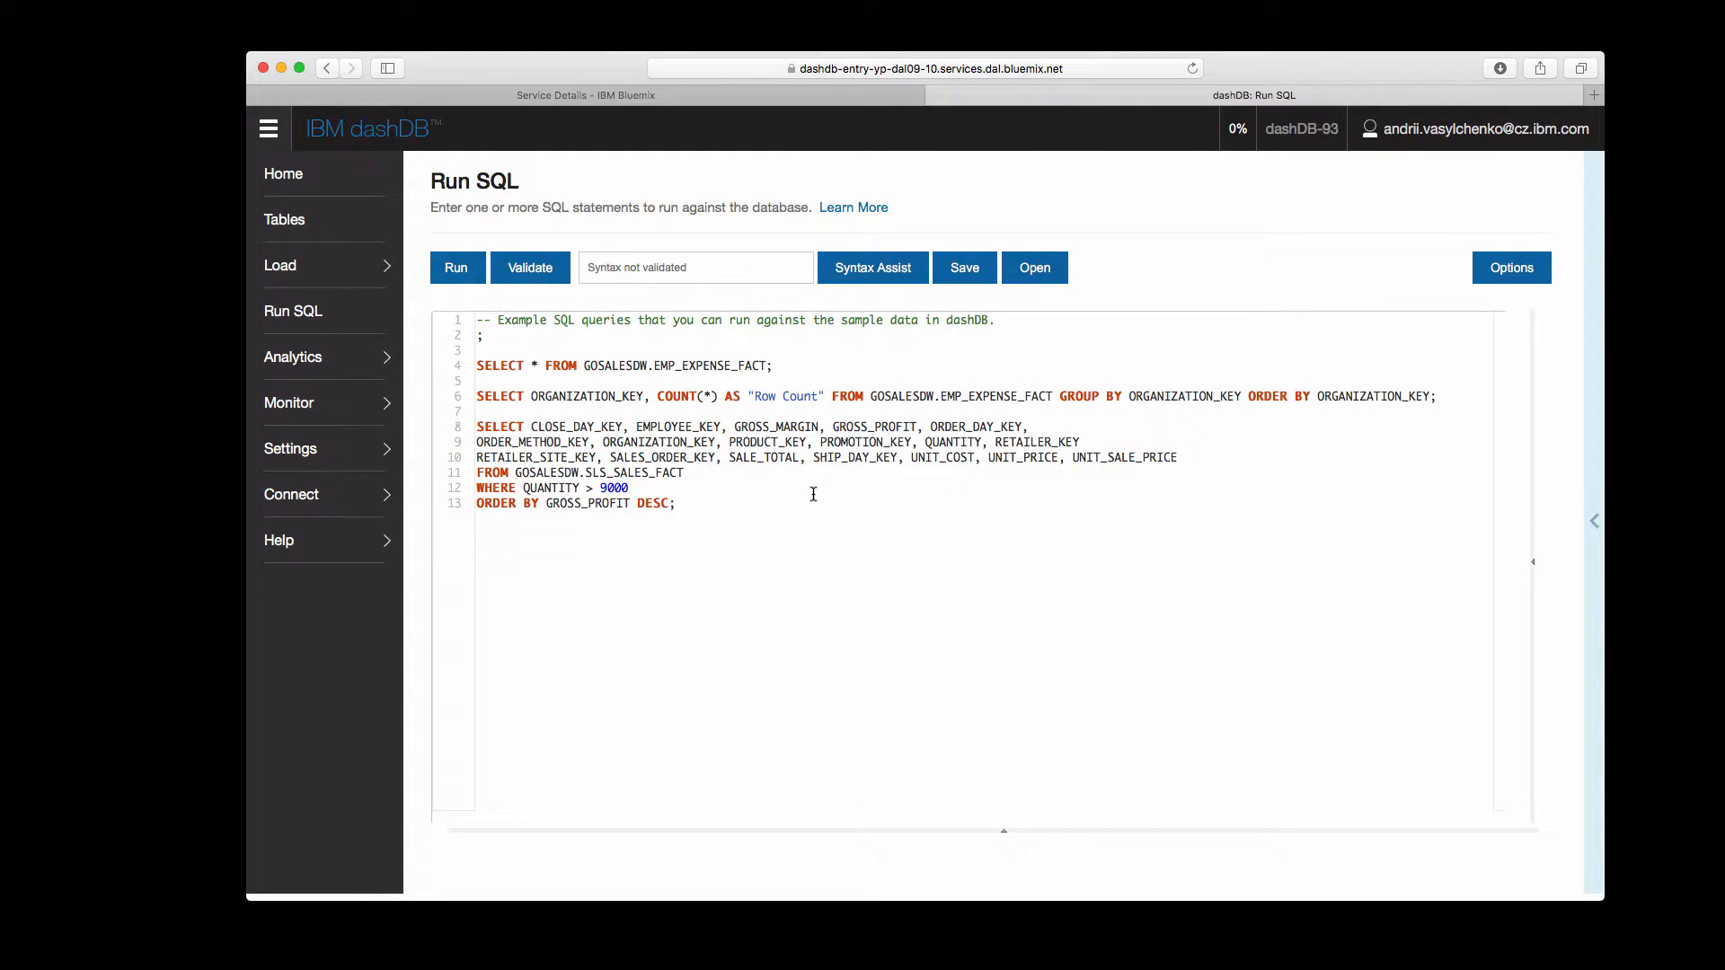
{"action": "mouse_move", "coordinate": [1530, 228]}
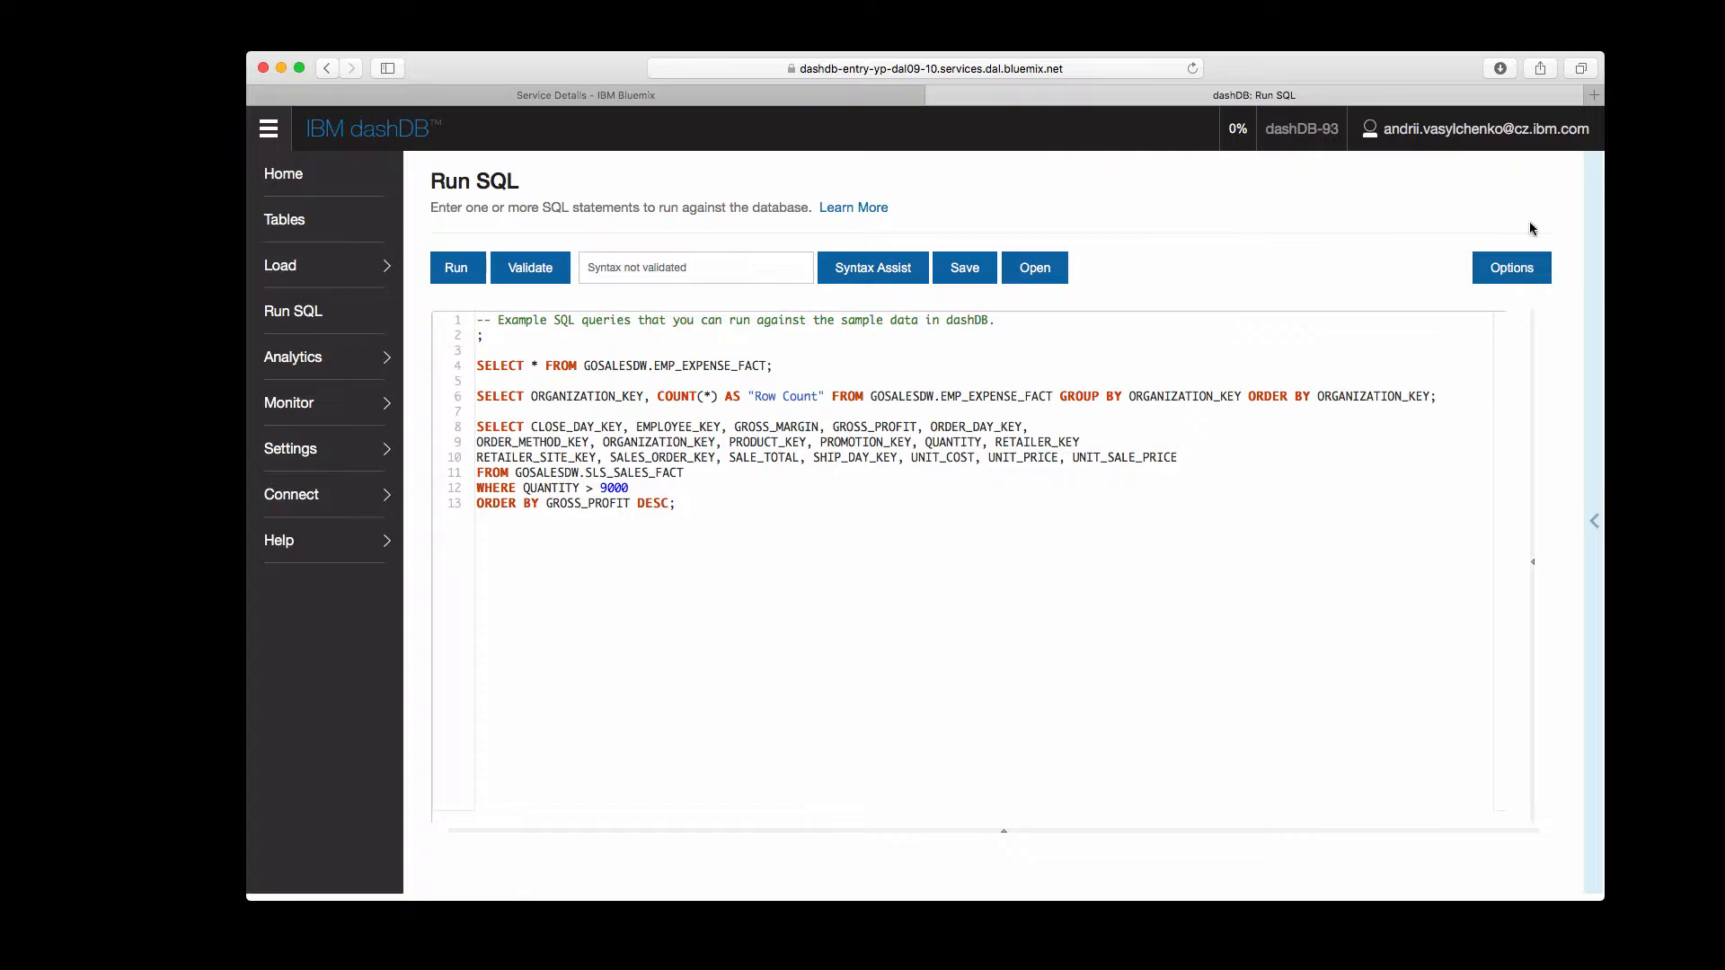
{"action": "left_click", "coordinate": [1511, 267]}
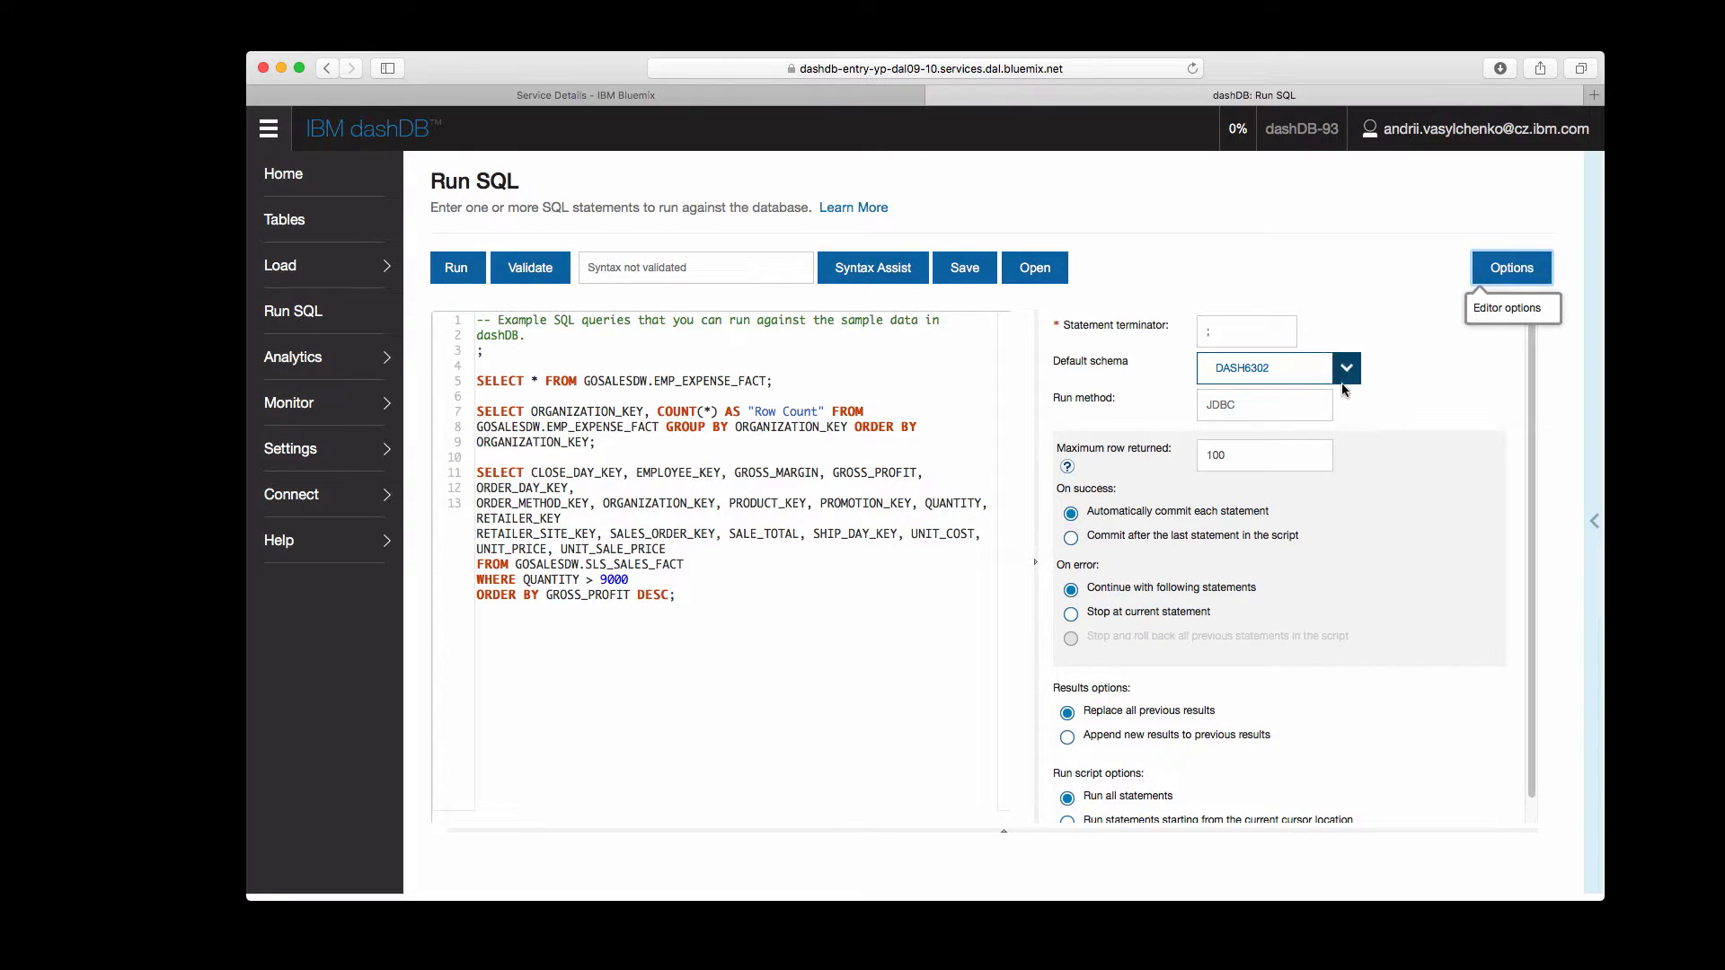
{"action": "left_click", "coordinate": [1510, 267]}
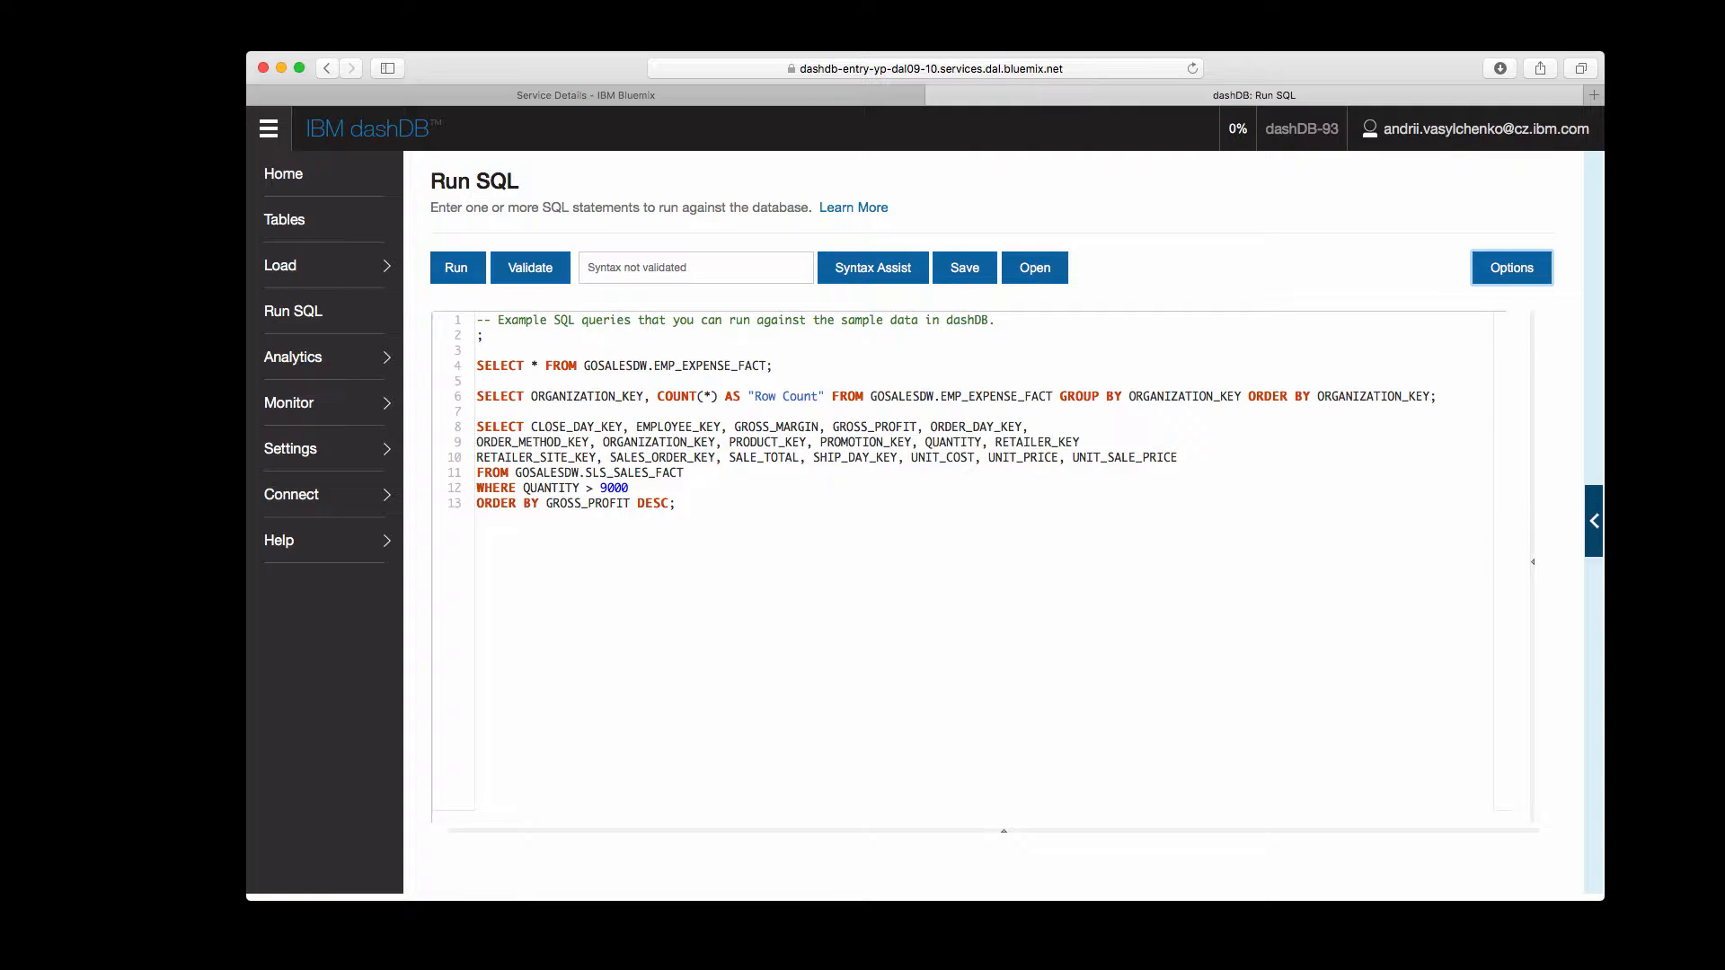
{"action": "left_click", "coordinate": [1031, 268]}
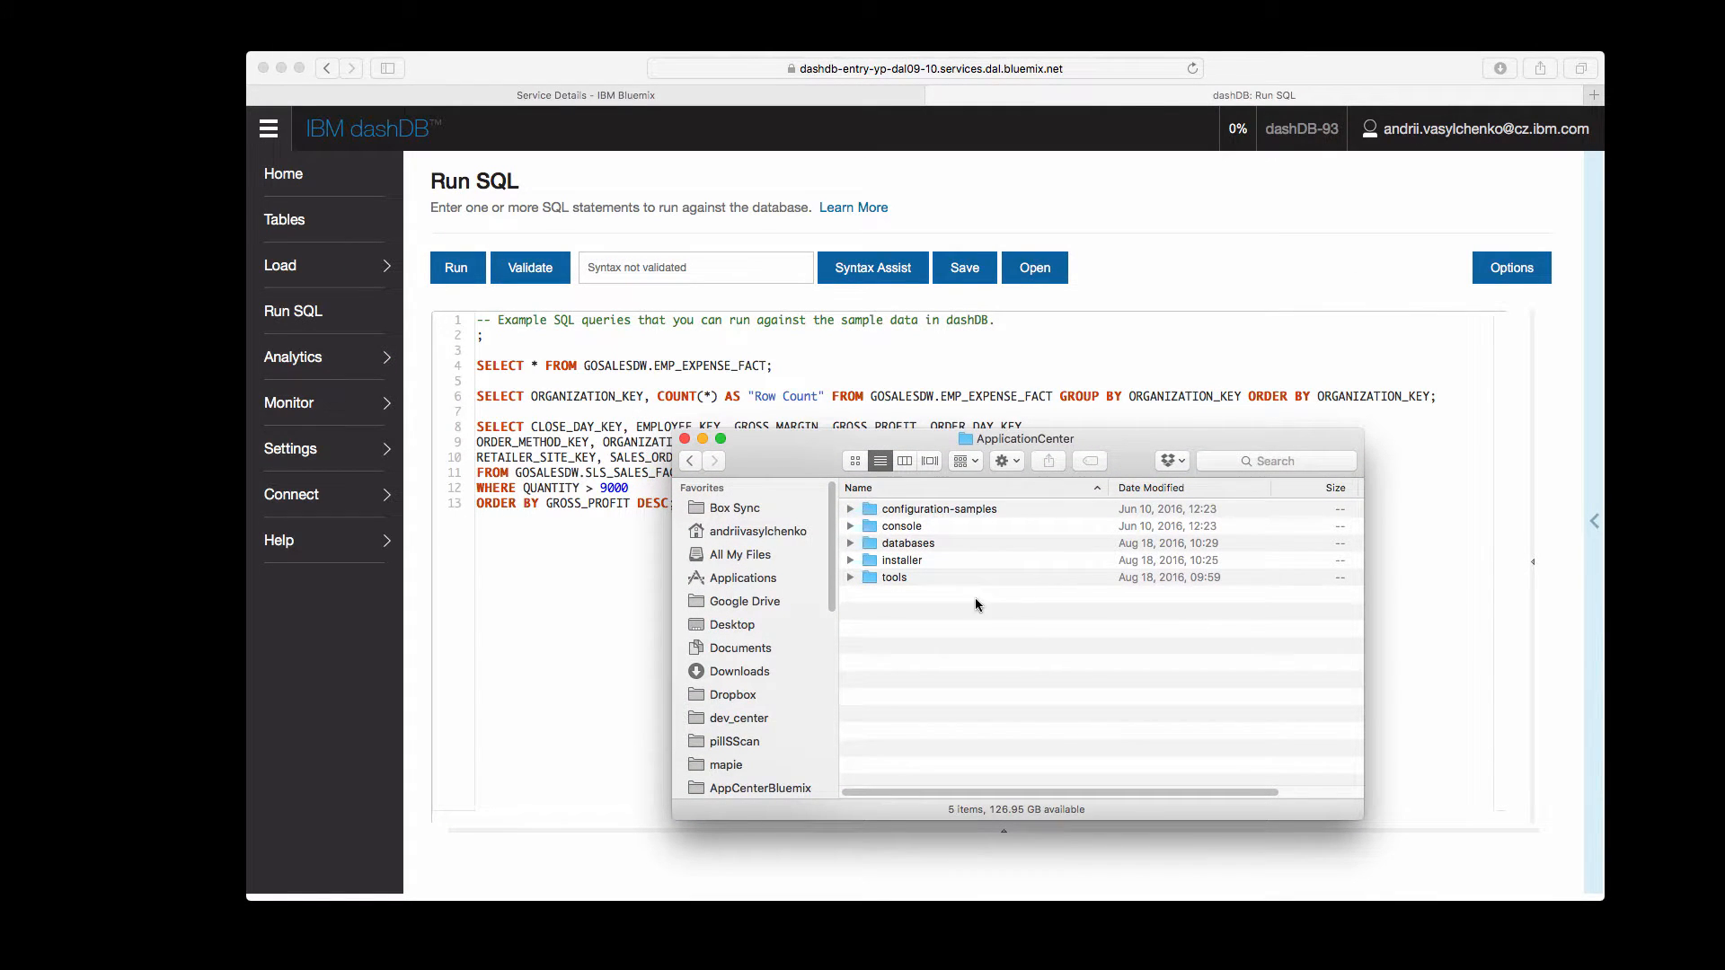
{"action": "mouse_move", "coordinate": [966, 606]}
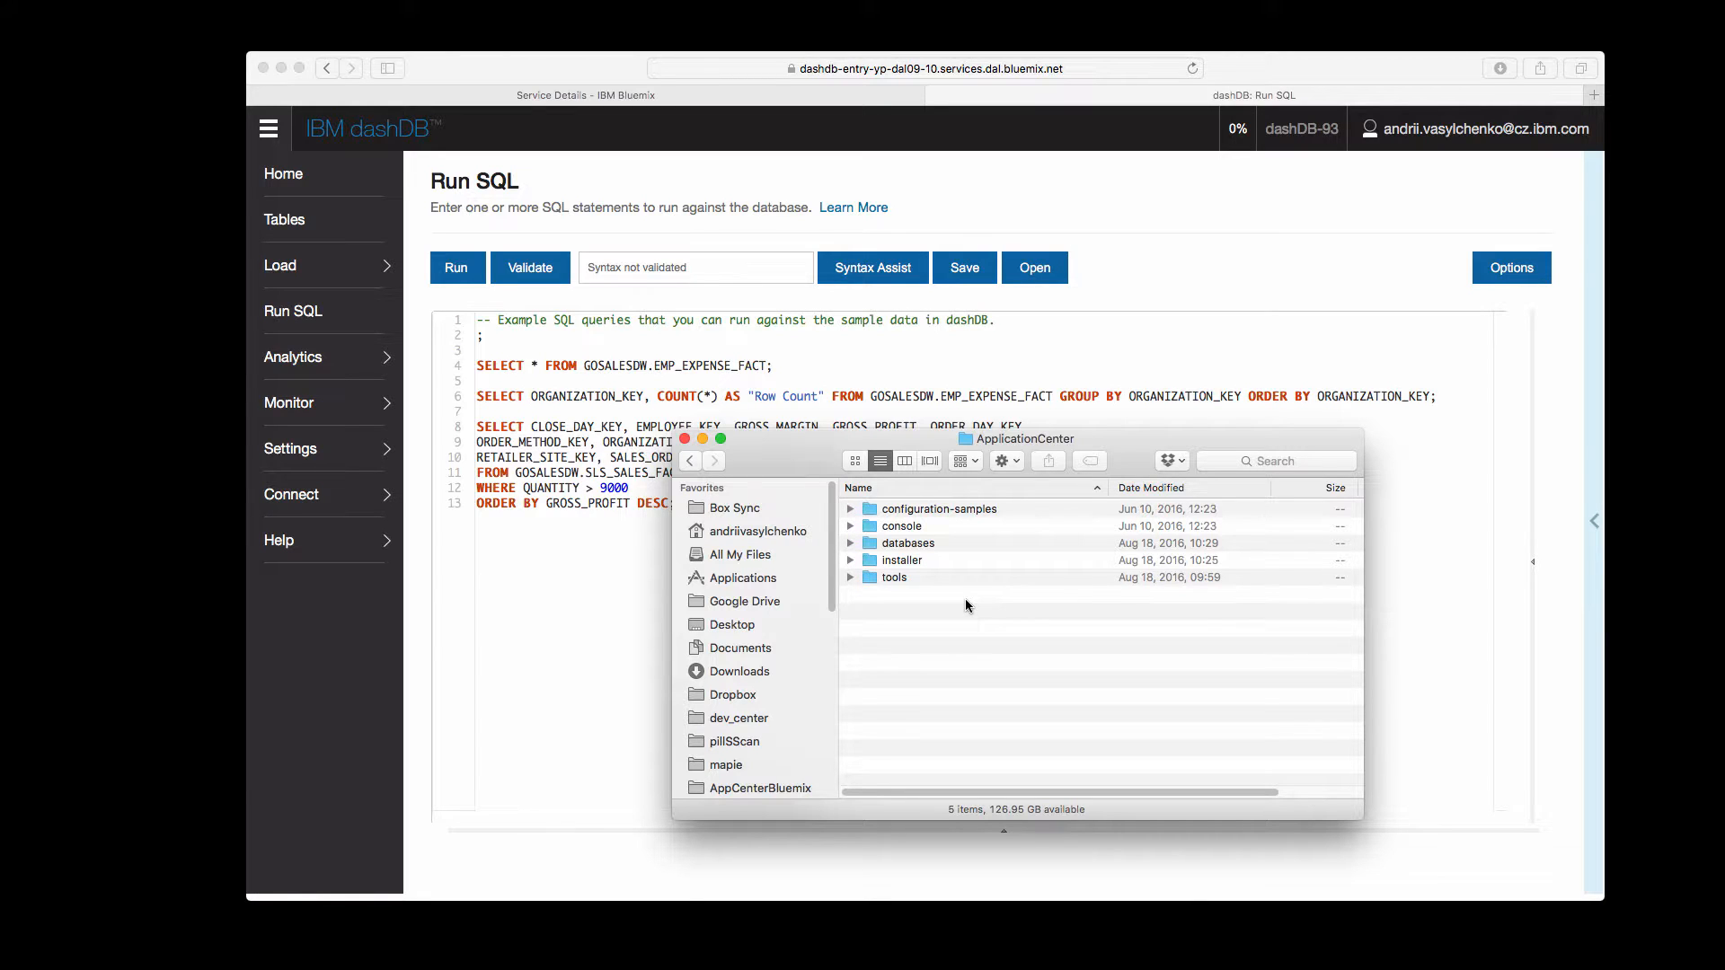
{"action": "mouse_move", "coordinate": [1019, 586]}
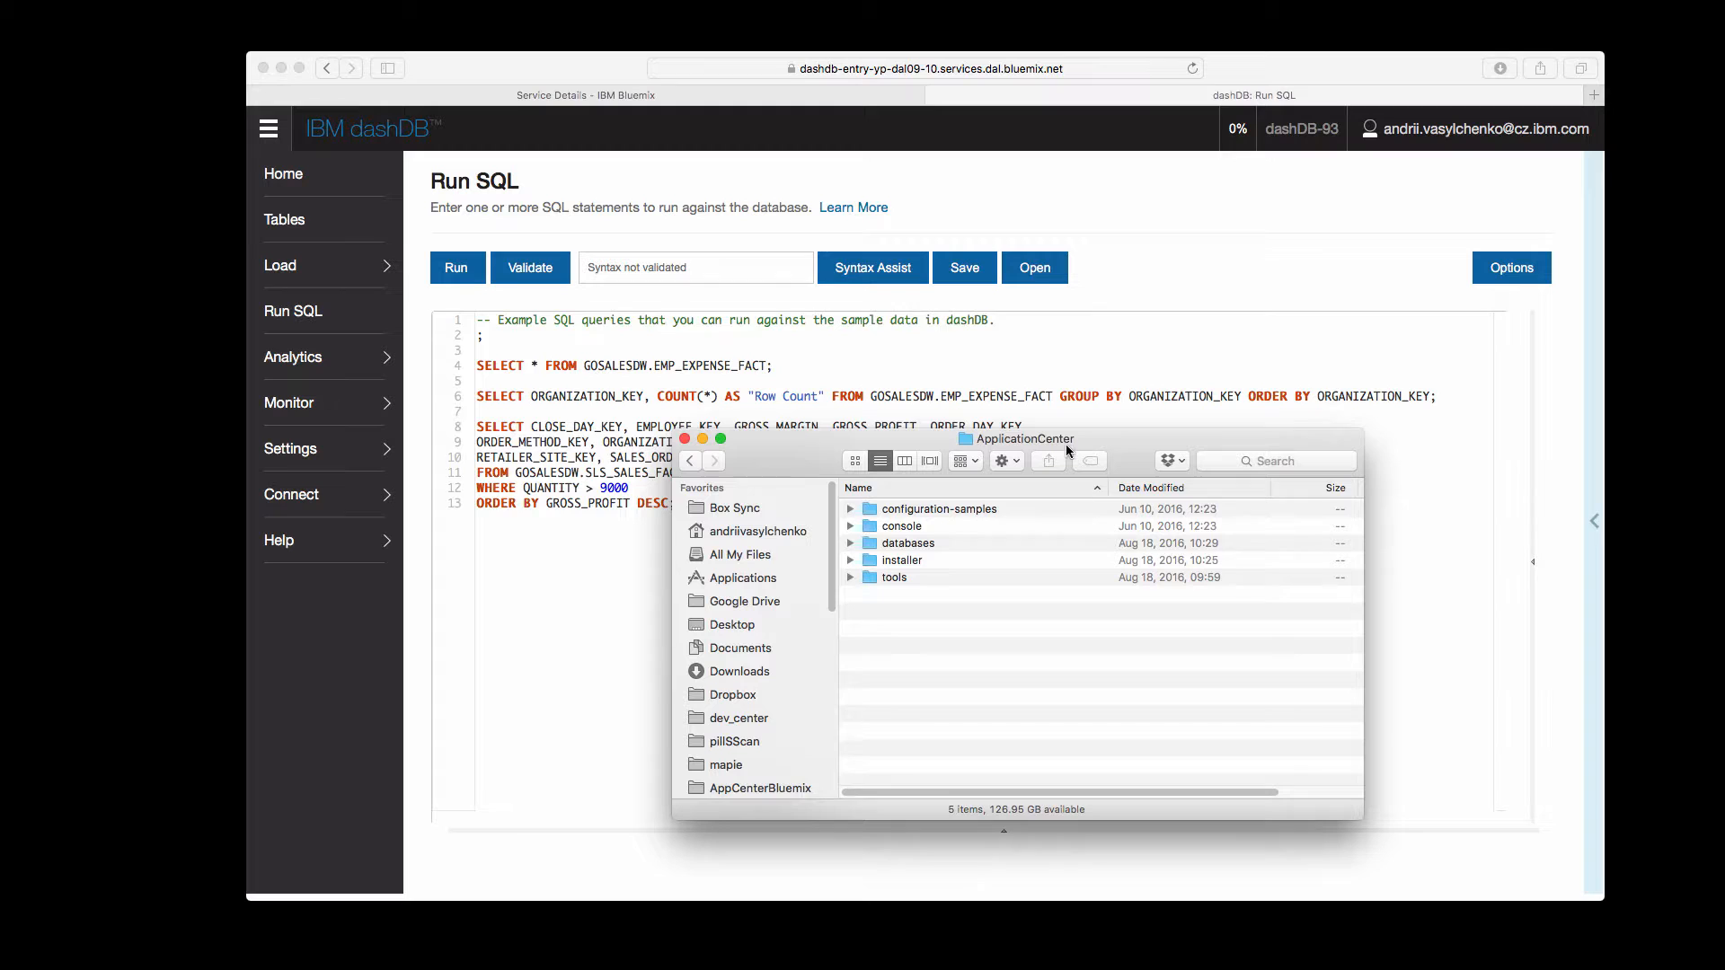
{"action": "mouse_move", "coordinate": [1022, 604]}
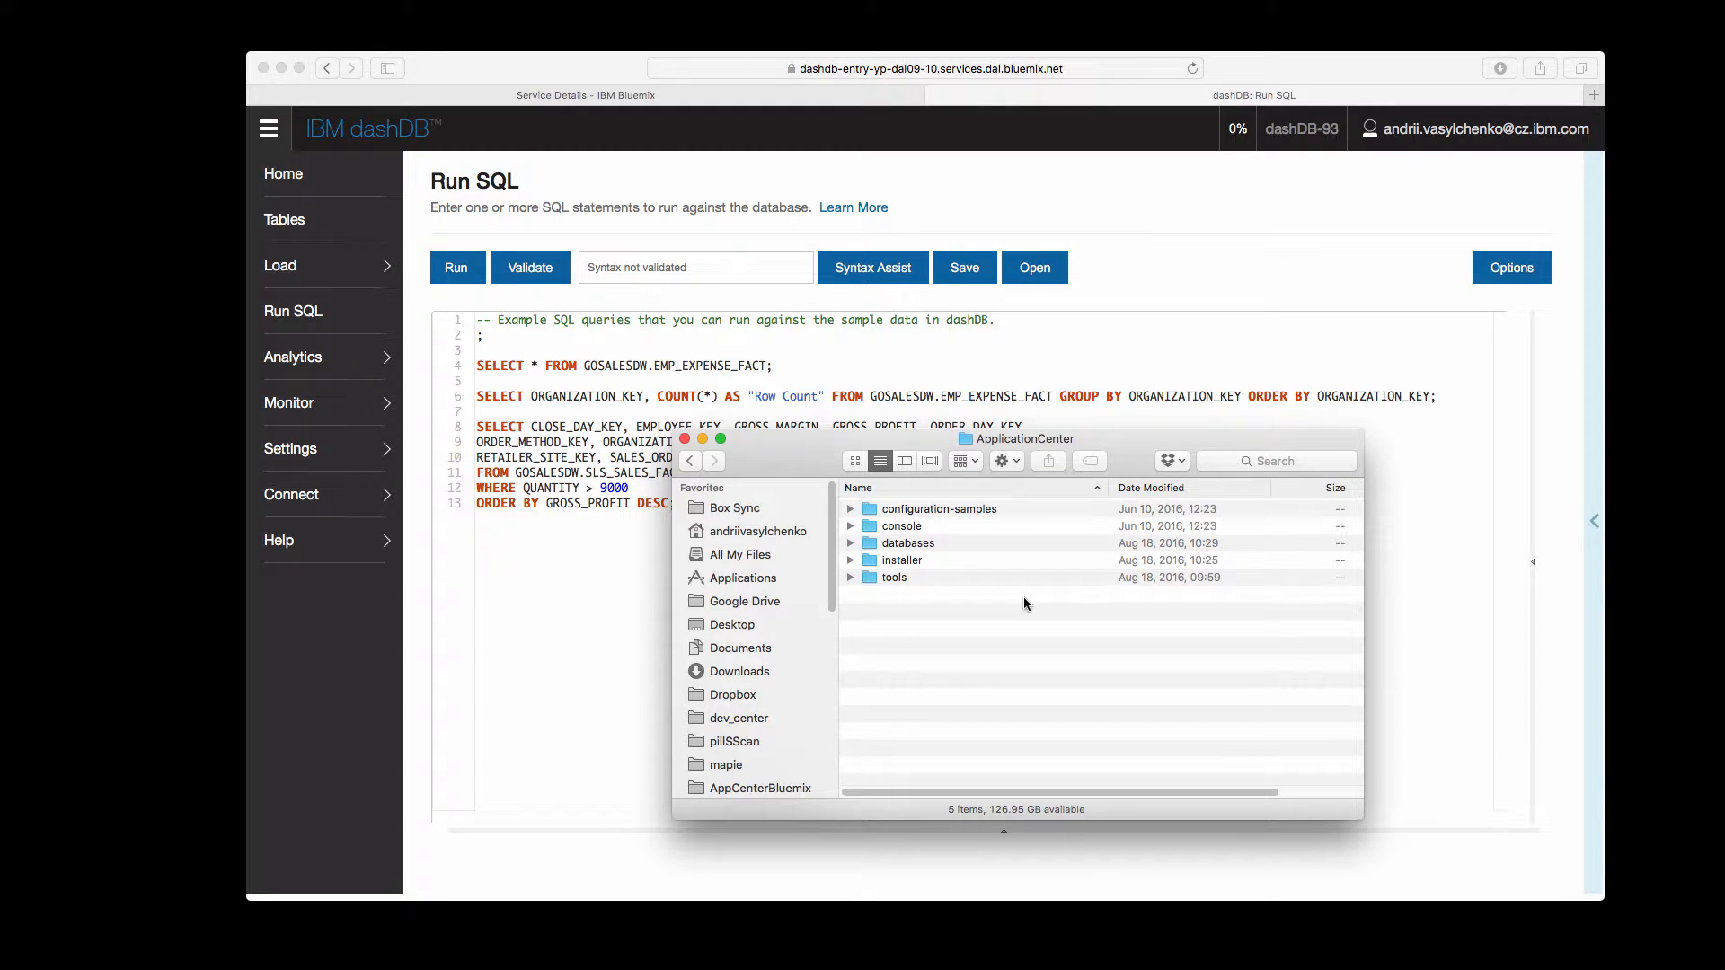
Open create-appcenter-db2.sql from the databases folder with Atom
{"action": "left_click", "coordinate": [849, 543]}
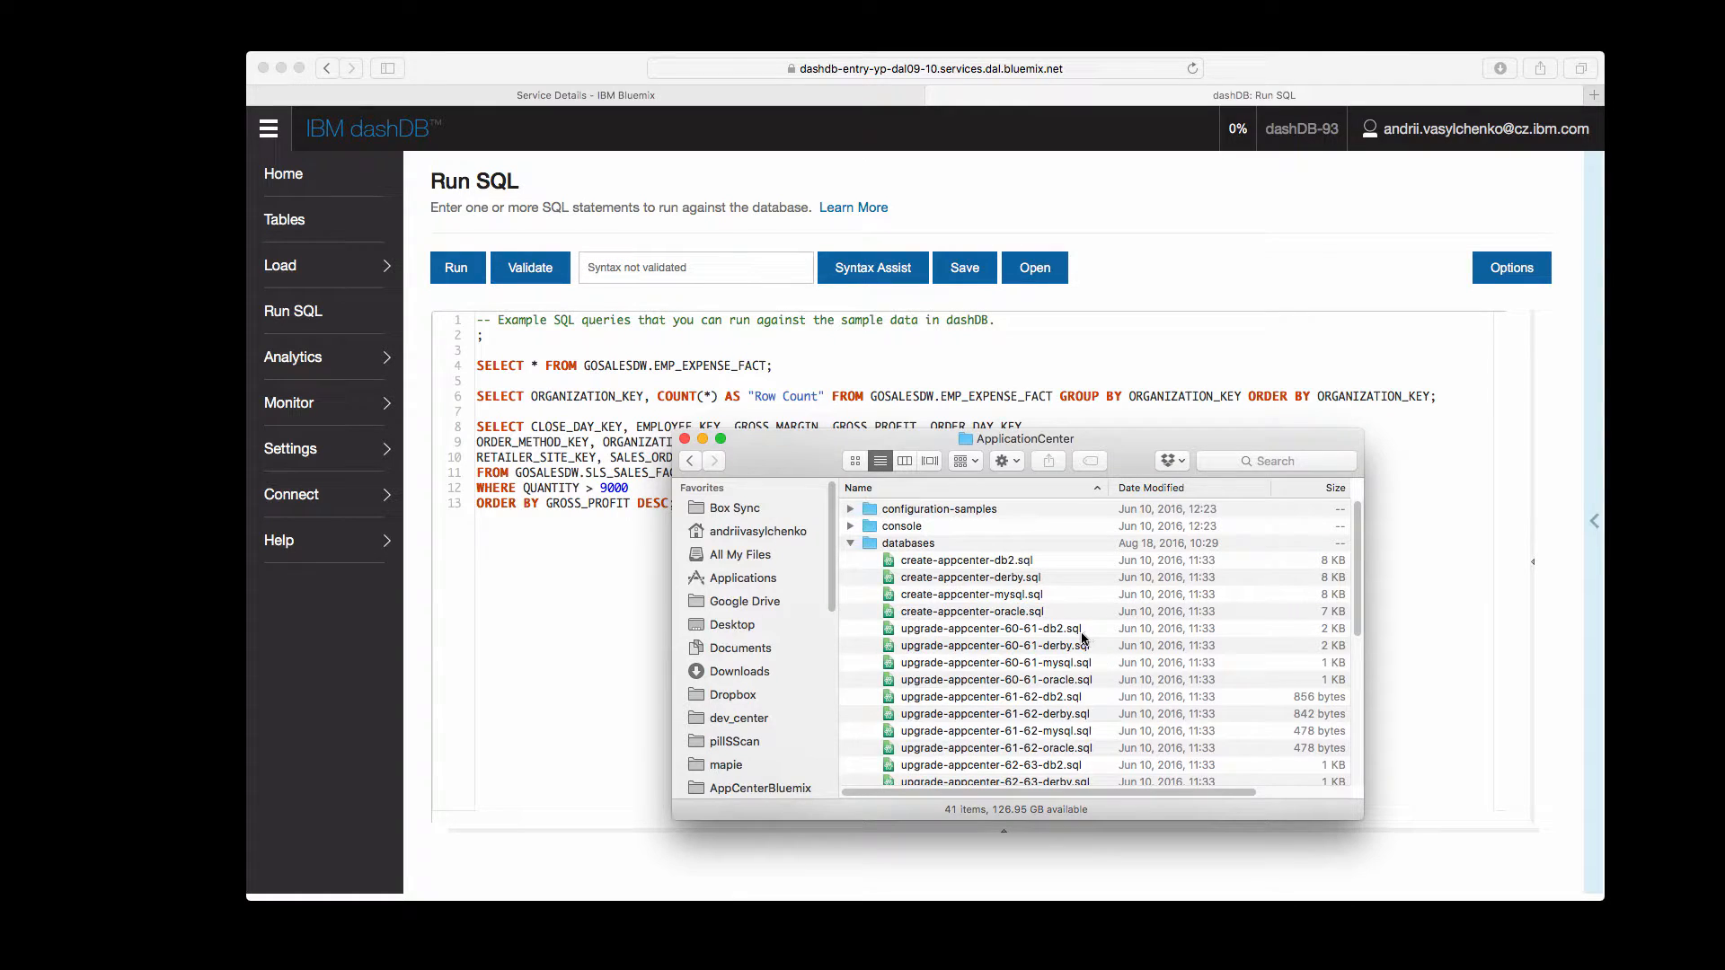
{"action": "mouse_move", "coordinate": [964, 569]}
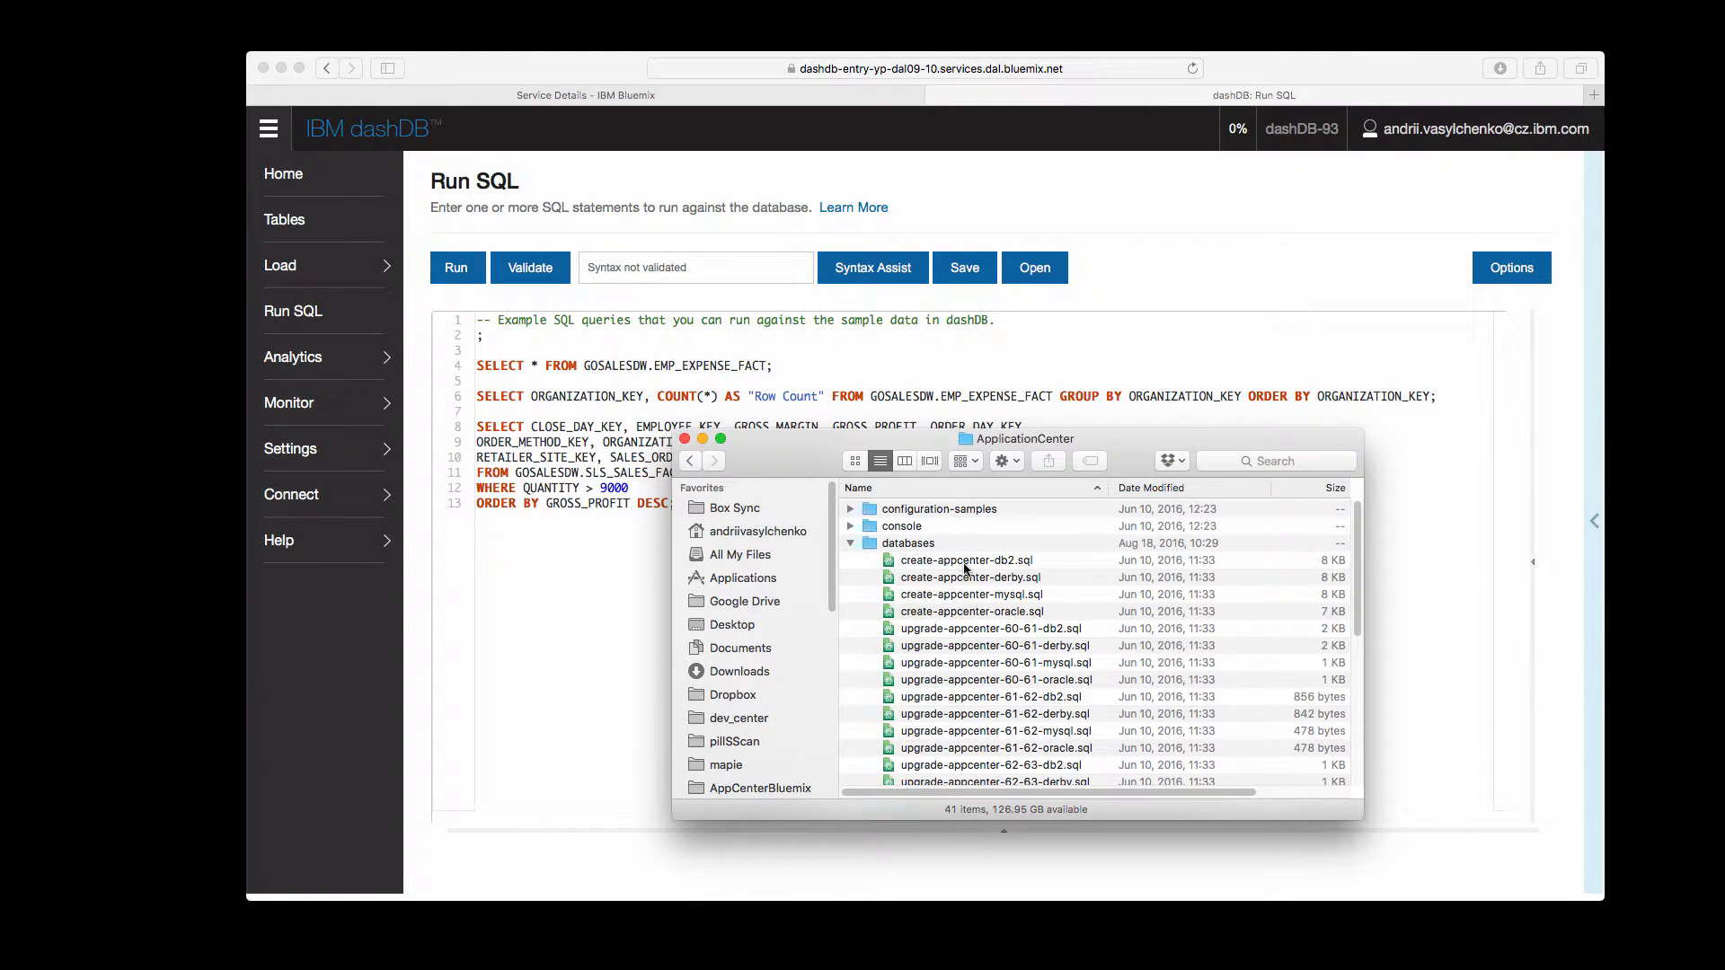
{"action": "left_click", "coordinate": [968, 561]}
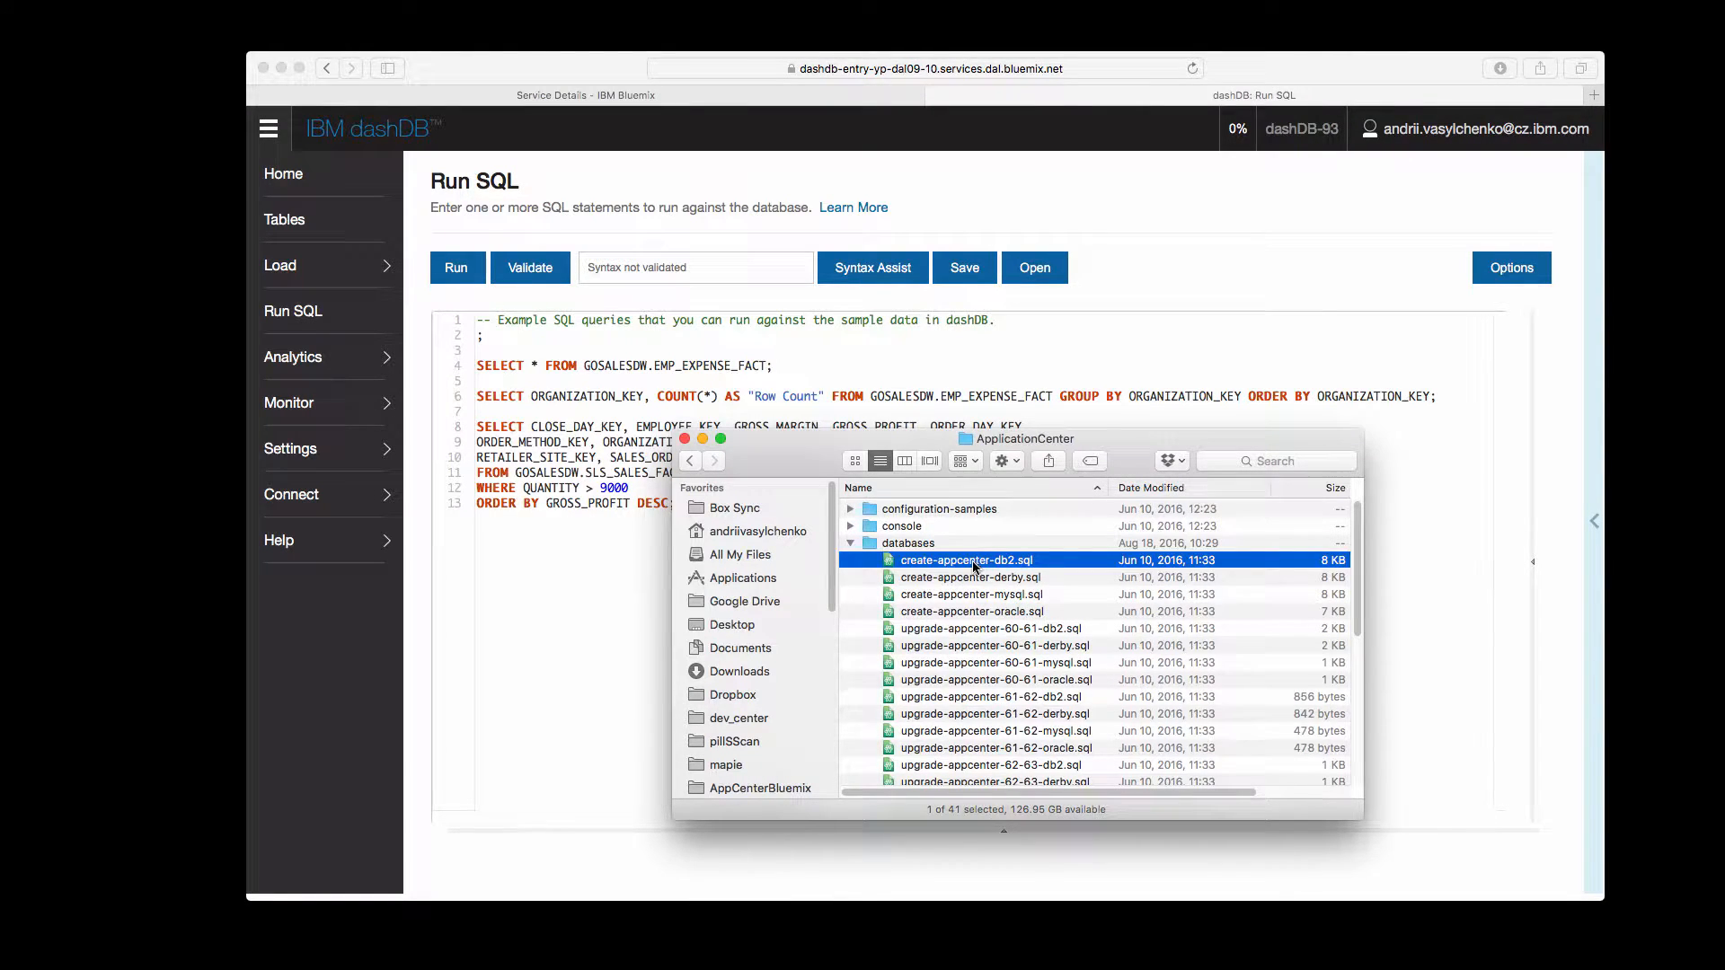
{"action": "right_click", "coordinate": [974, 560]}
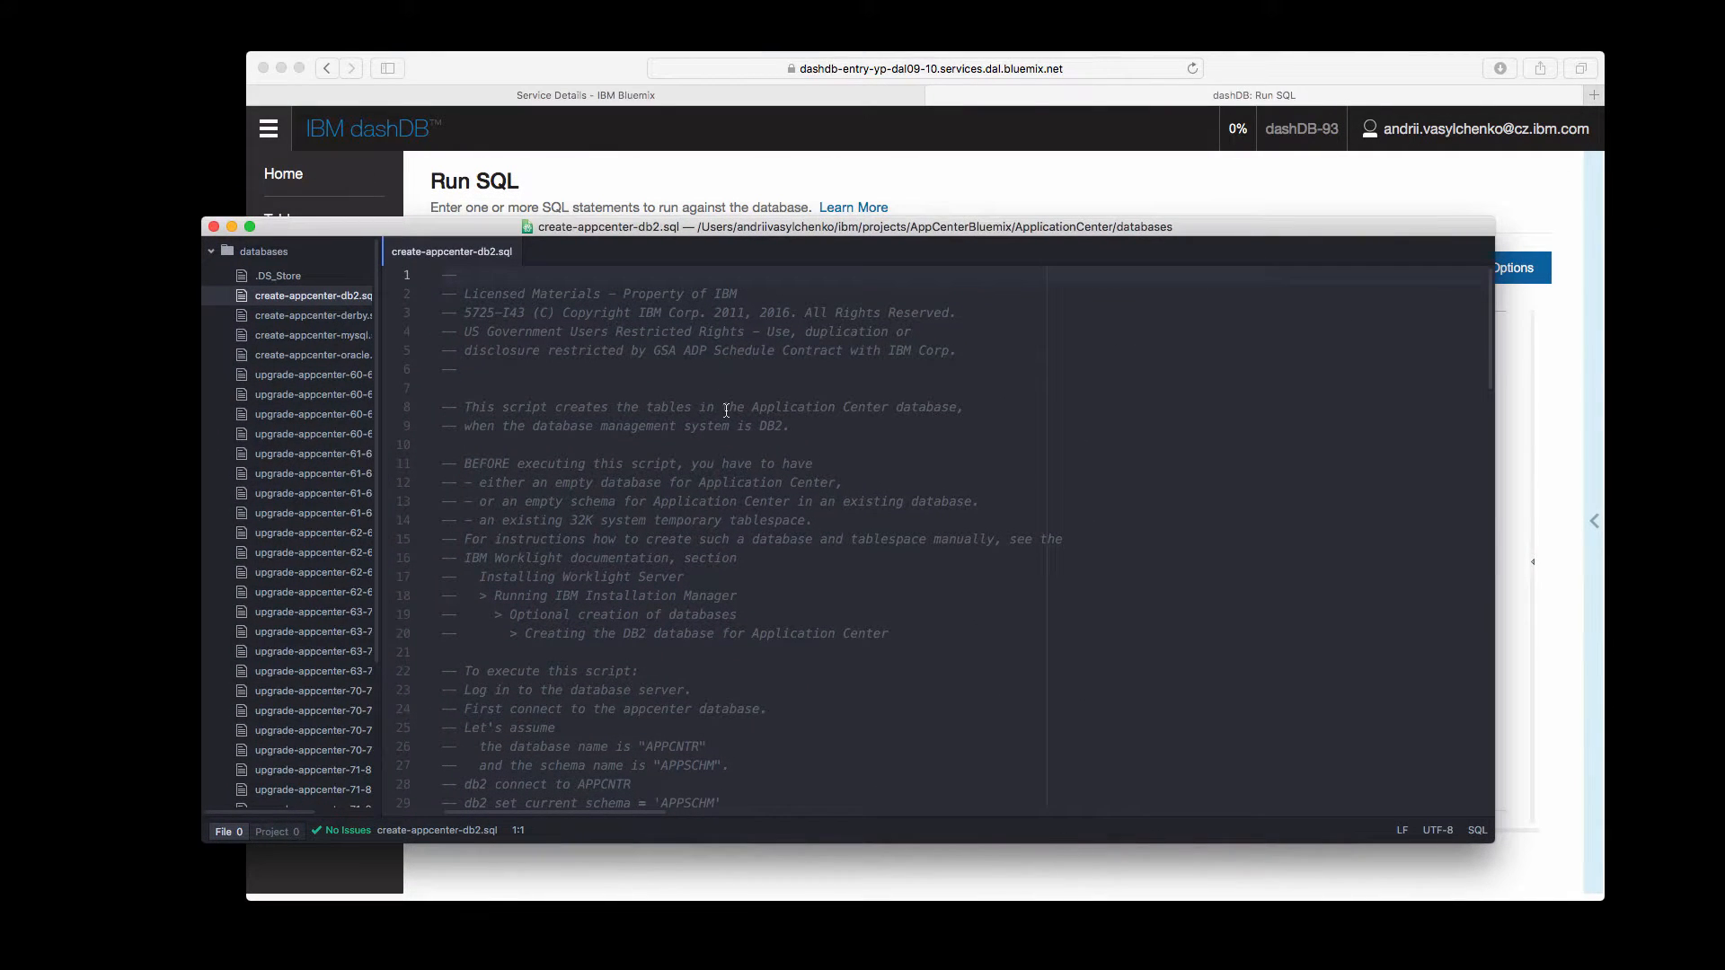
Review the CREATE TABLE section and place the cursor at the end of line 78
{"action": "scroll", "scroll_direction": "down", "scroll_amount": 3}
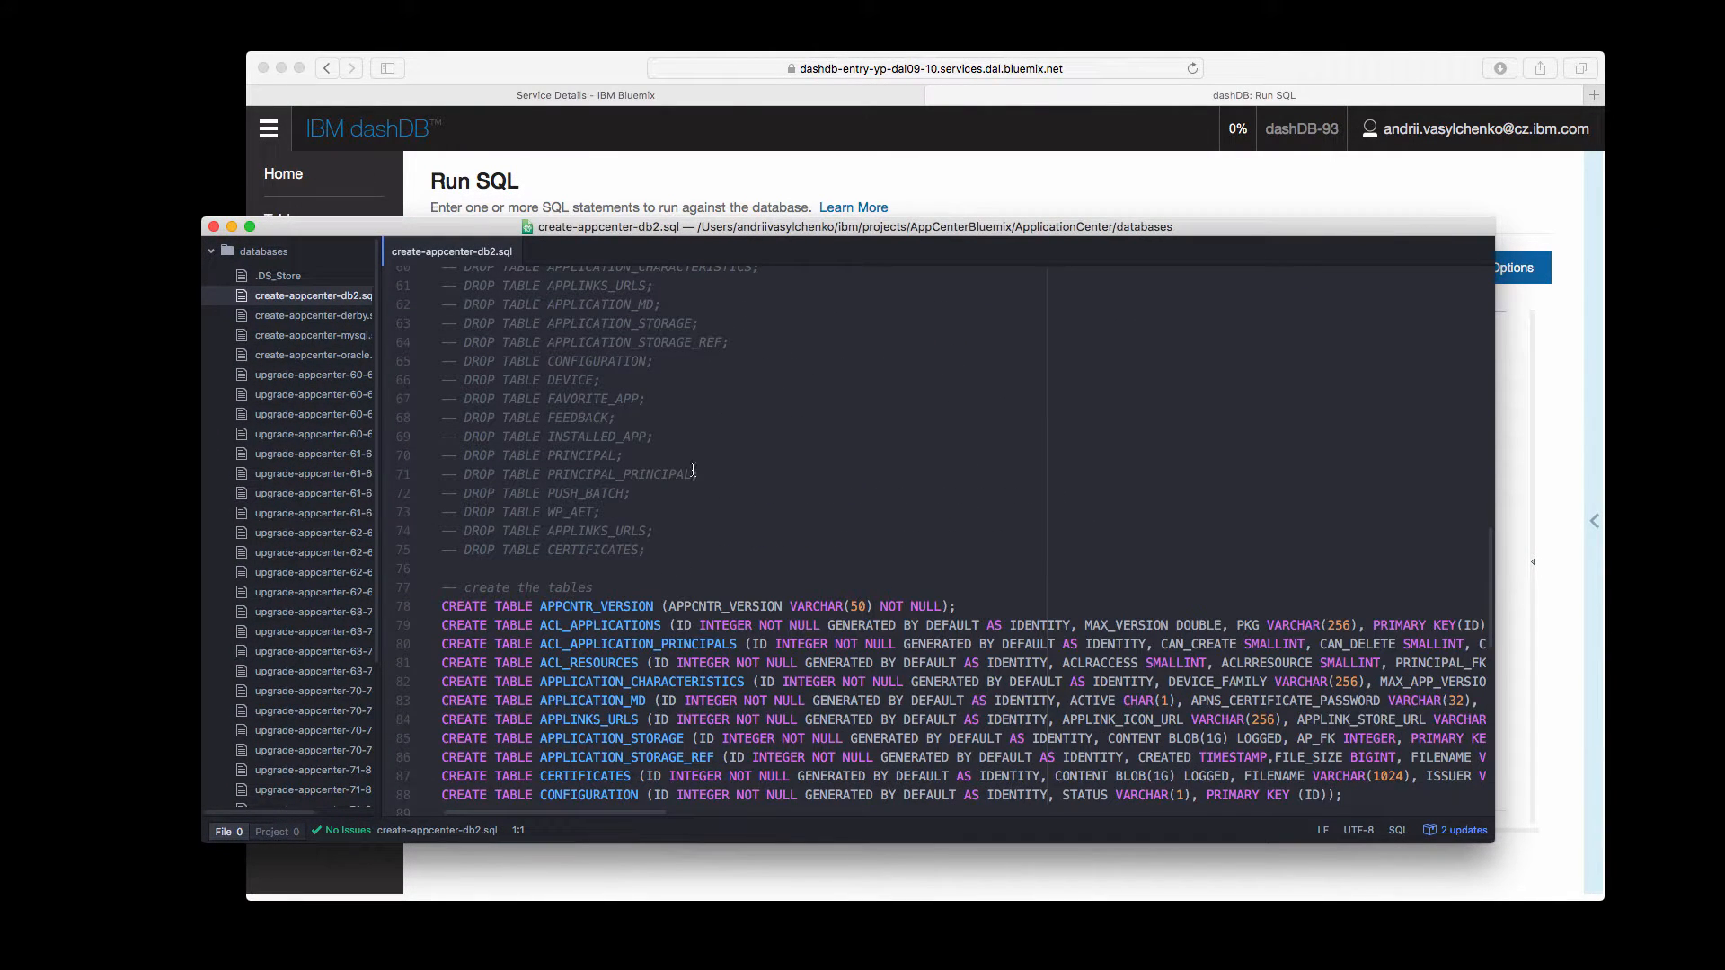
{"action": "scroll", "scroll_direction": "down", "scroll_amount": 3}
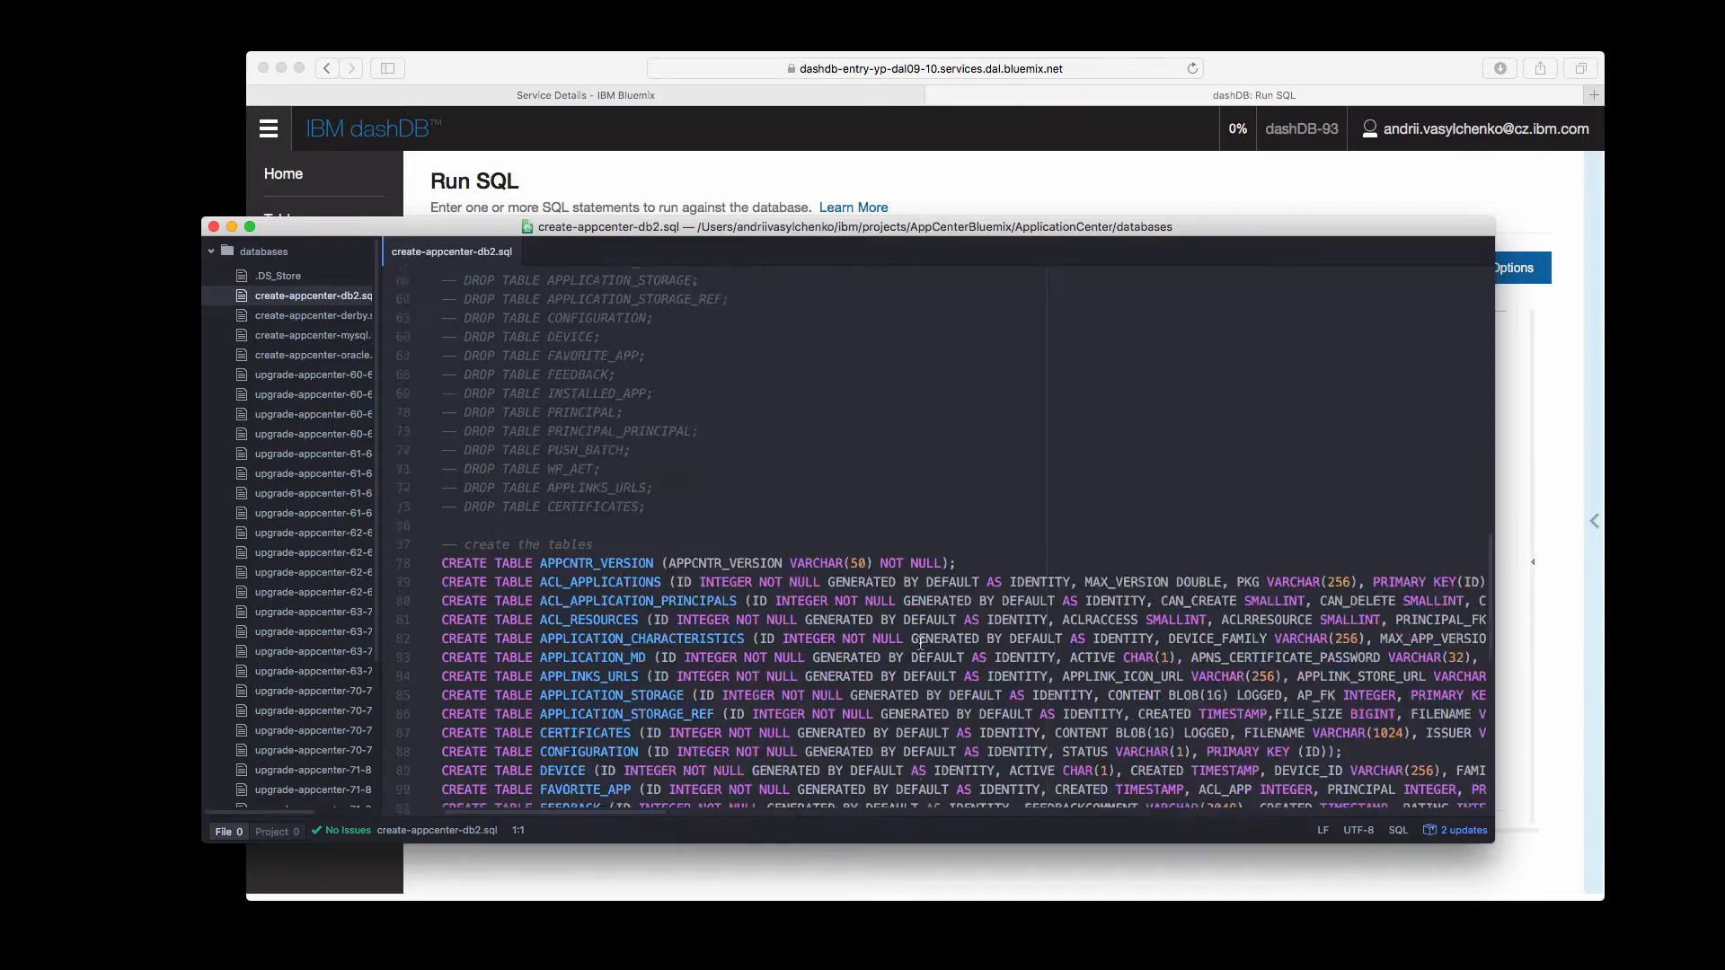
{"action": "scroll", "scroll_direction": "down", "scroll_amount": 3}
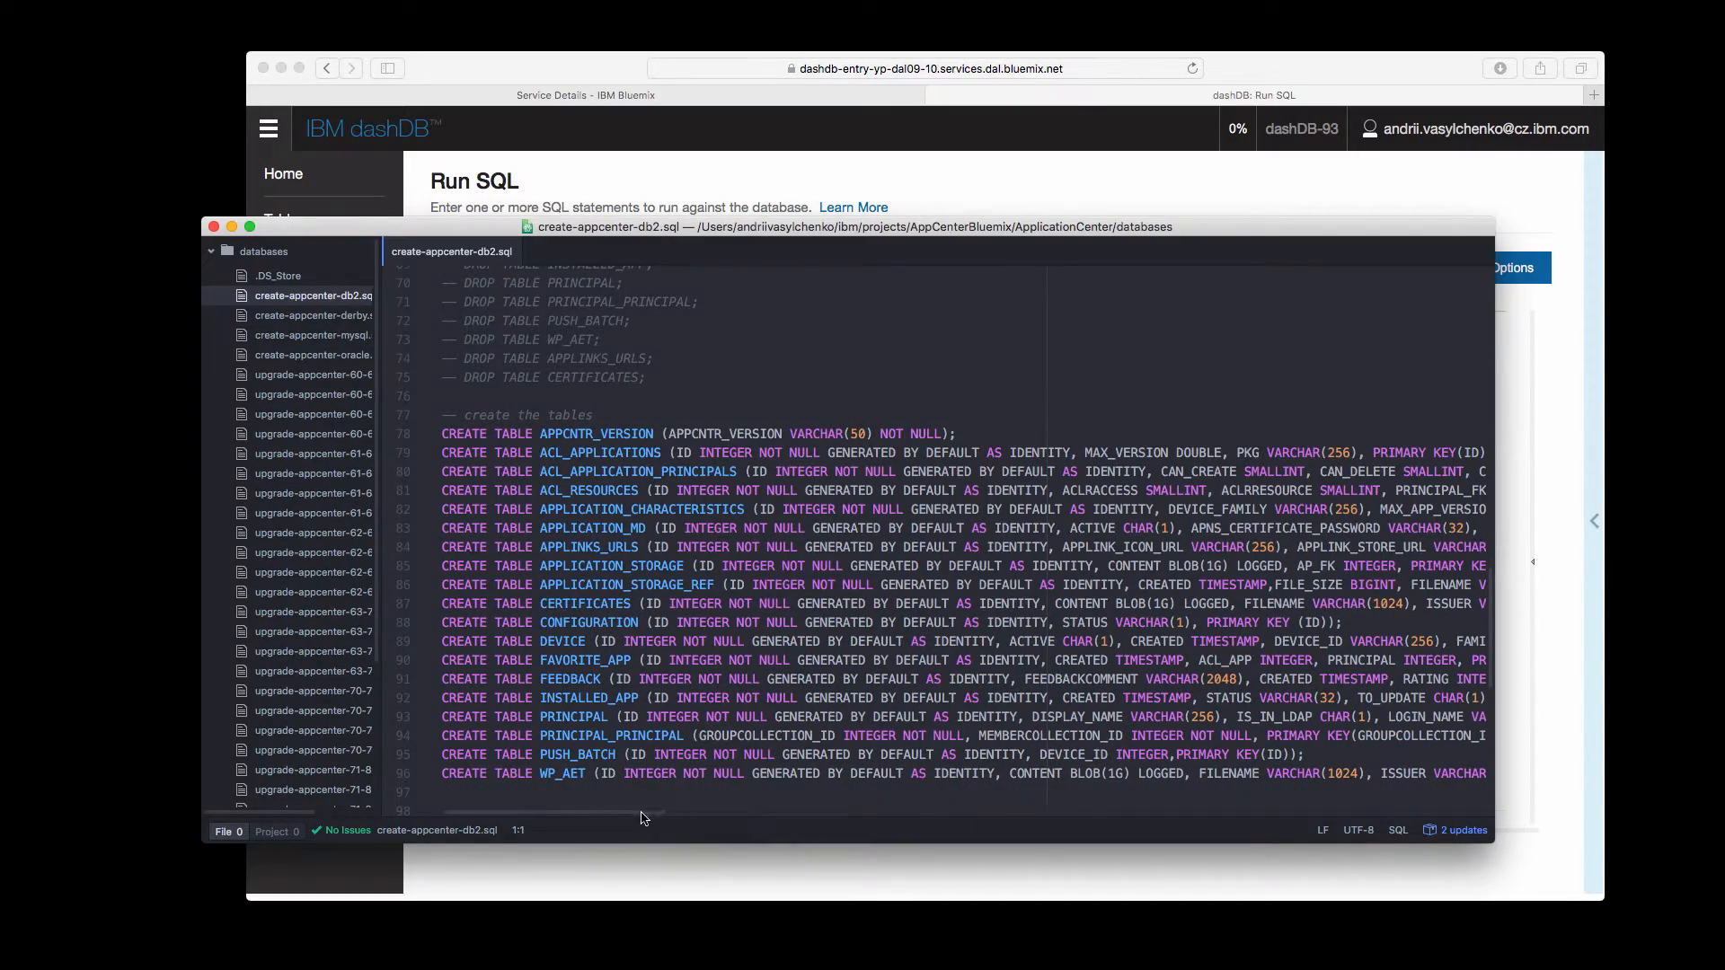
{"action": "scroll", "scroll_direction": "right", "scroll_amount": 3}
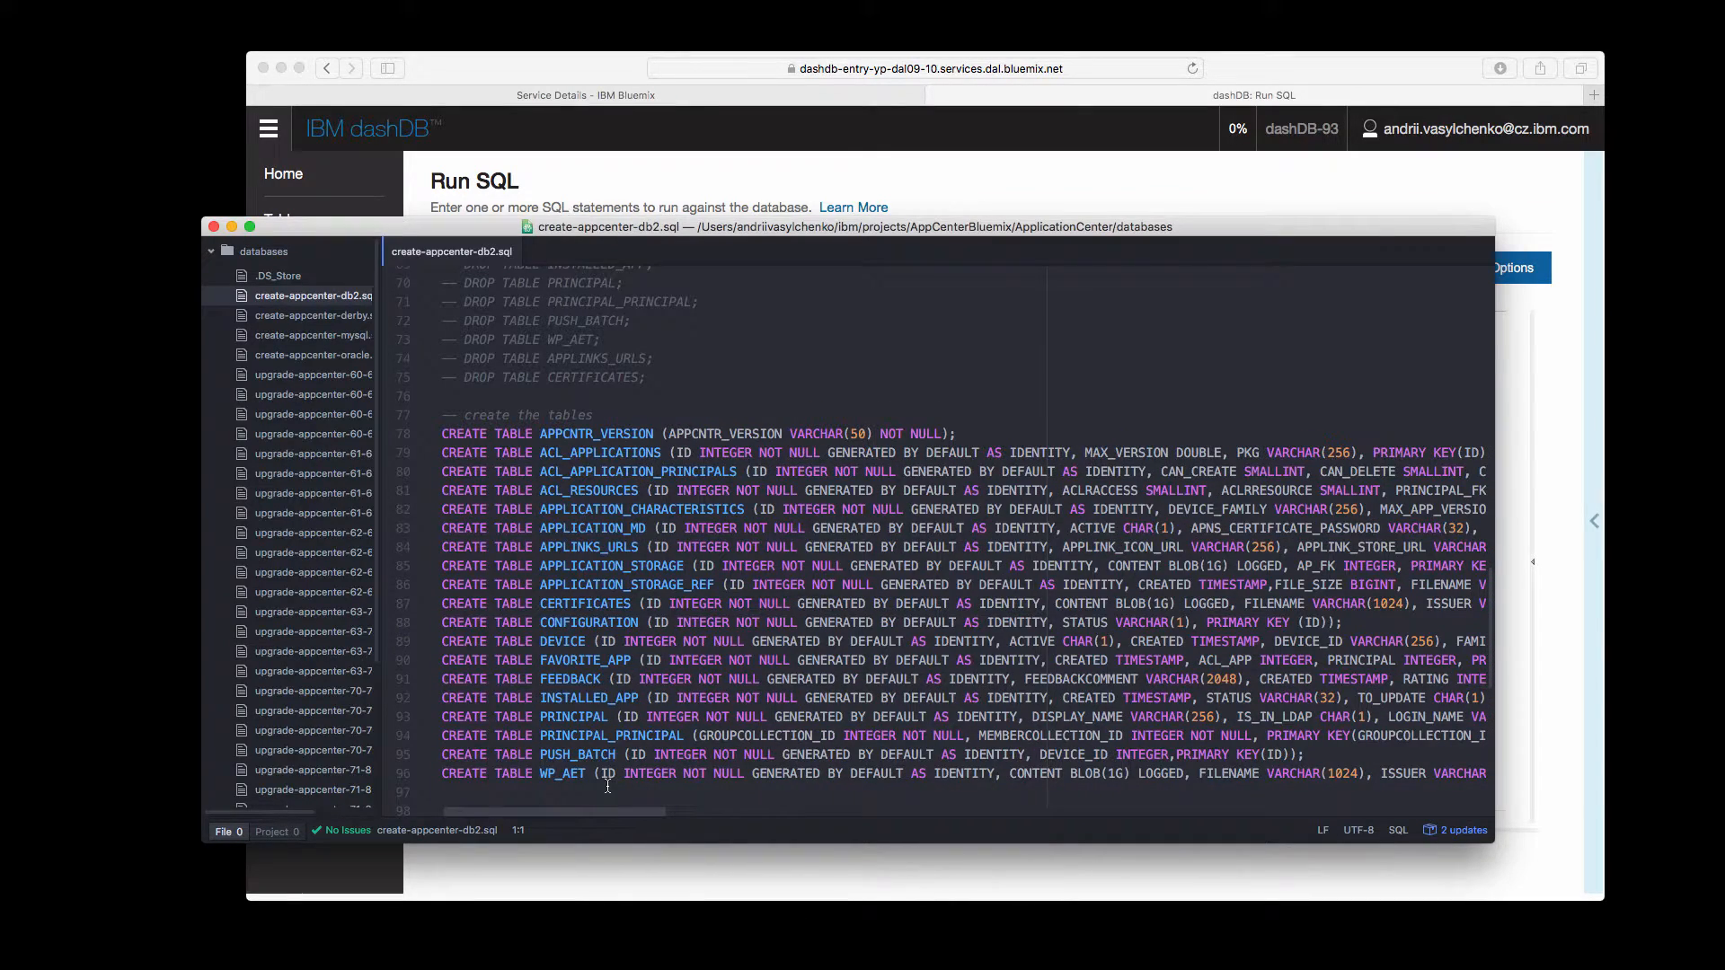
{"action": "mouse_move", "coordinate": [604, 745]}
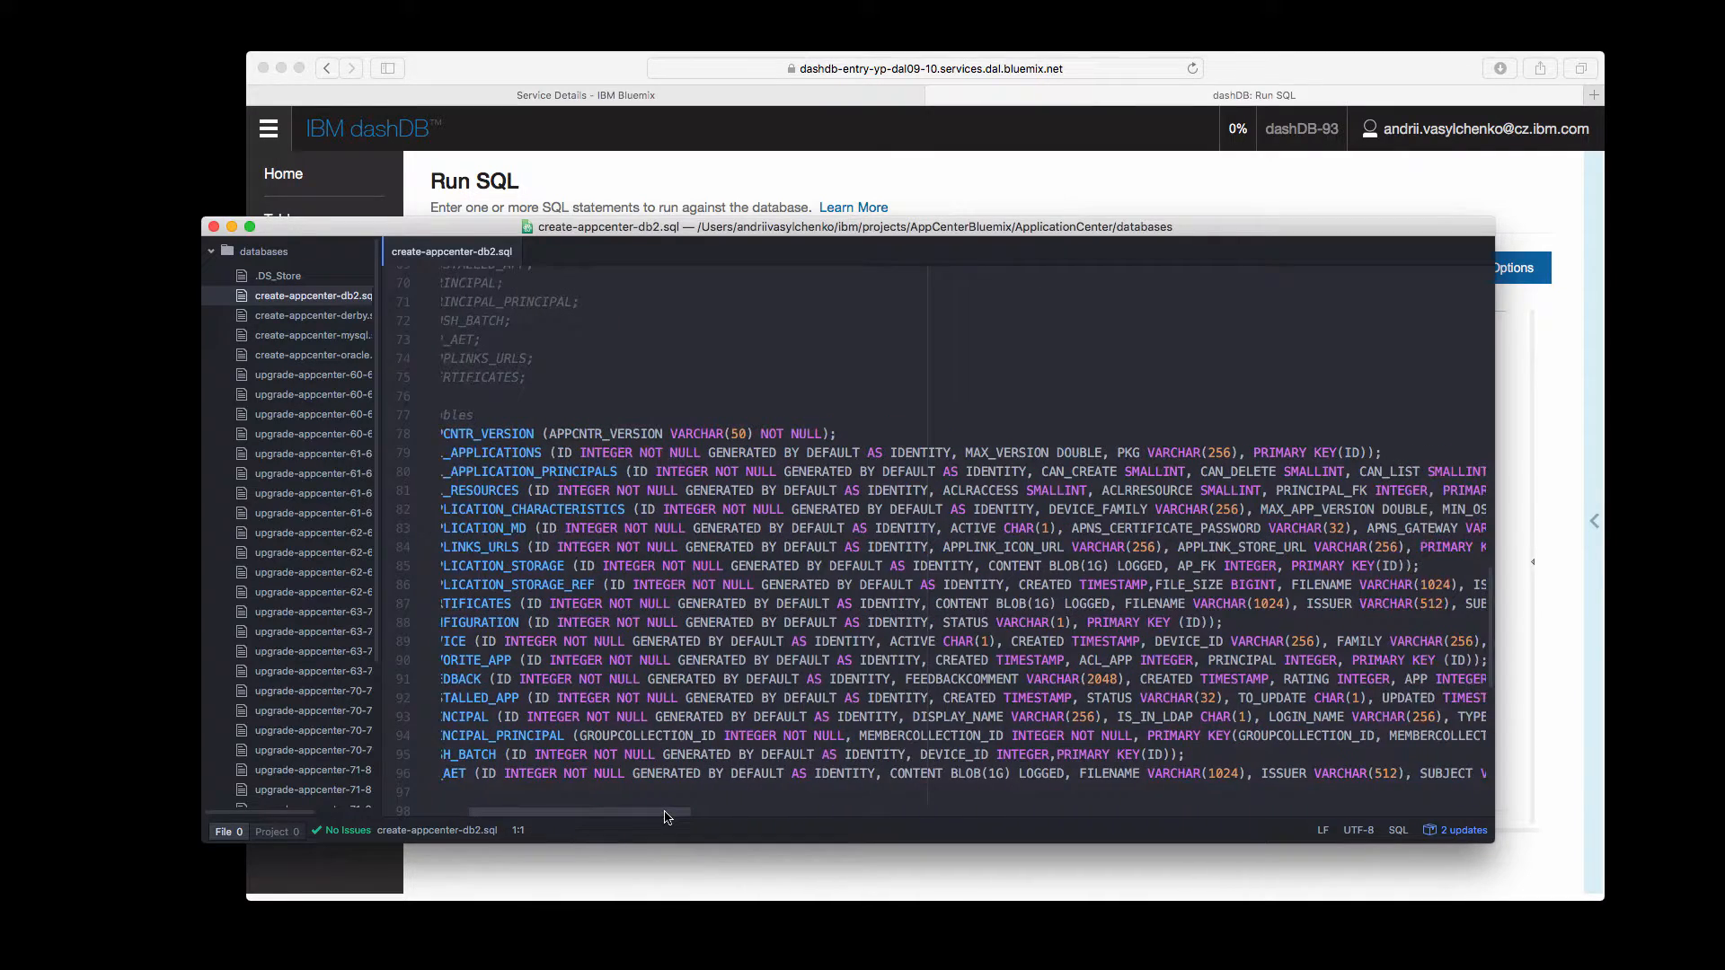
{"action": "scroll", "scroll_direction": "left", "scroll_amount": 3}
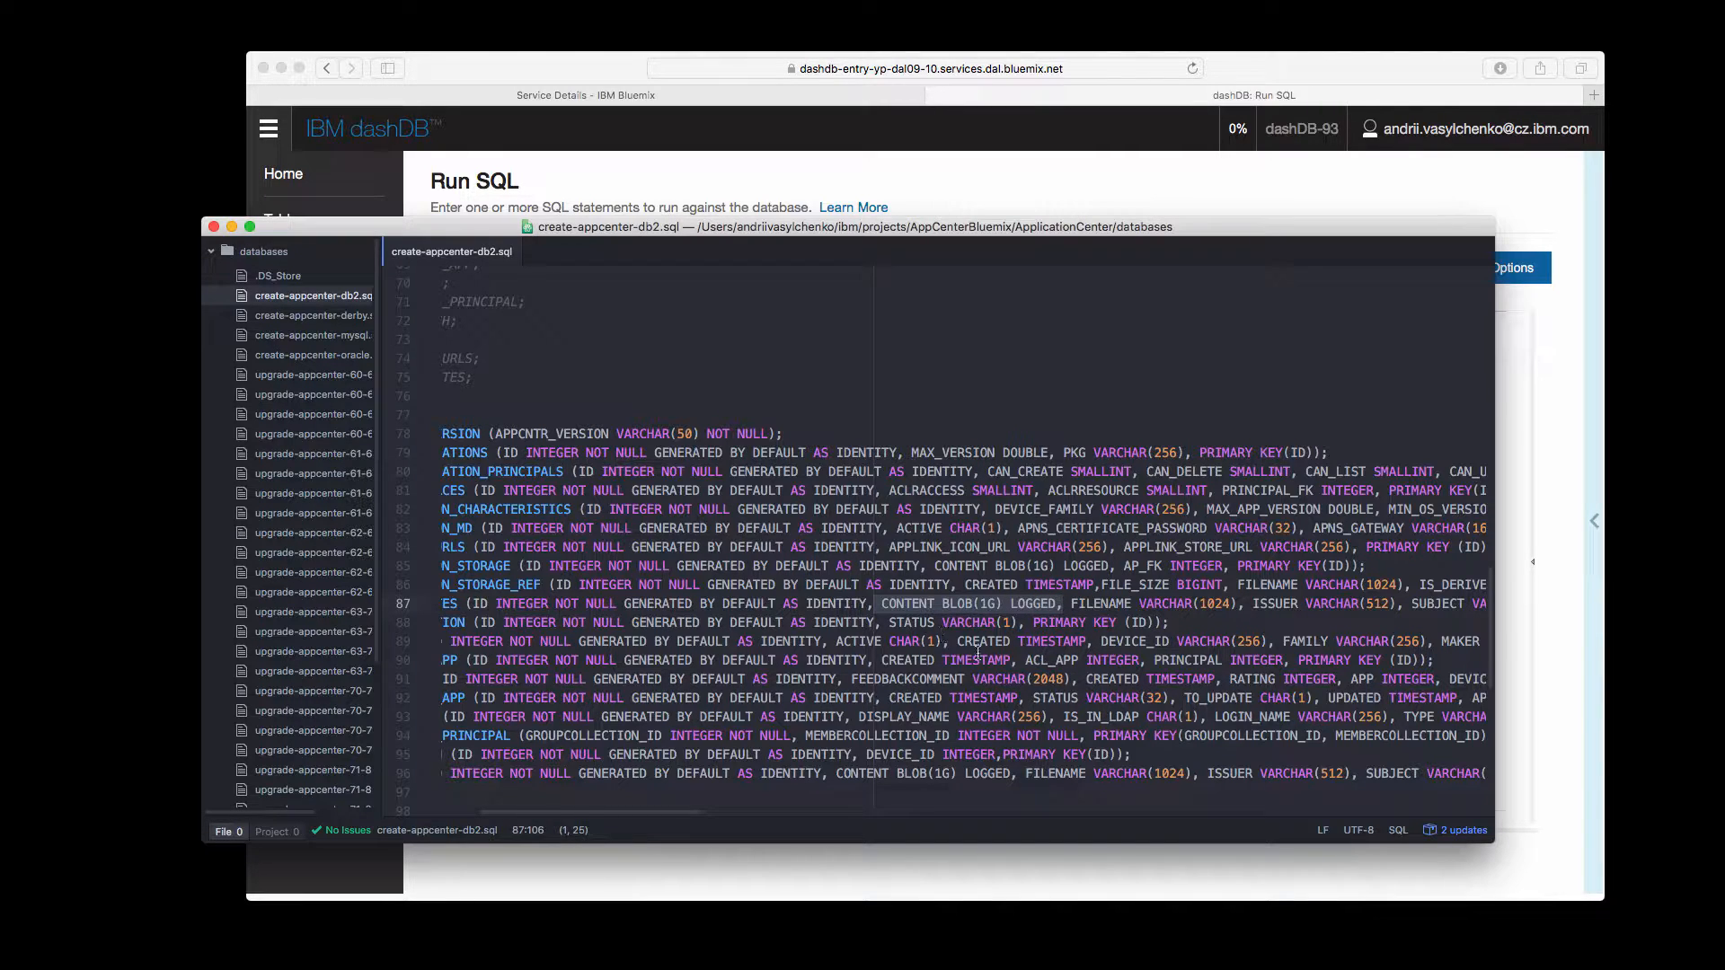
{"action": "mouse_move", "coordinate": [689, 821]}
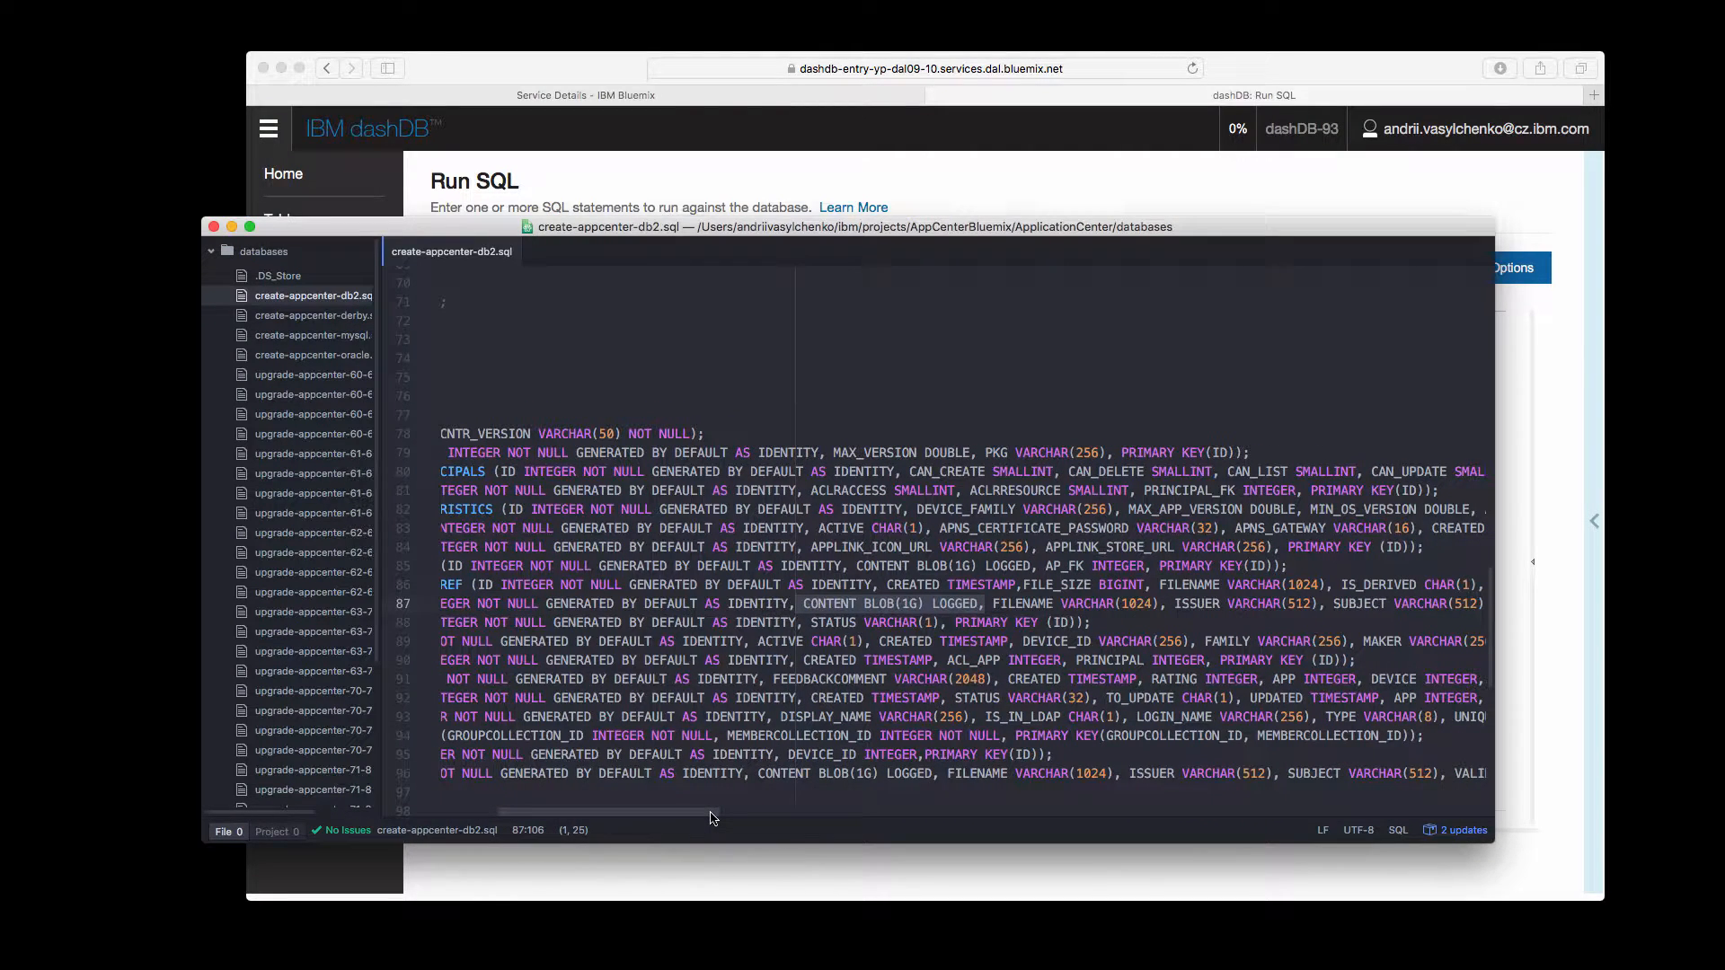
{"action": "left_click", "coordinate": [690, 433]}
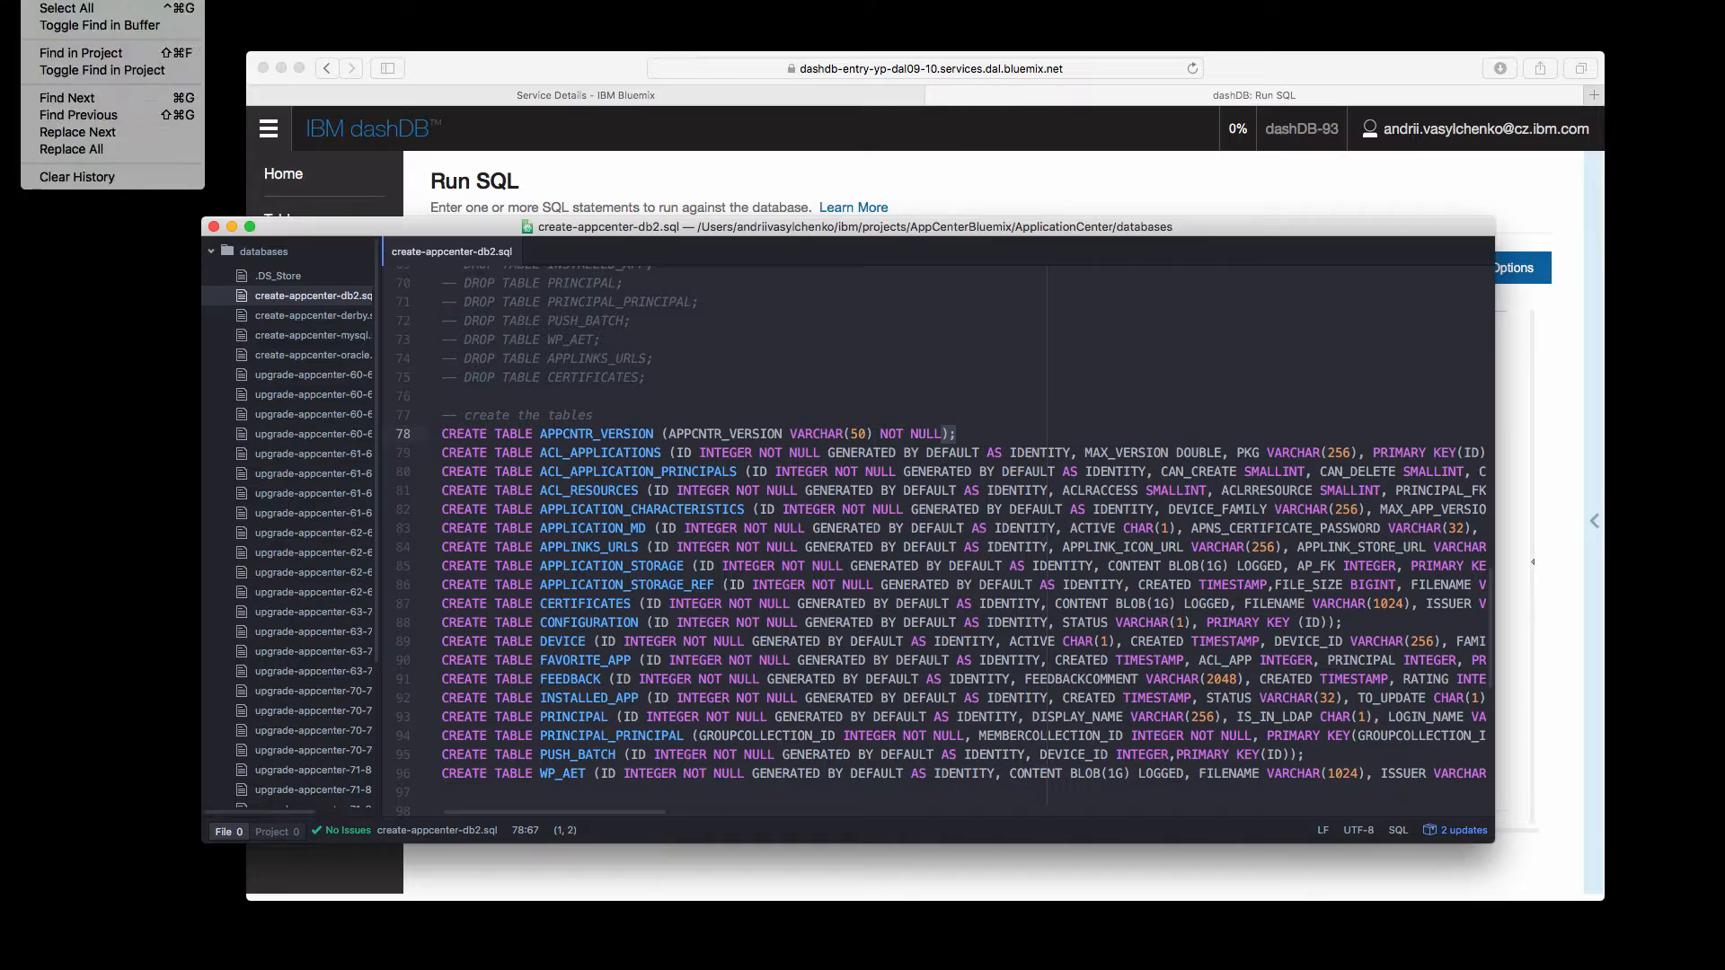
{"action": "mouse_move", "coordinate": [81, 52]}
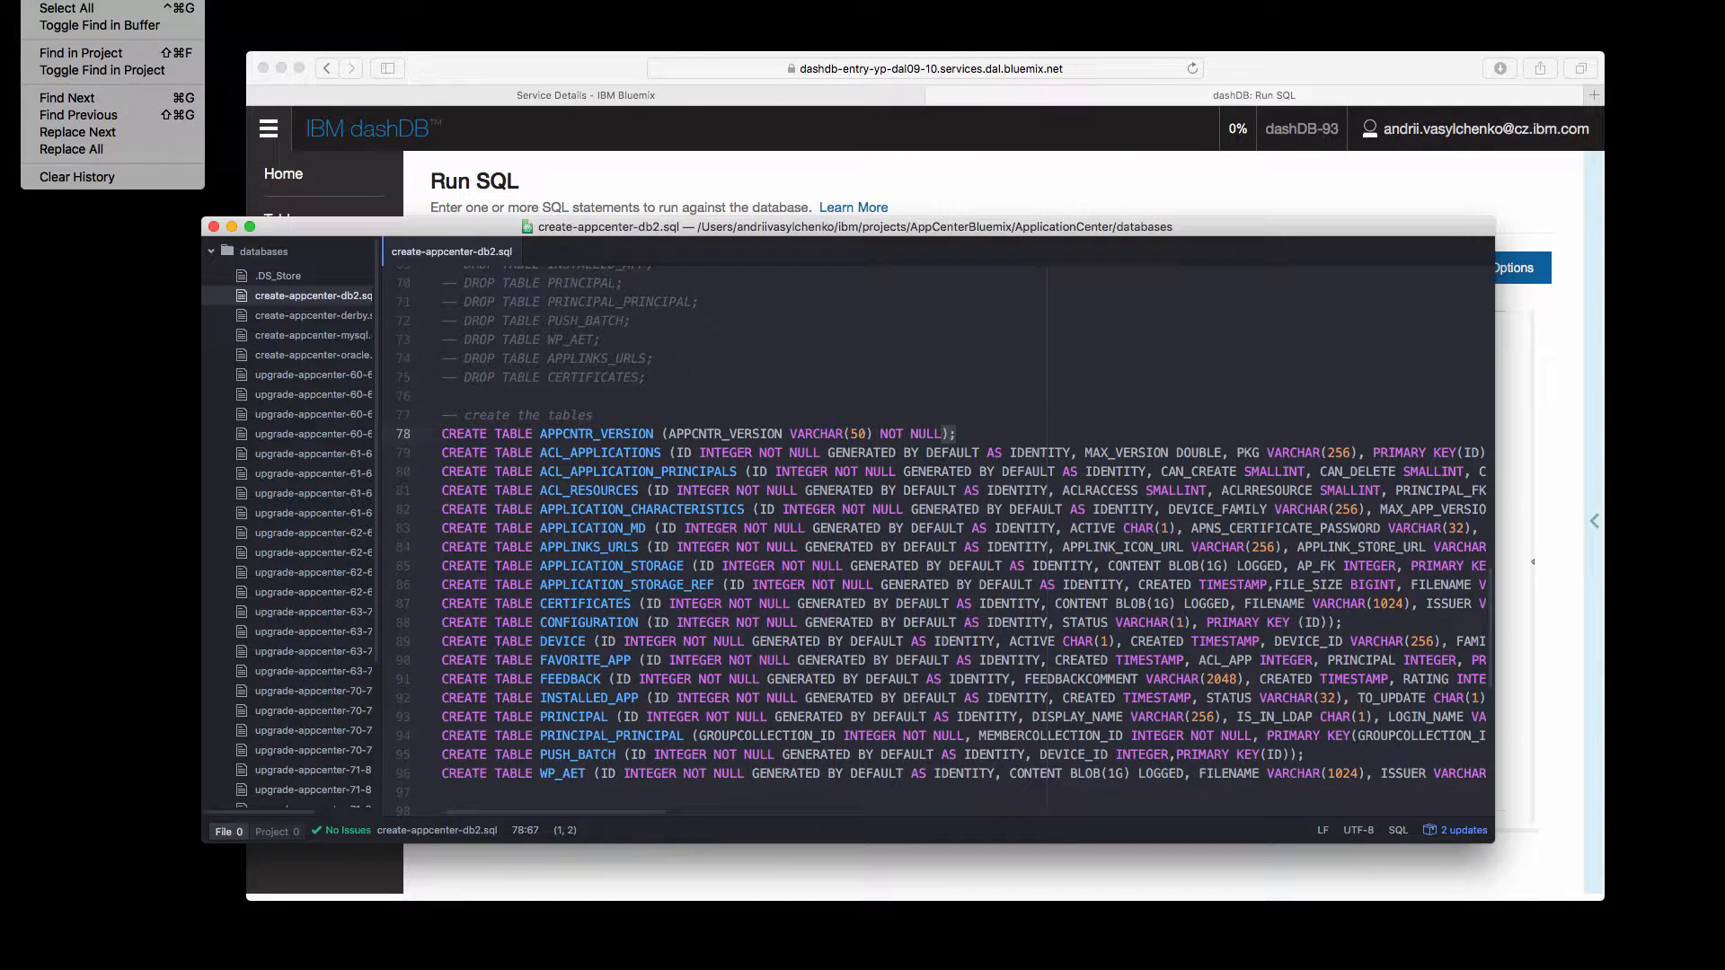
Bring up Atom's Find panel for the script
{"action": "left_click", "coordinate": [94, 23]}
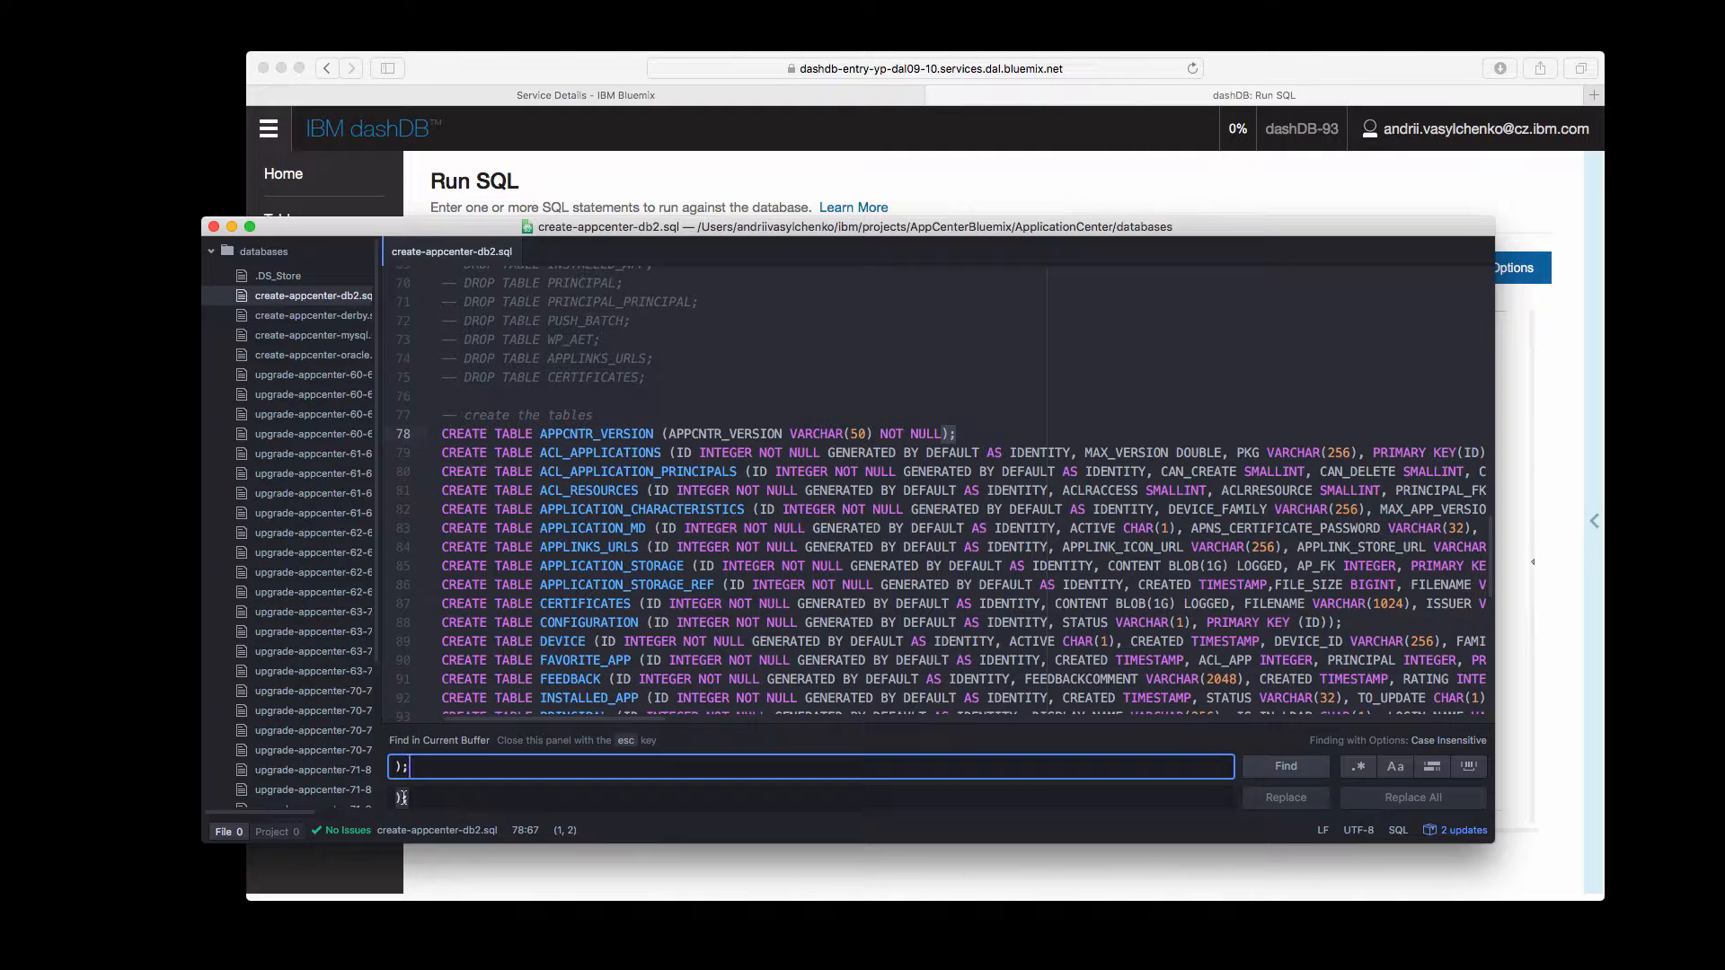
Enter ') ORGANIZE BY ROW;' as the replacement for ');'
{"action": "type", "text": ") Or"}
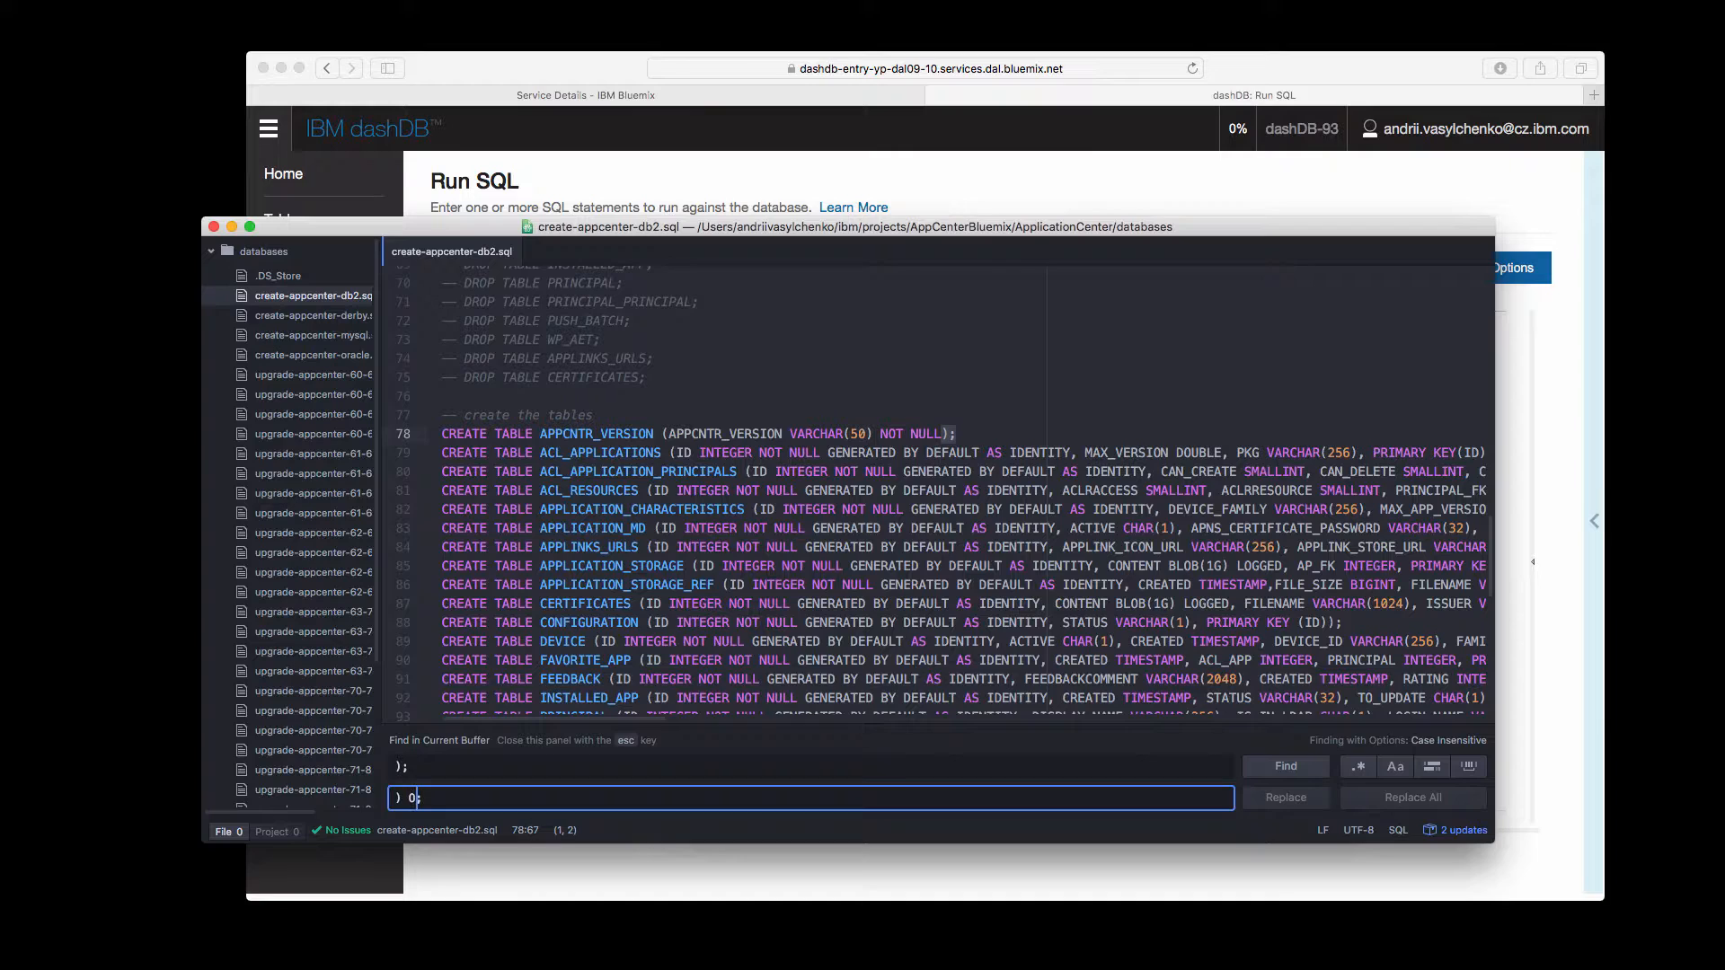
{"action": "type", "text": "ORGANIZE BY"}
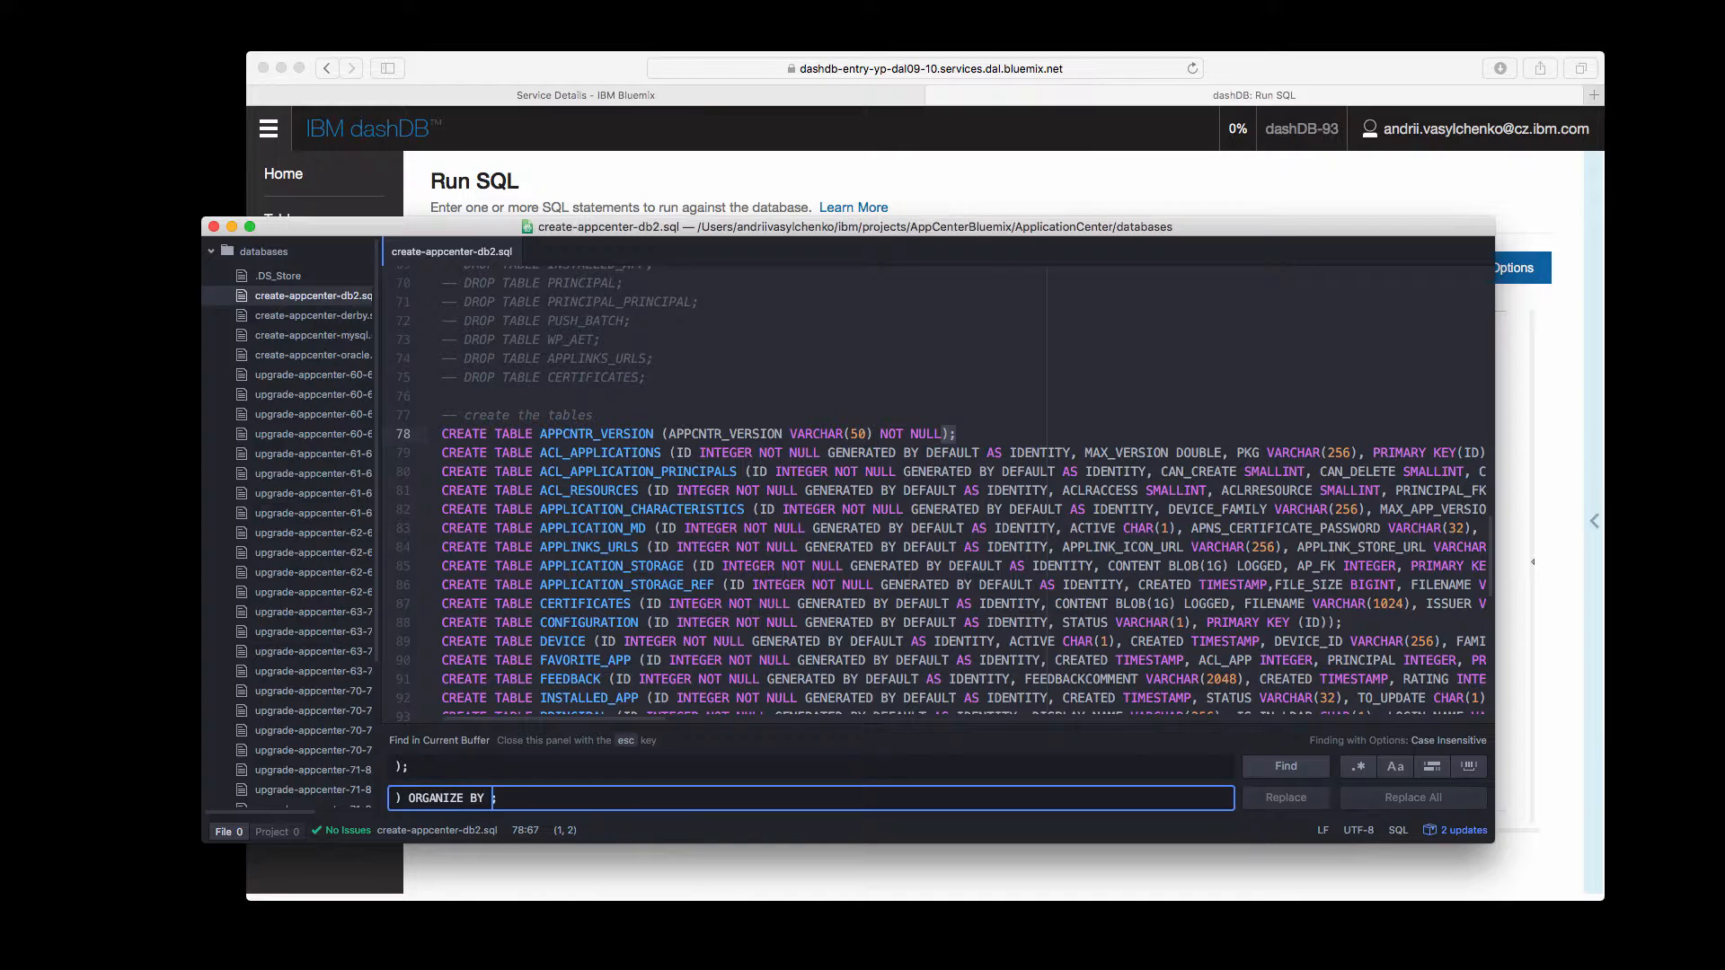
{"action": "type", "text": "ROW"}
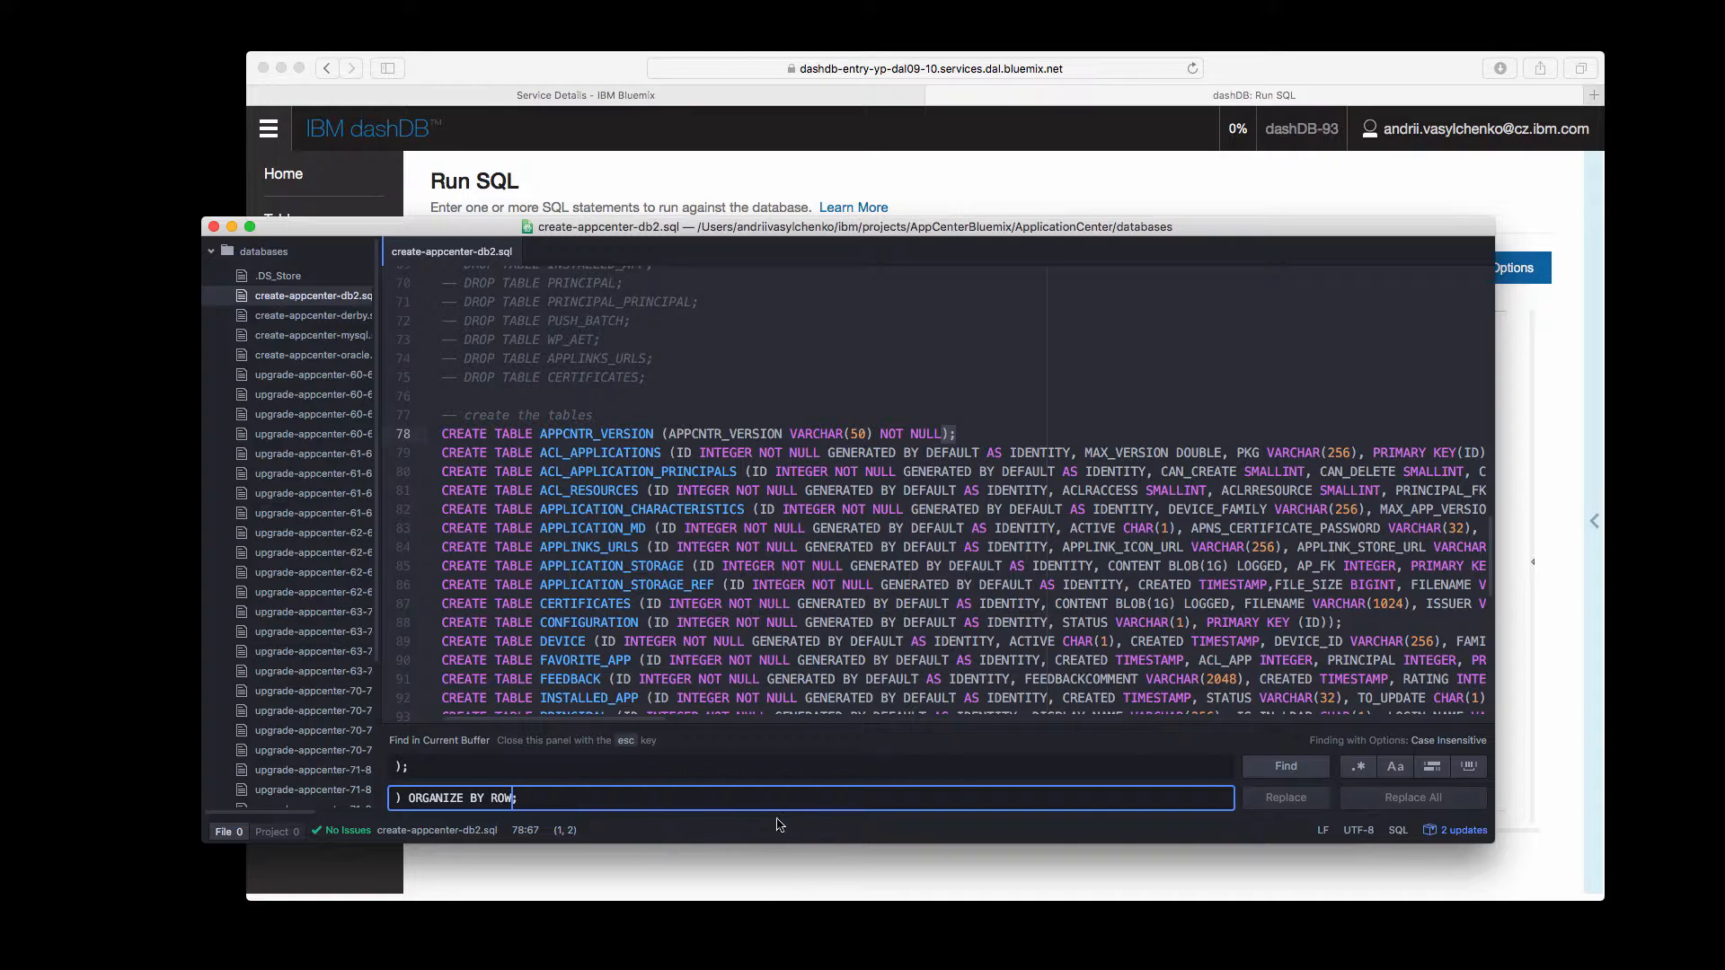
Replace each CREATE TABLE ending with ') ORGANIZE BY ROW;', leaving the indexes unchanged
{"action": "left_click", "coordinate": [1283, 765]}
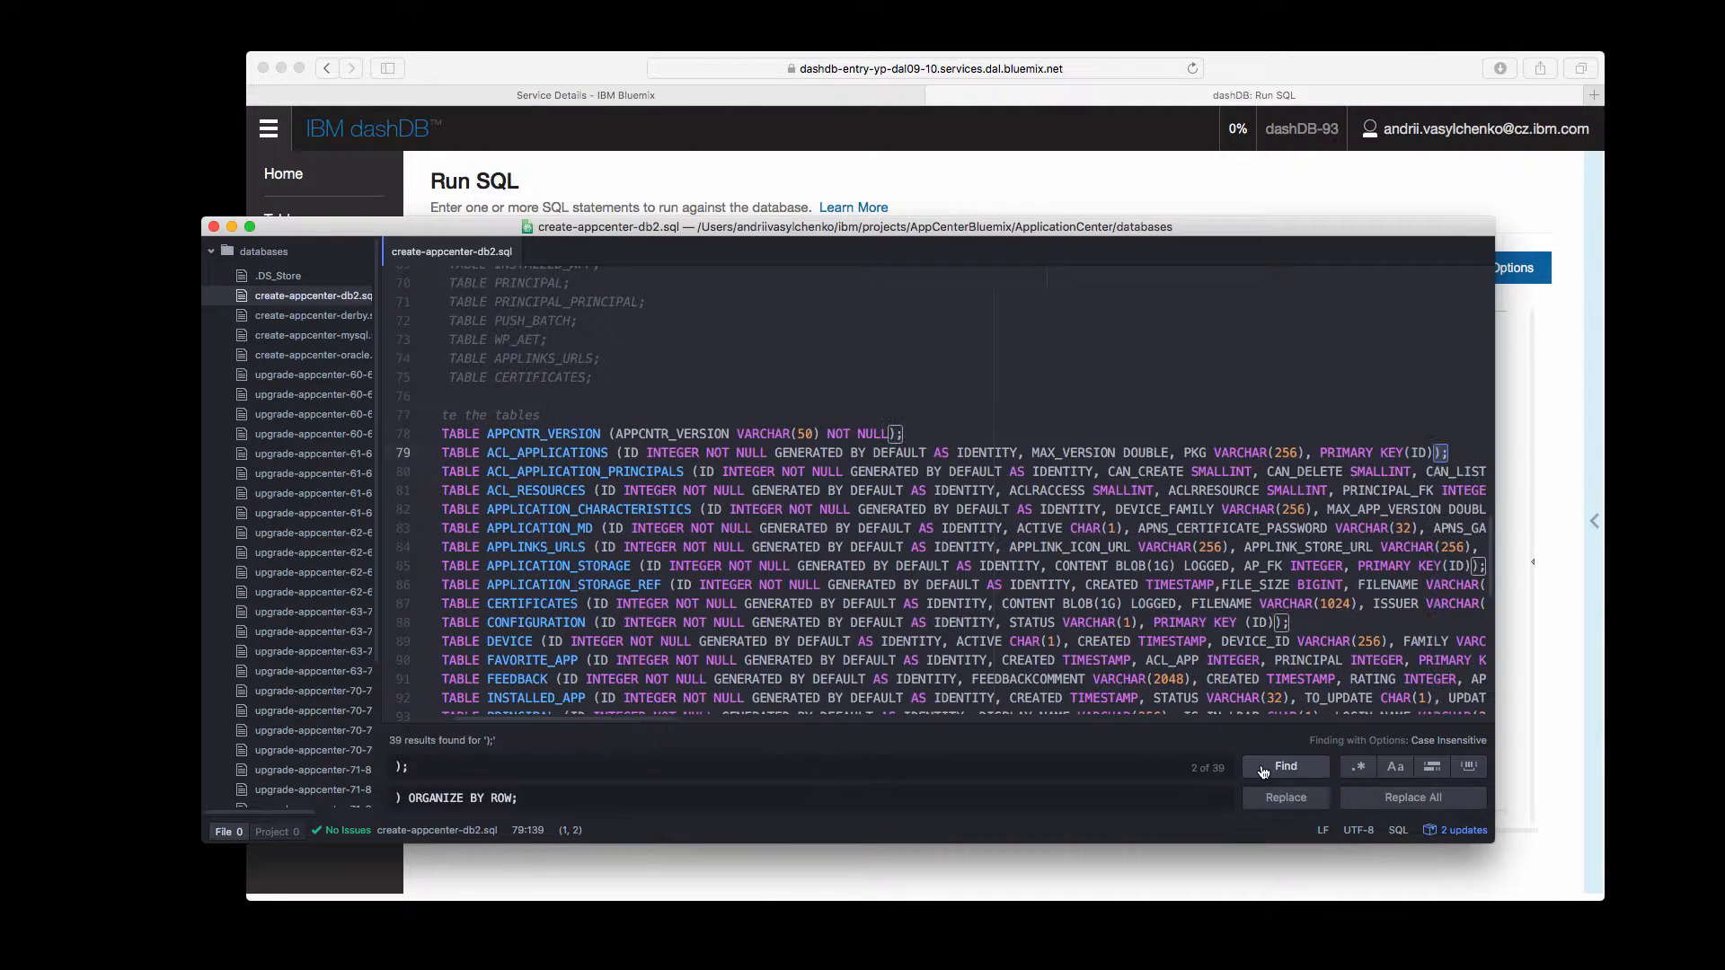
{"action": "left_click", "coordinate": [1283, 796]}
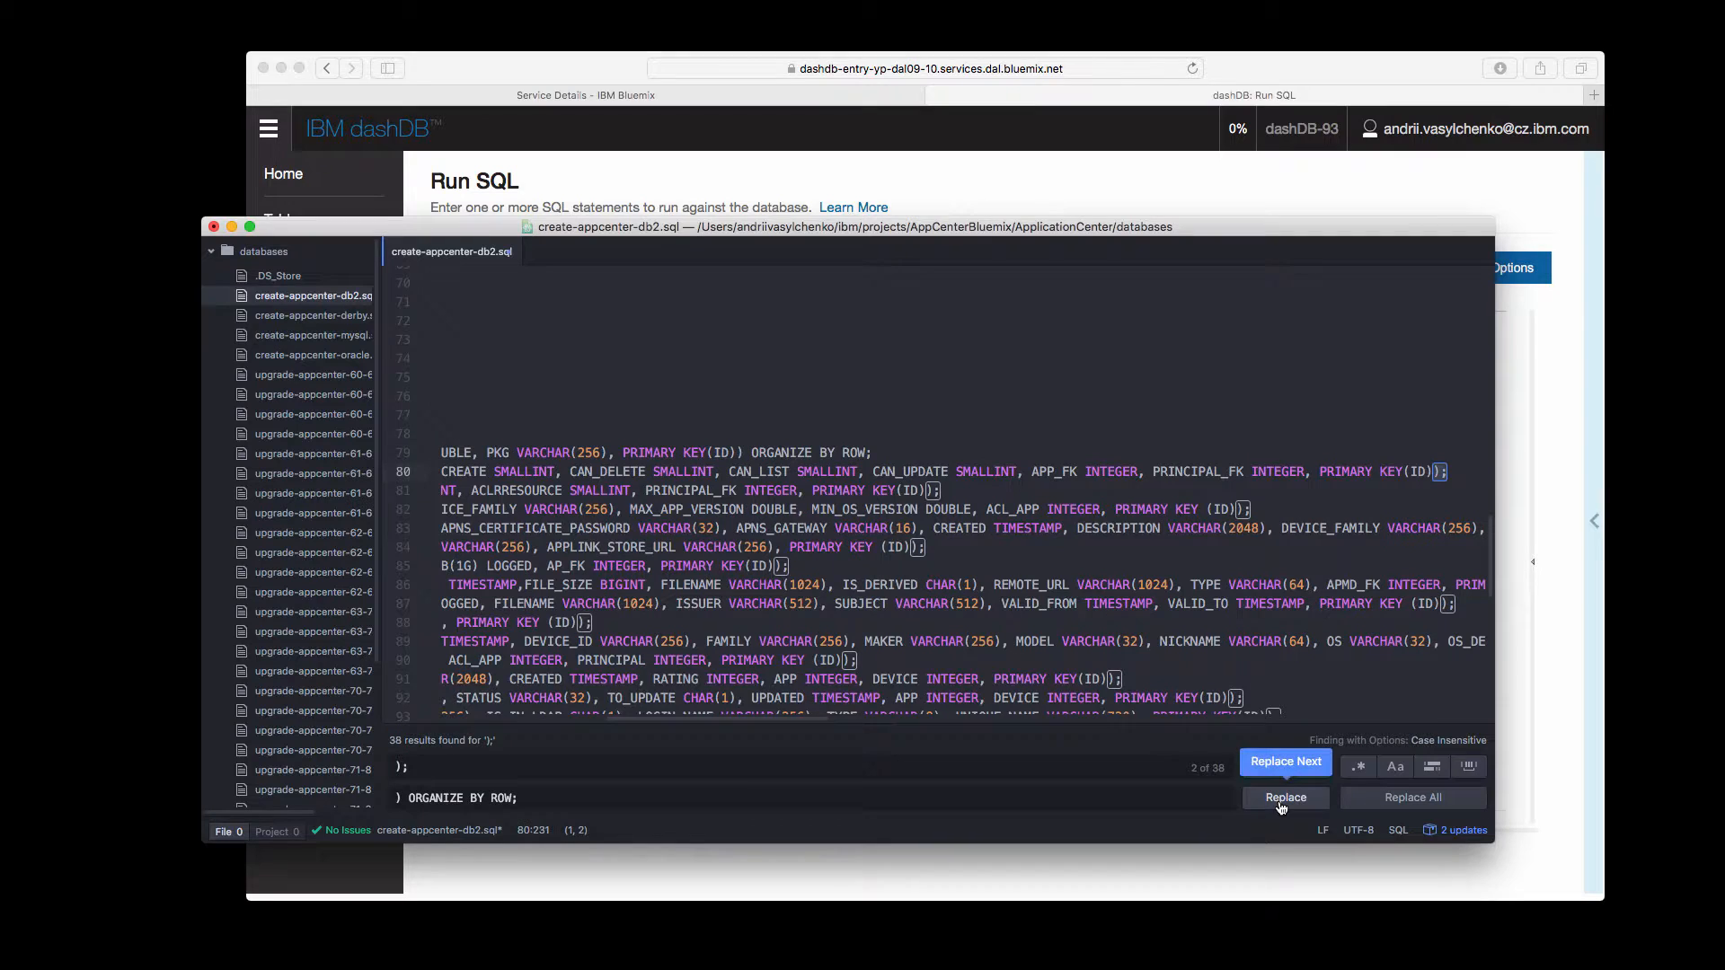
{"action": "left_click", "coordinate": [1284, 798]}
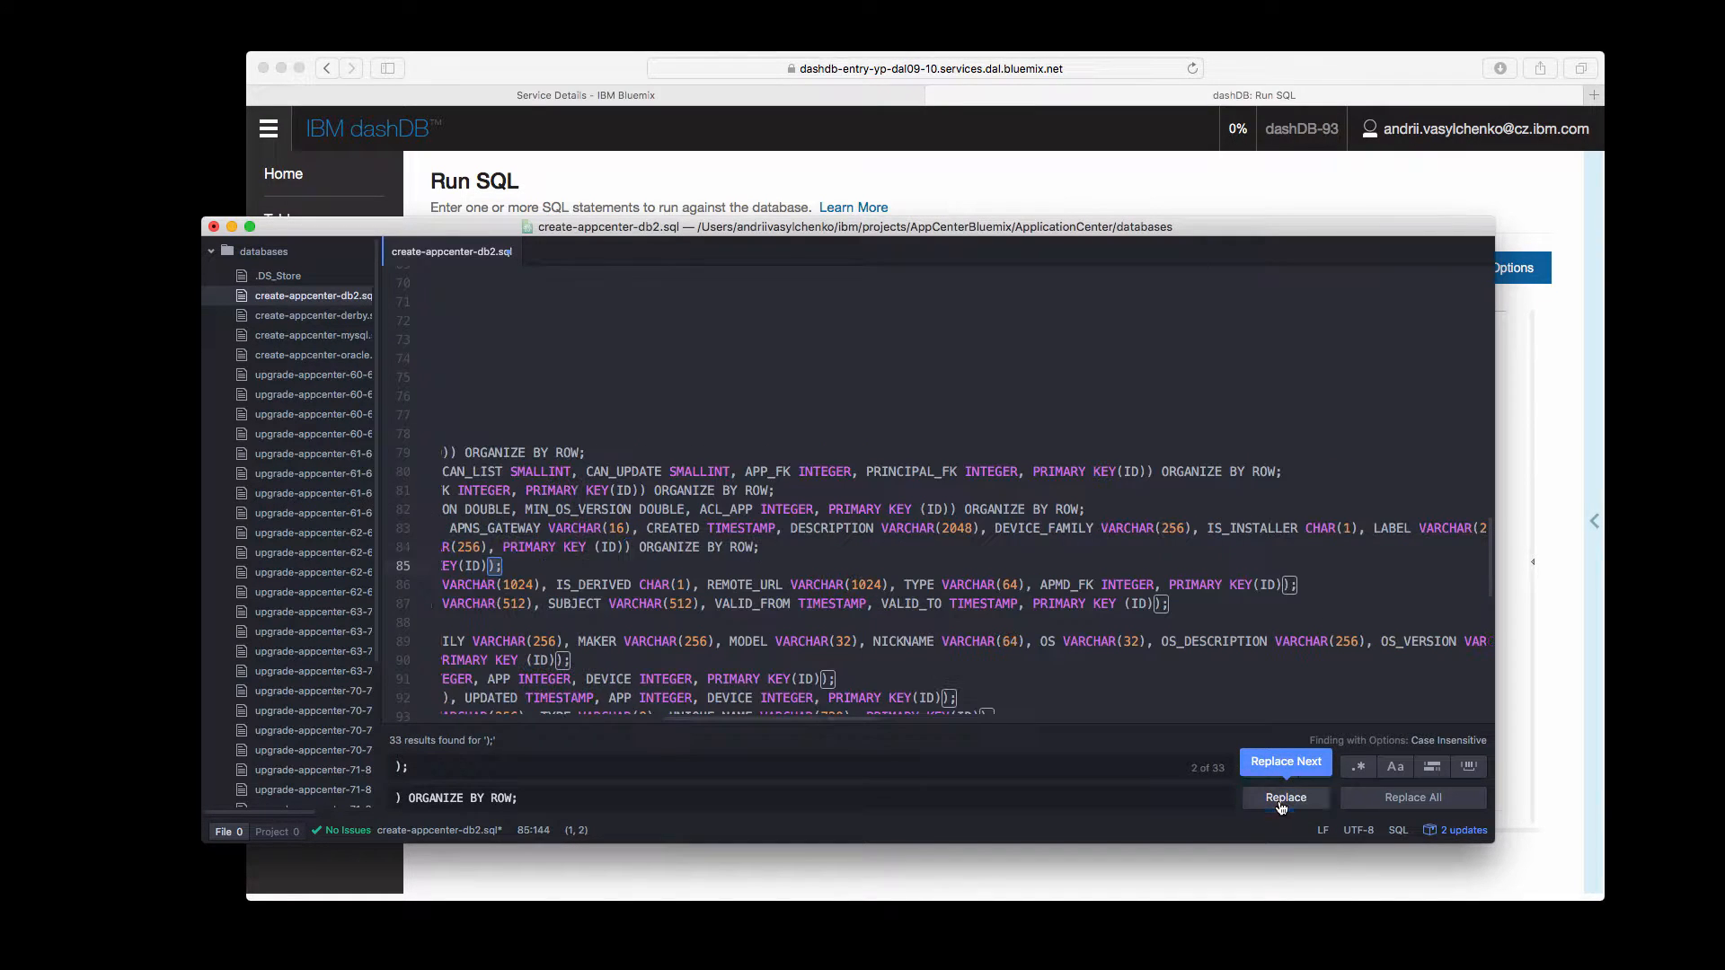
{"action": "left_click", "coordinate": [1283, 798]}
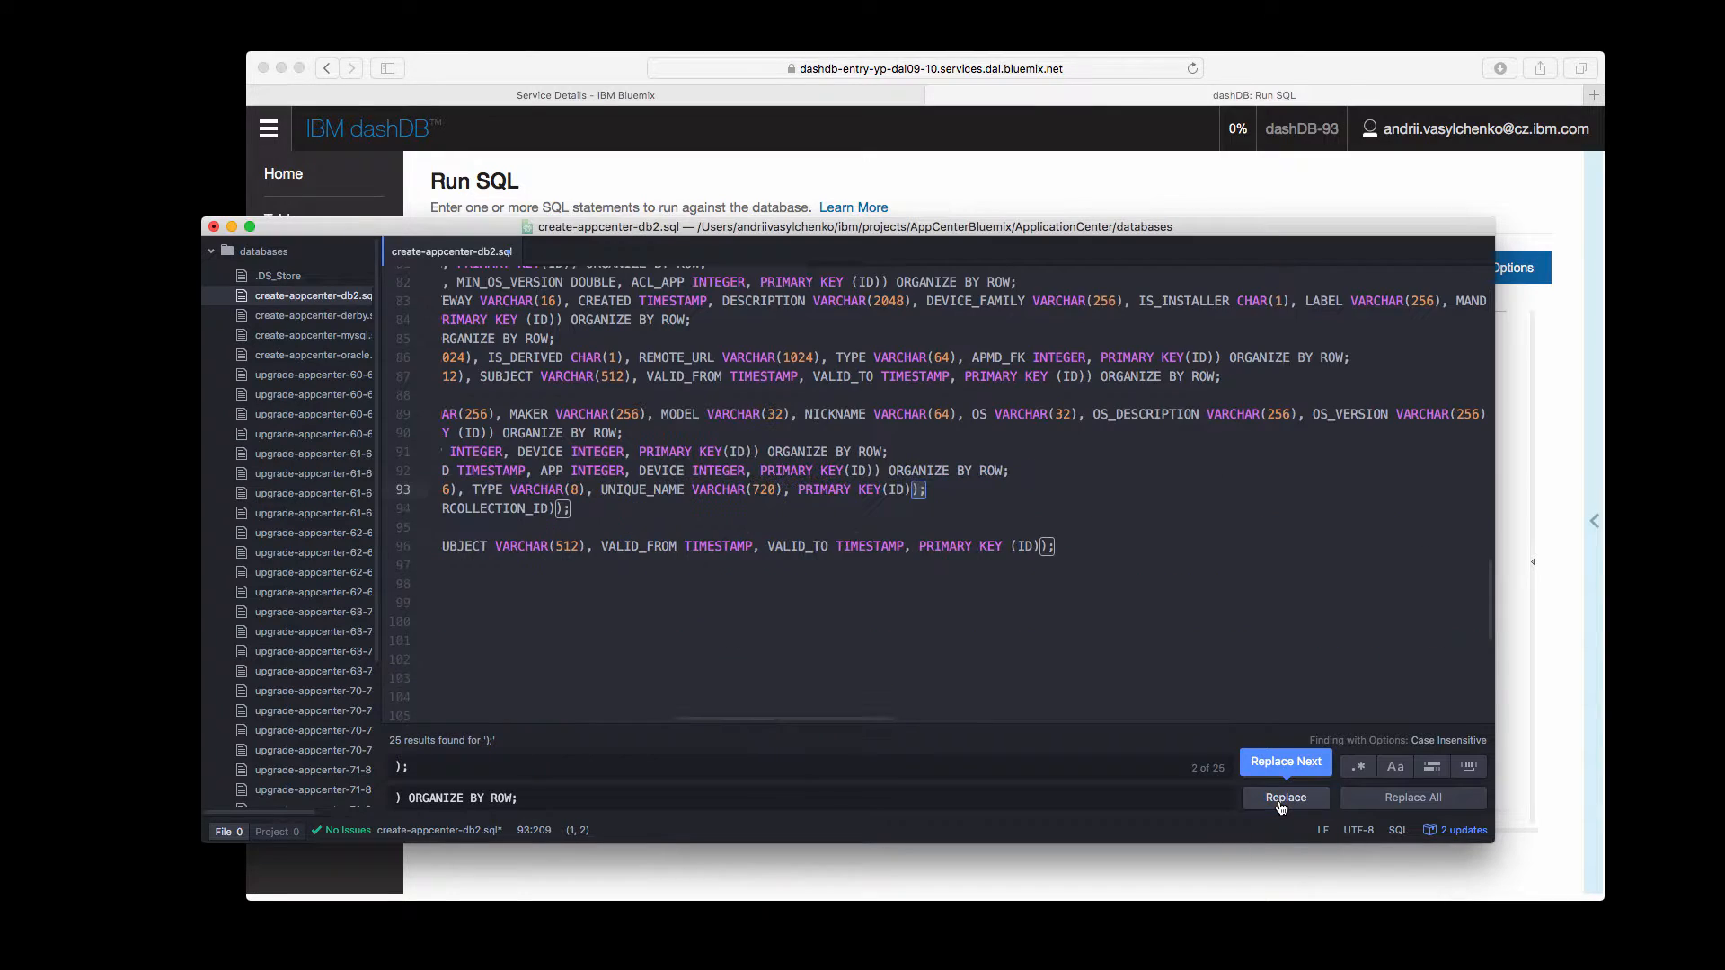
{"action": "left_click", "coordinate": [1282, 797]}
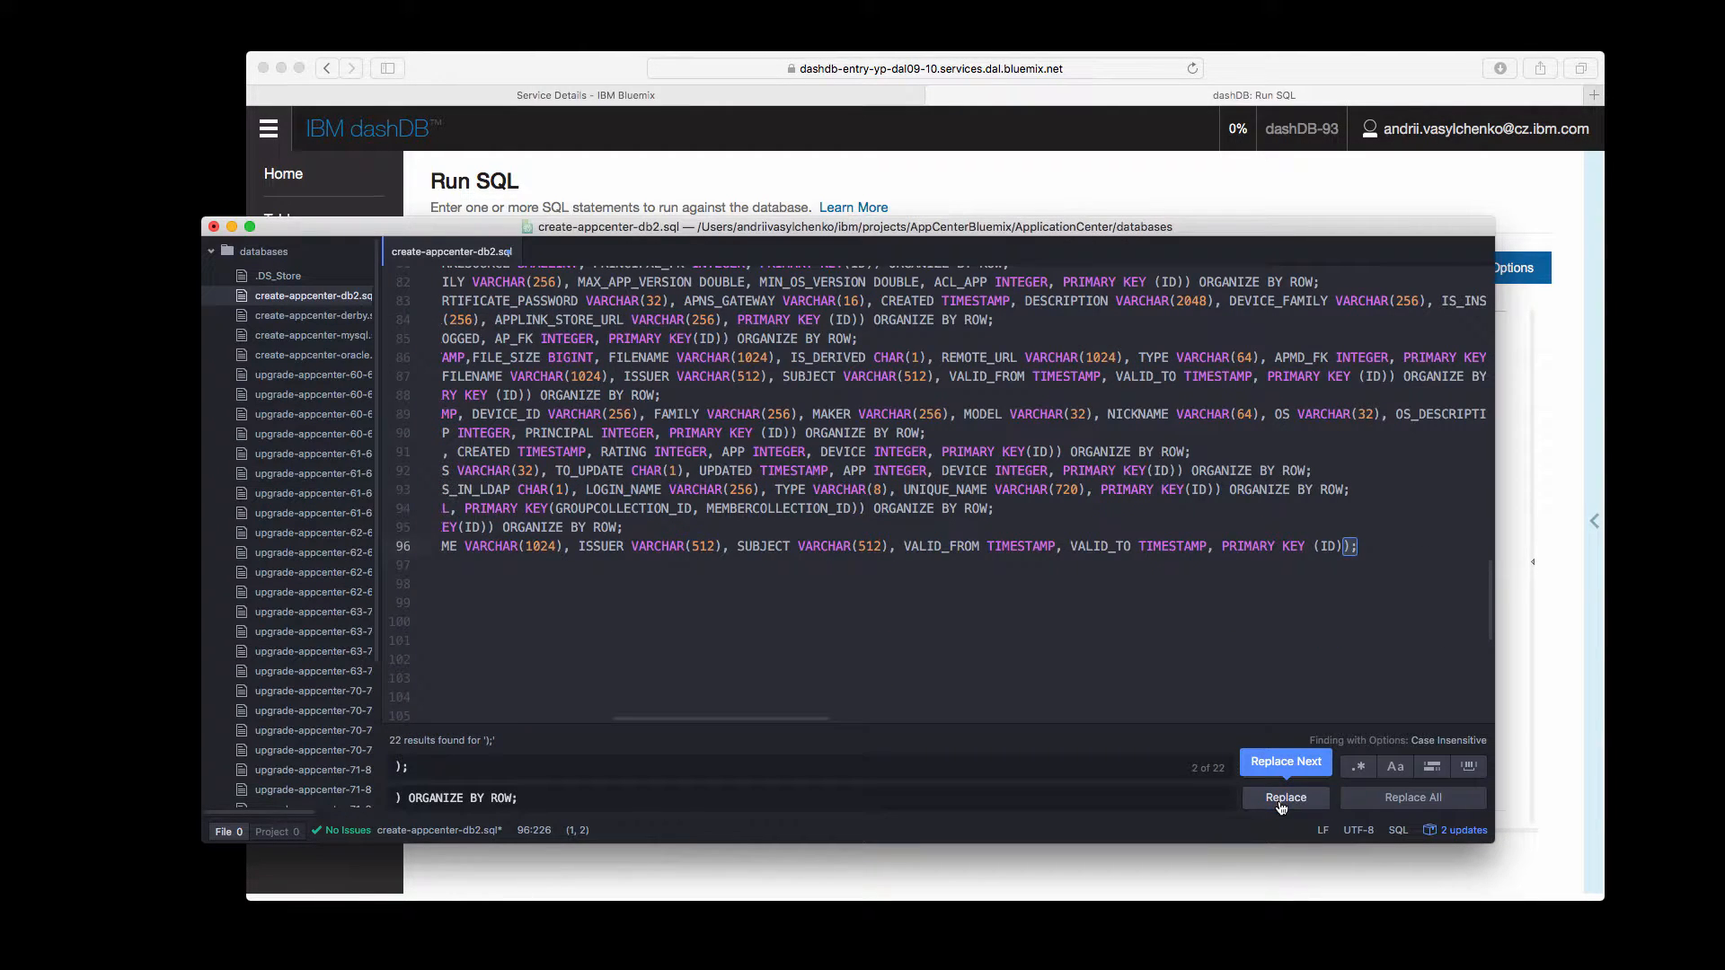
{"action": "left_click", "coordinate": [1283, 798]}
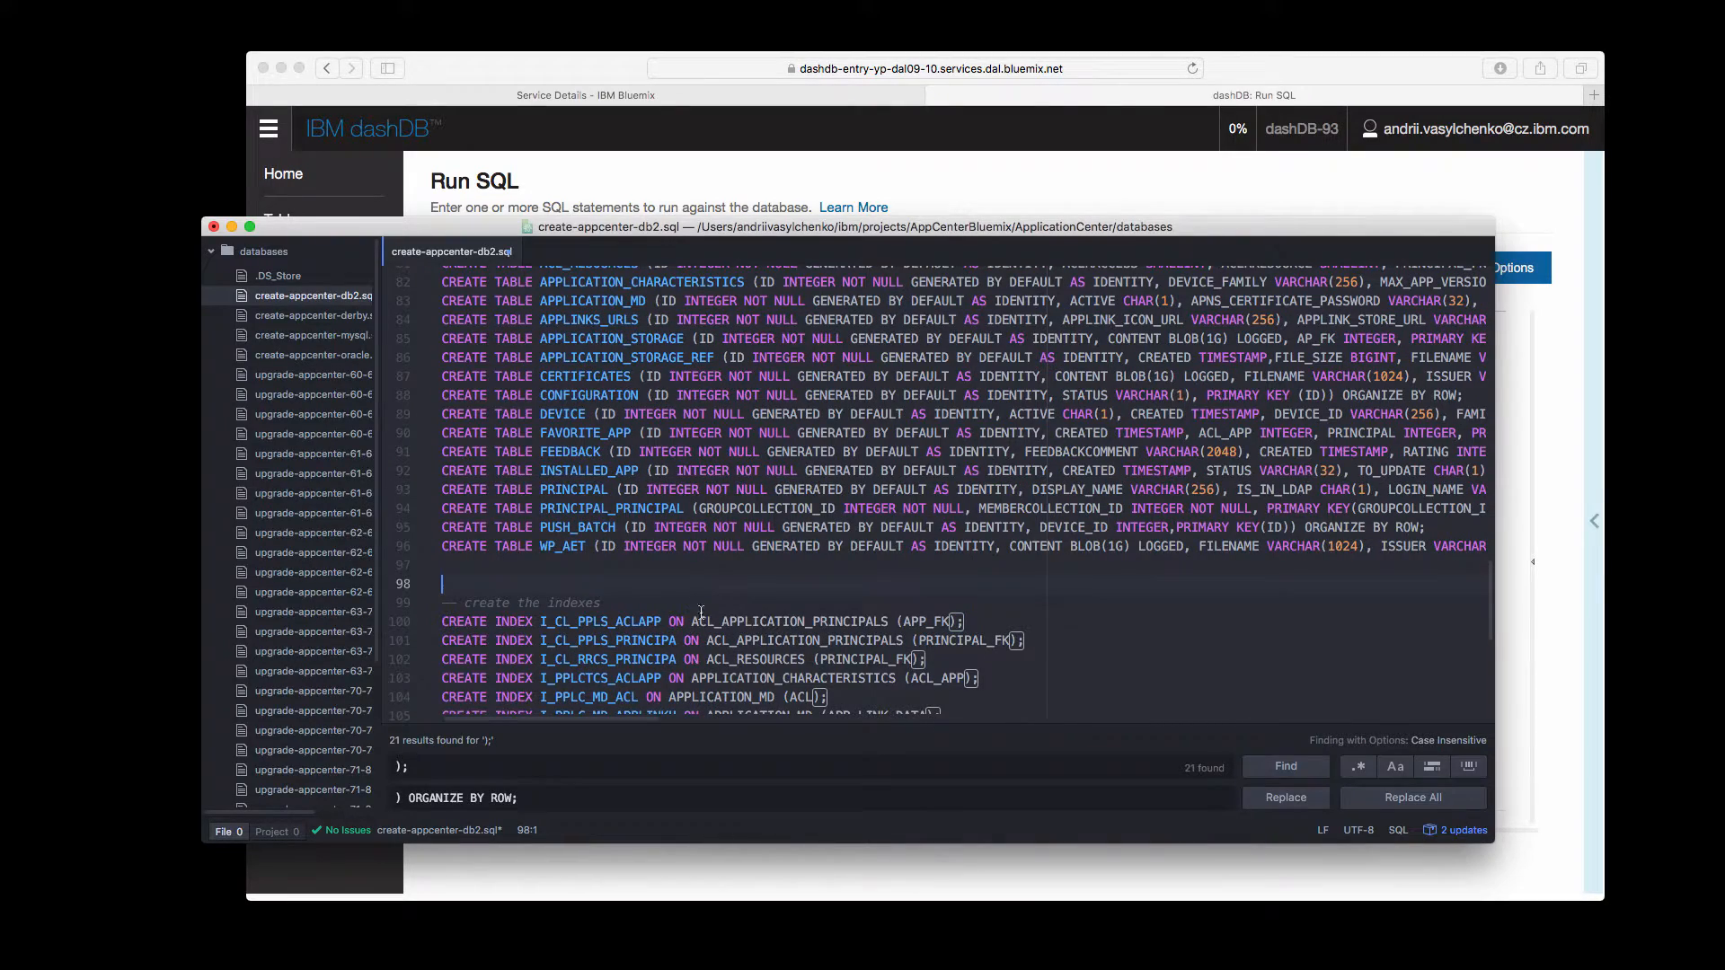
{"action": "left_click", "coordinate": [701, 508]}
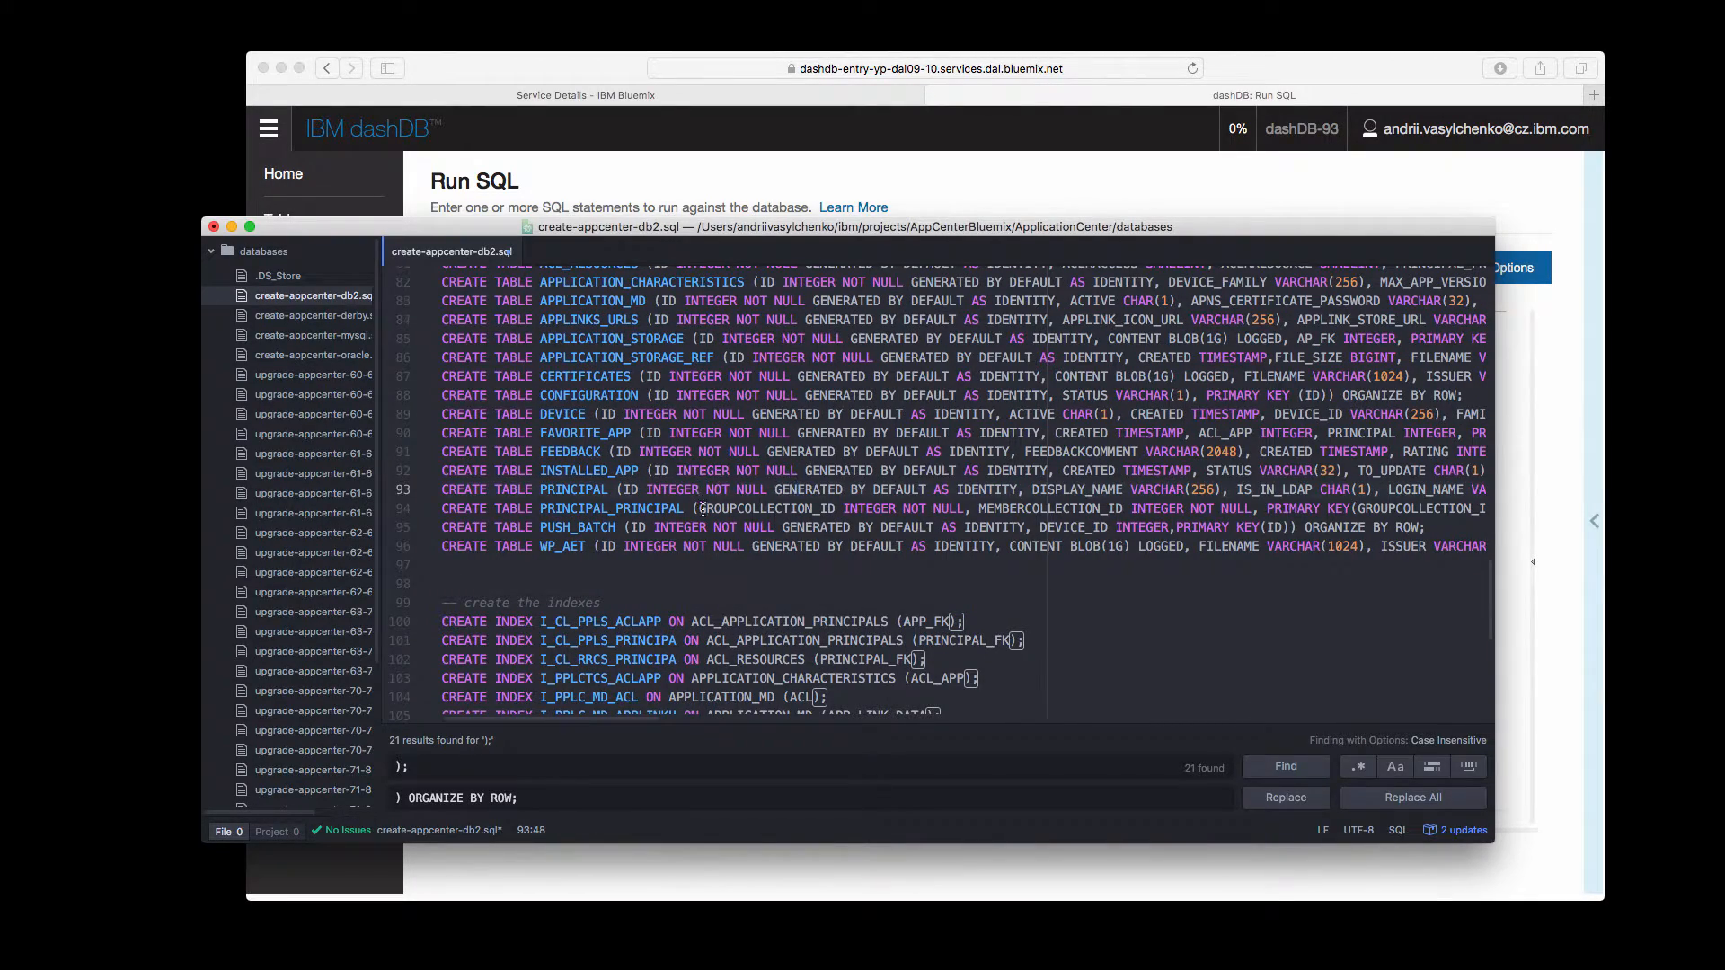
Select the CREATE TABLE block to copy into the dashDB Run SQL editor
{"action": "scroll", "scroll_direction": "up", "scroll_amount": 3}
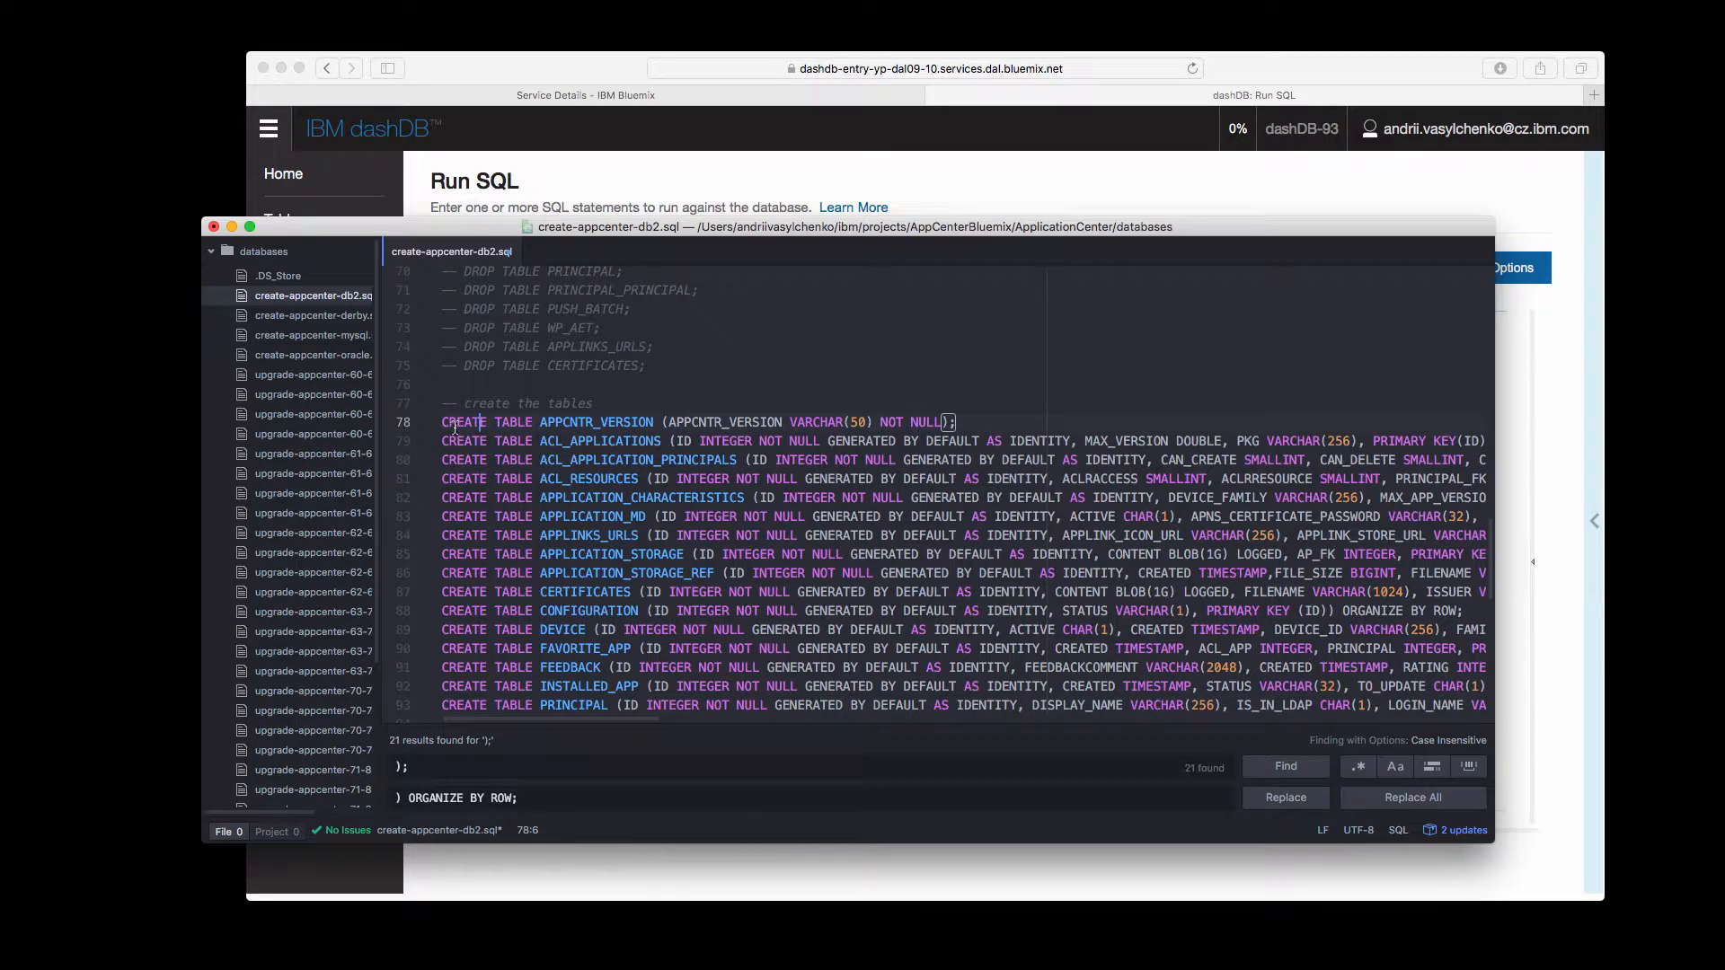
{"action": "scroll", "scroll_direction": "down", "scroll_amount": 3}
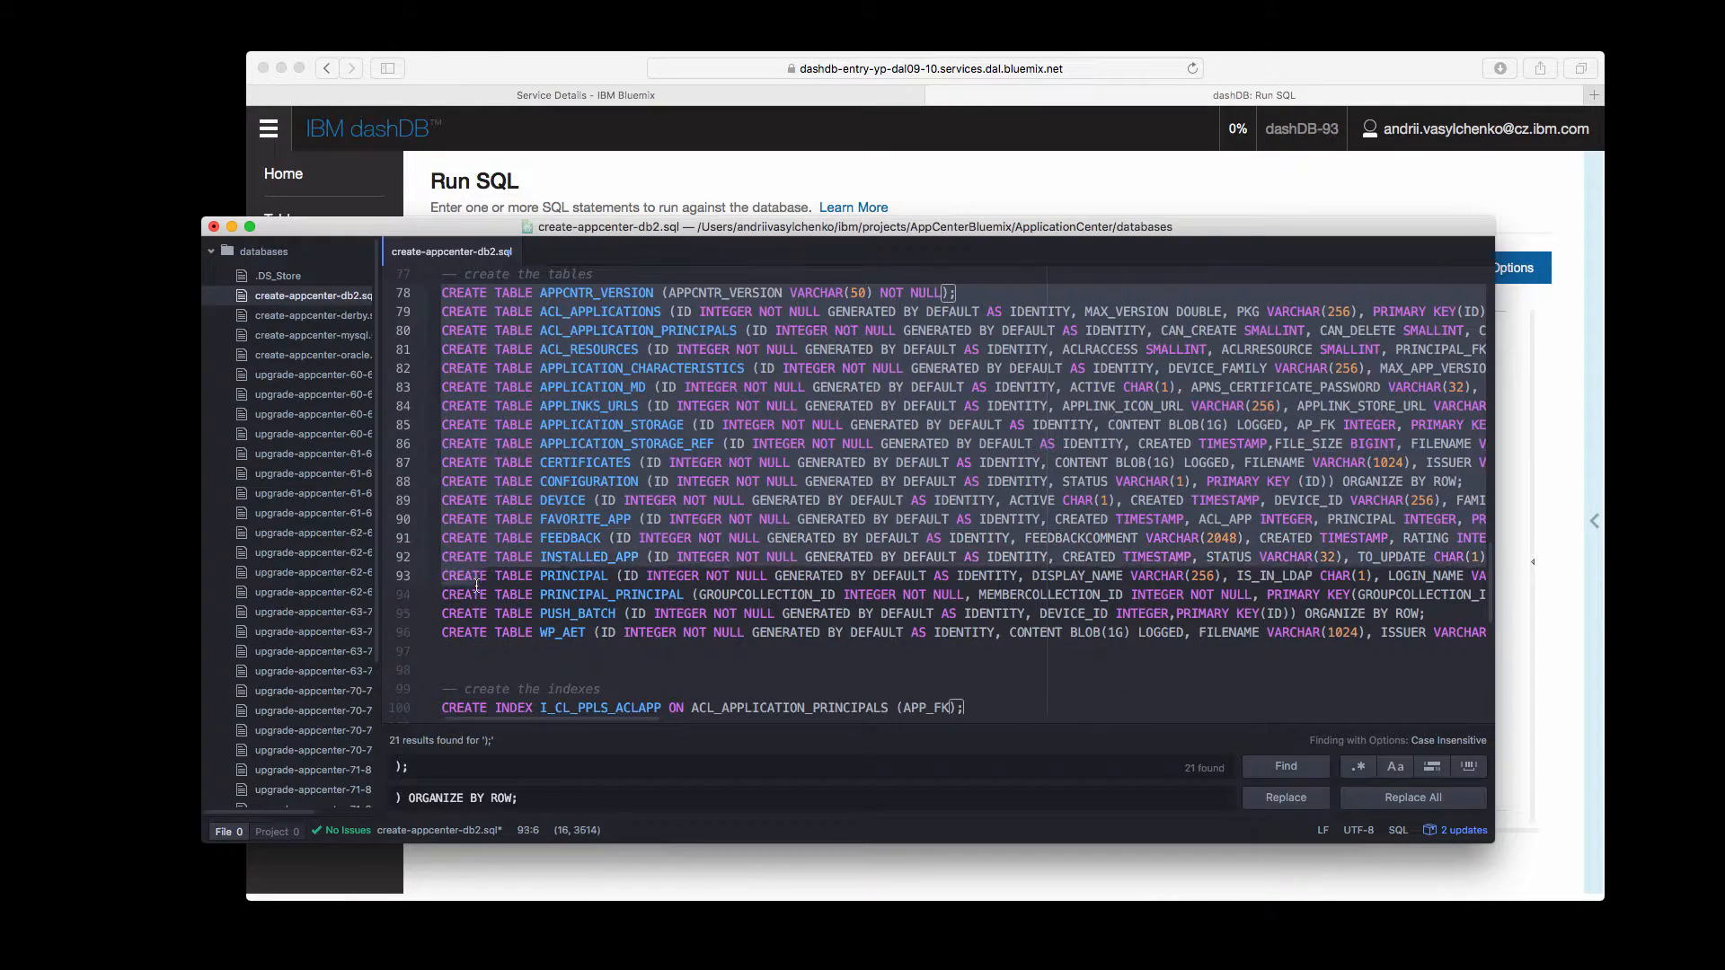
{"action": "left_click", "coordinate": [444, 650]}
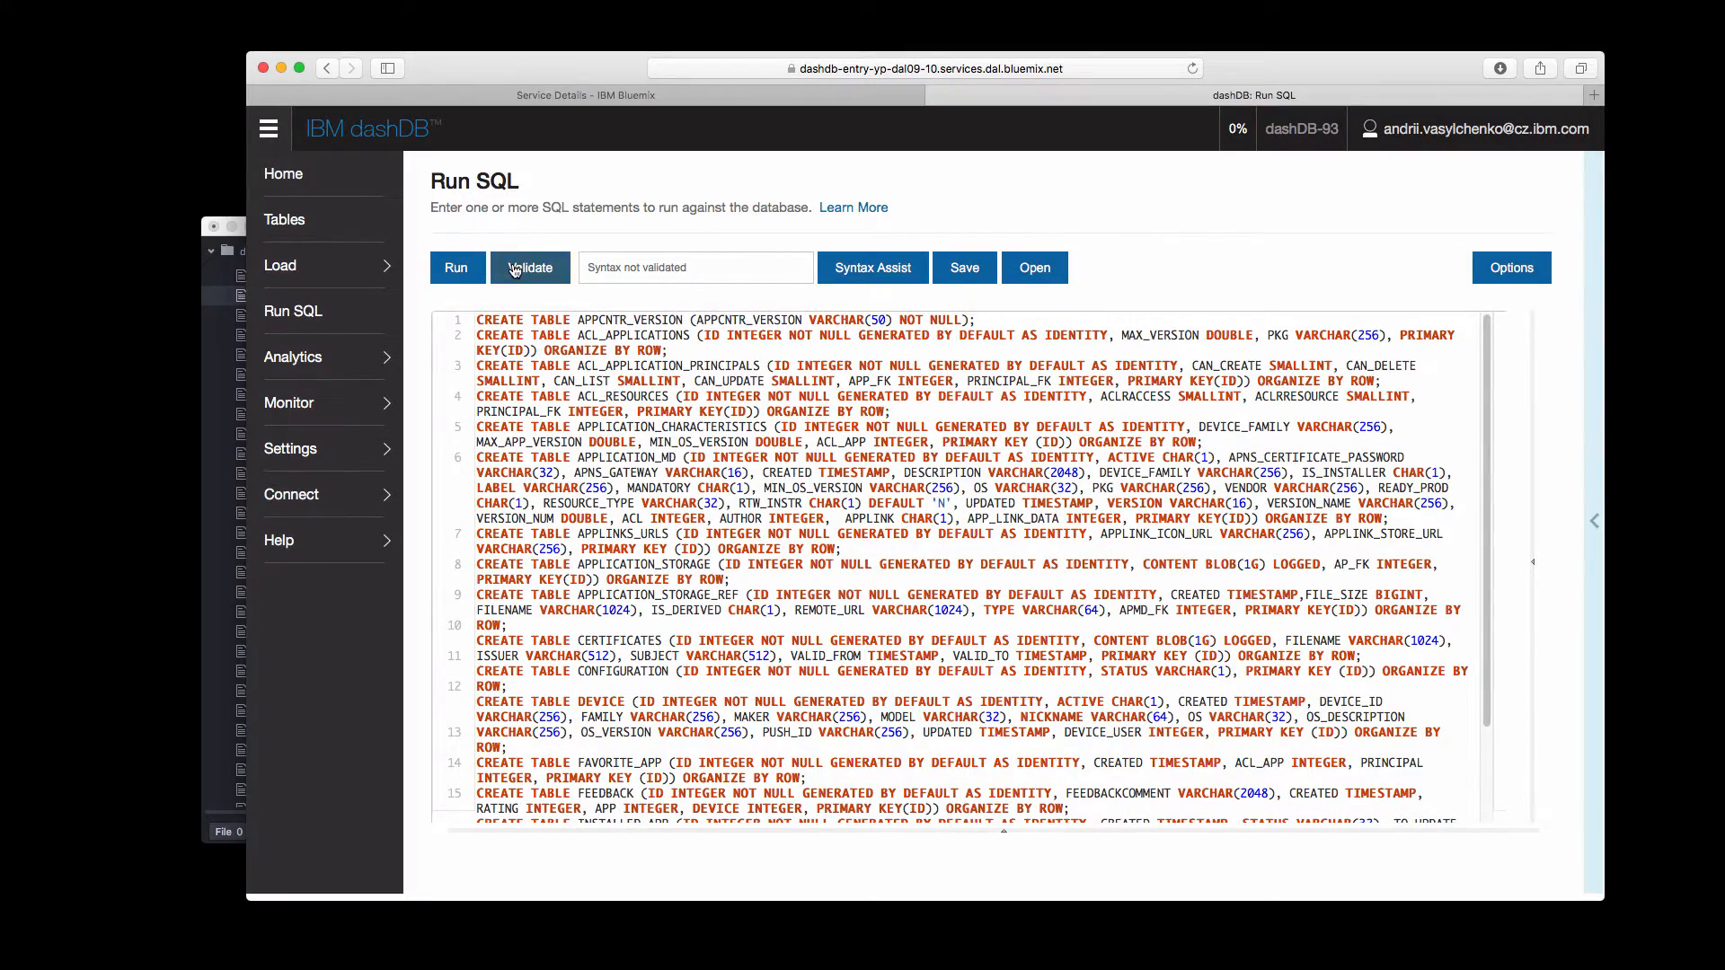
Validate the pasted statements and run them so each CREATE TABLE succeeds
{"action": "left_click", "coordinate": [528, 267]}
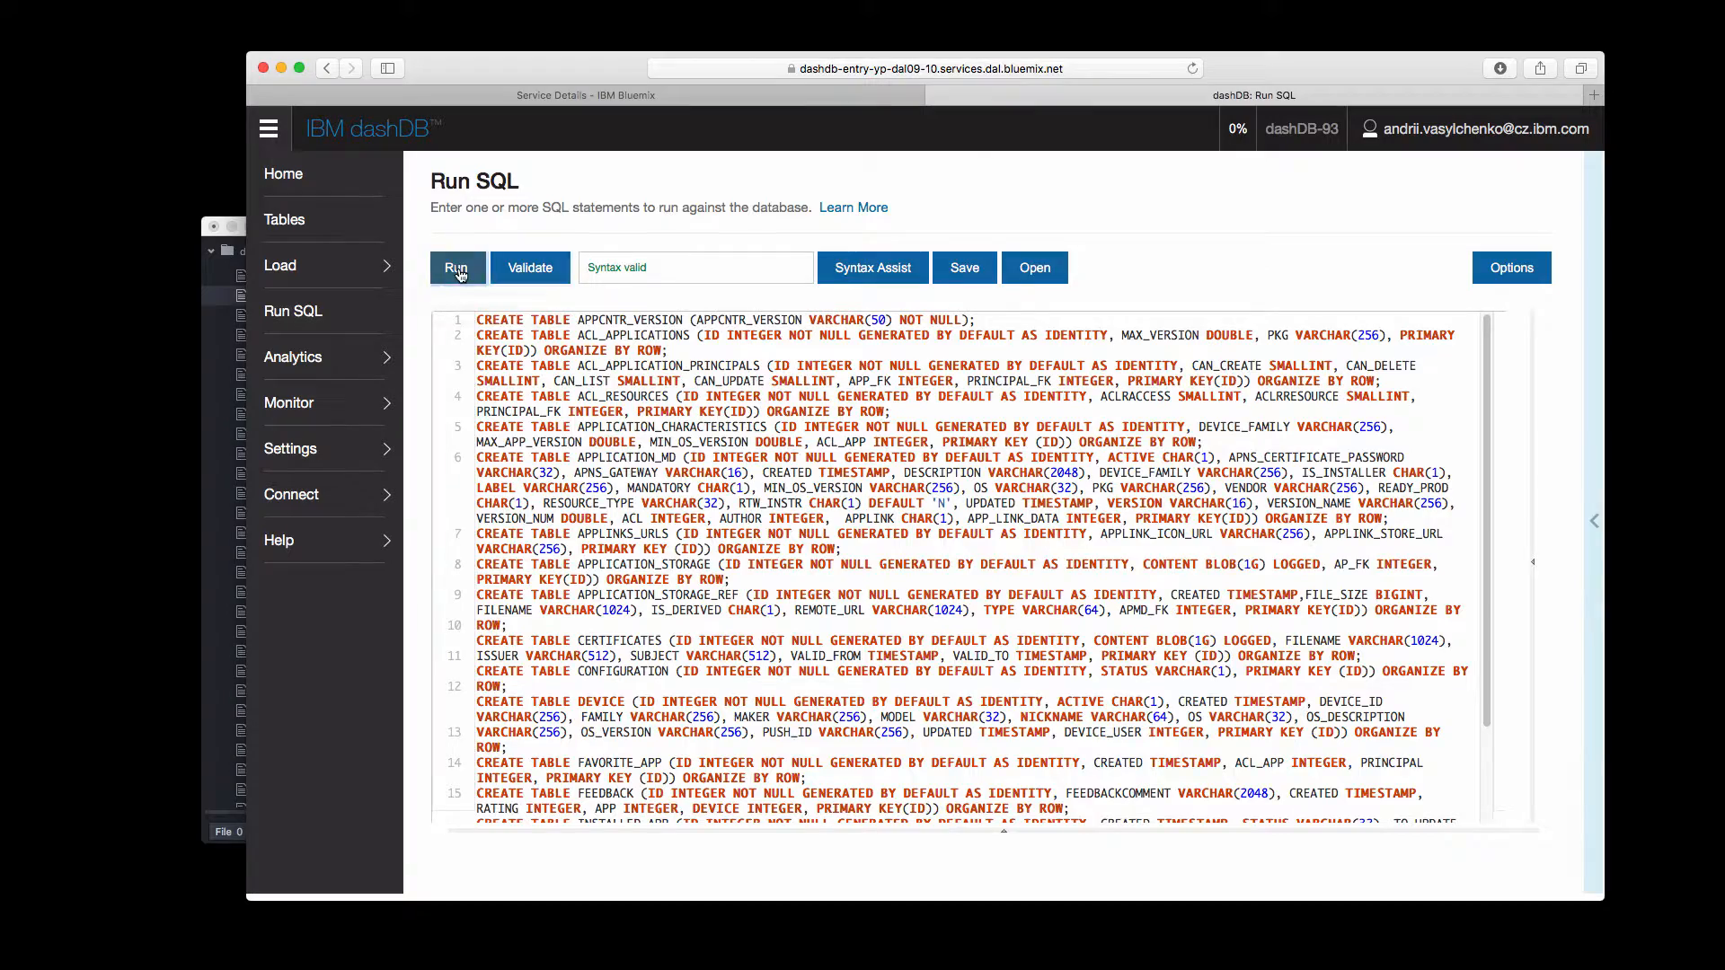
{"action": "left_click", "coordinate": [457, 268]}
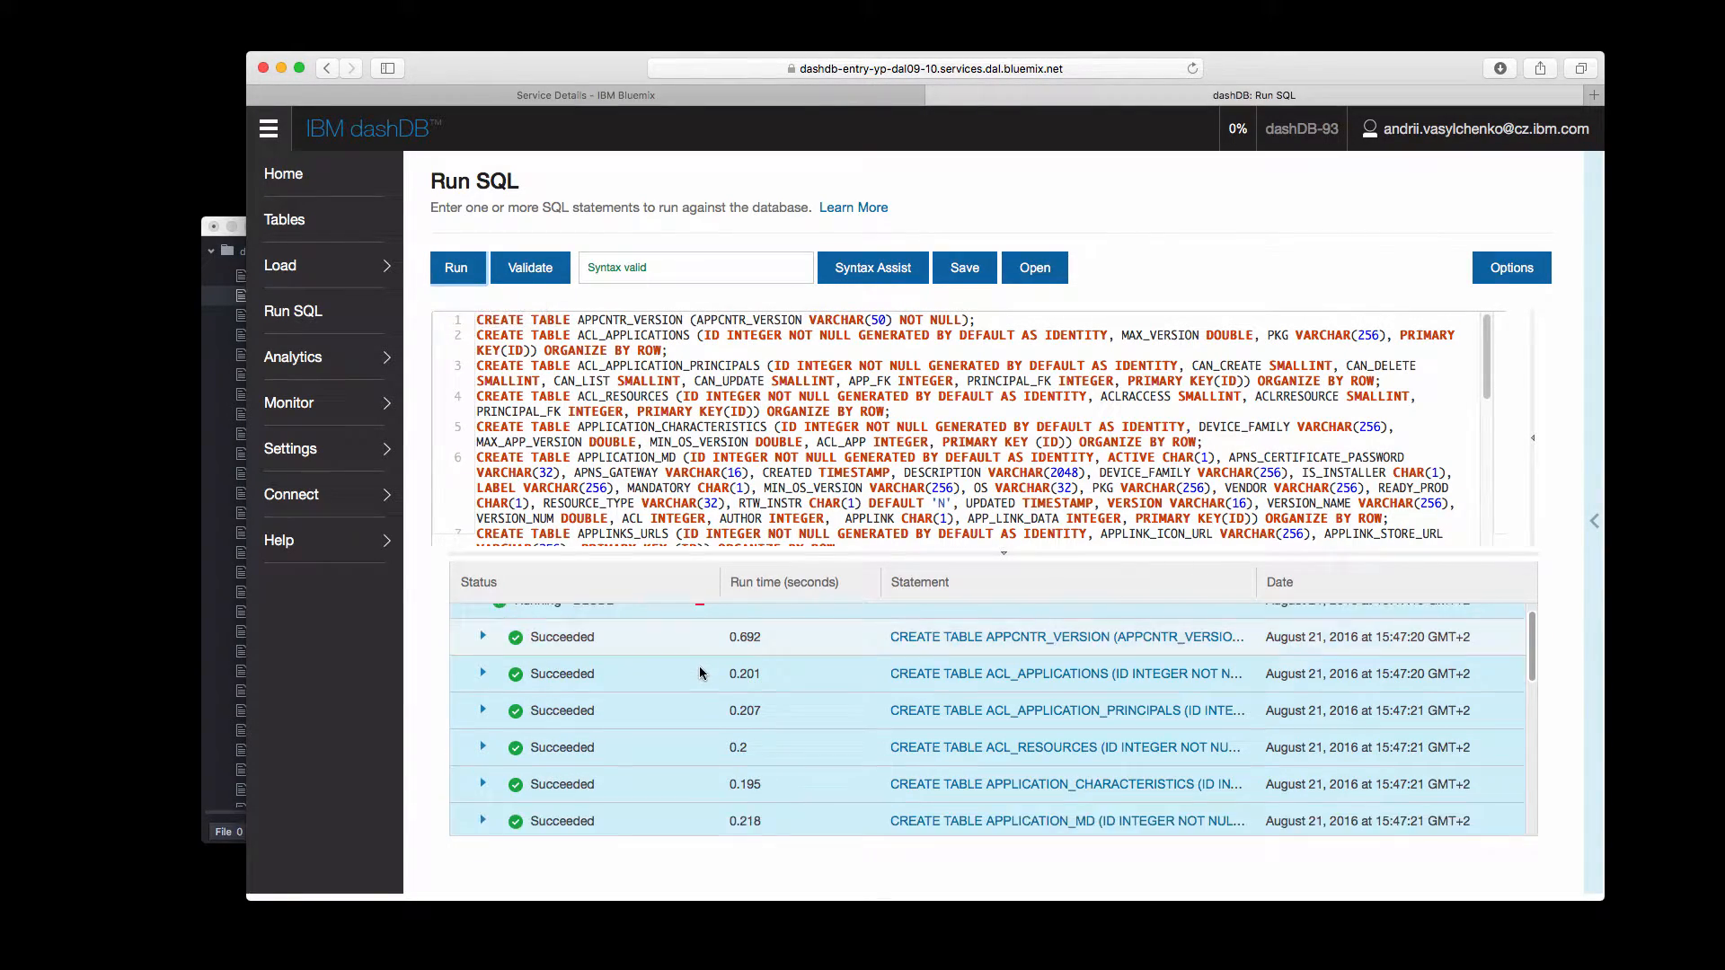
{"action": "scroll", "scroll_direction": "down", "scroll_amount": 3}
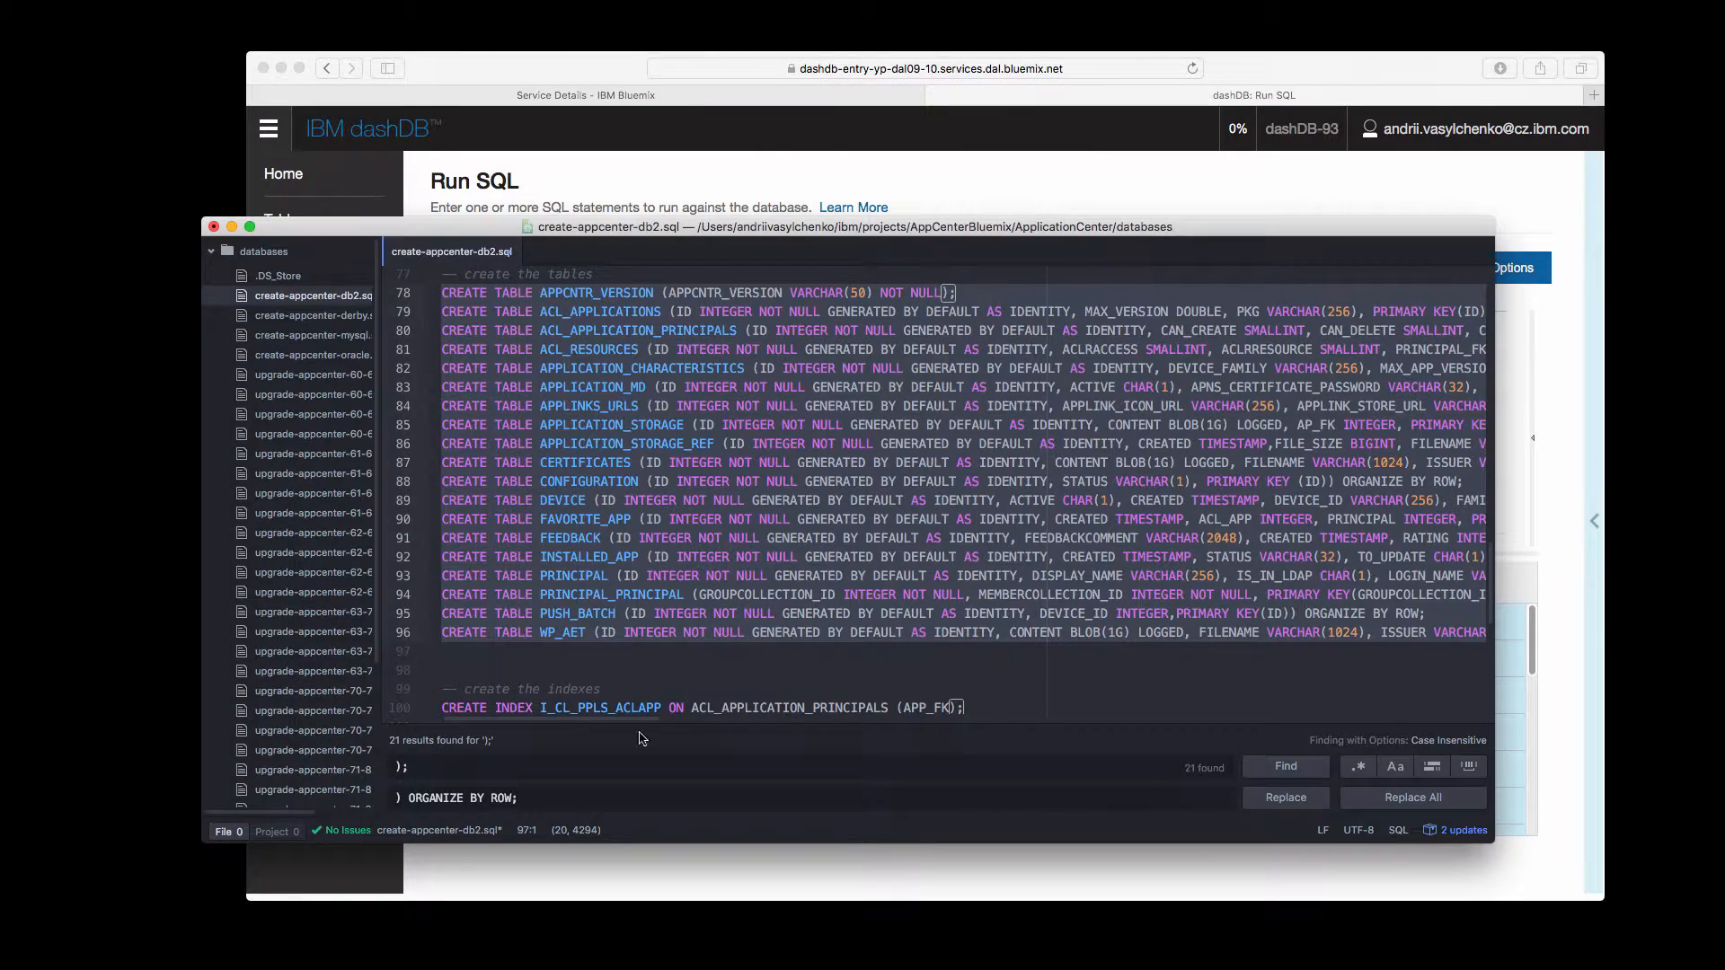
Scroll to the CREATE INDEX section in Atom and bring those statements into the Run SQL editor
{"action": "scroll", "scroll_direction": "down", "scroll_amount": 3}
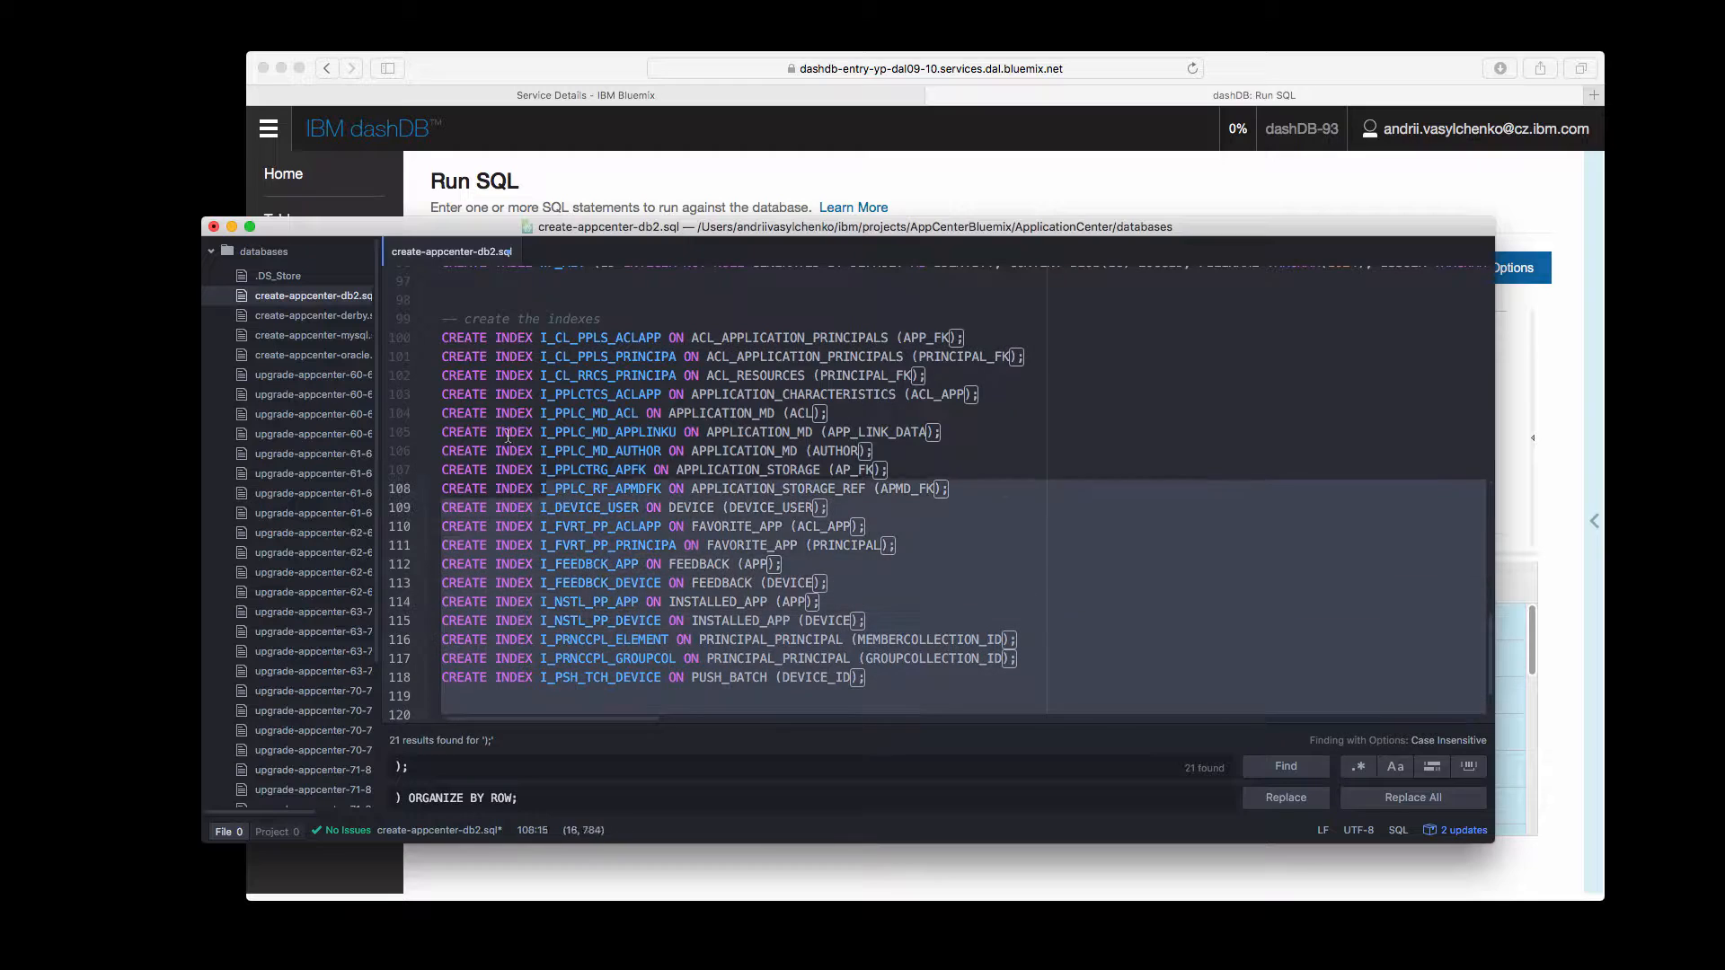
{"action": "scroll", "scroll_direction": "down", "scroll_amount": 3}
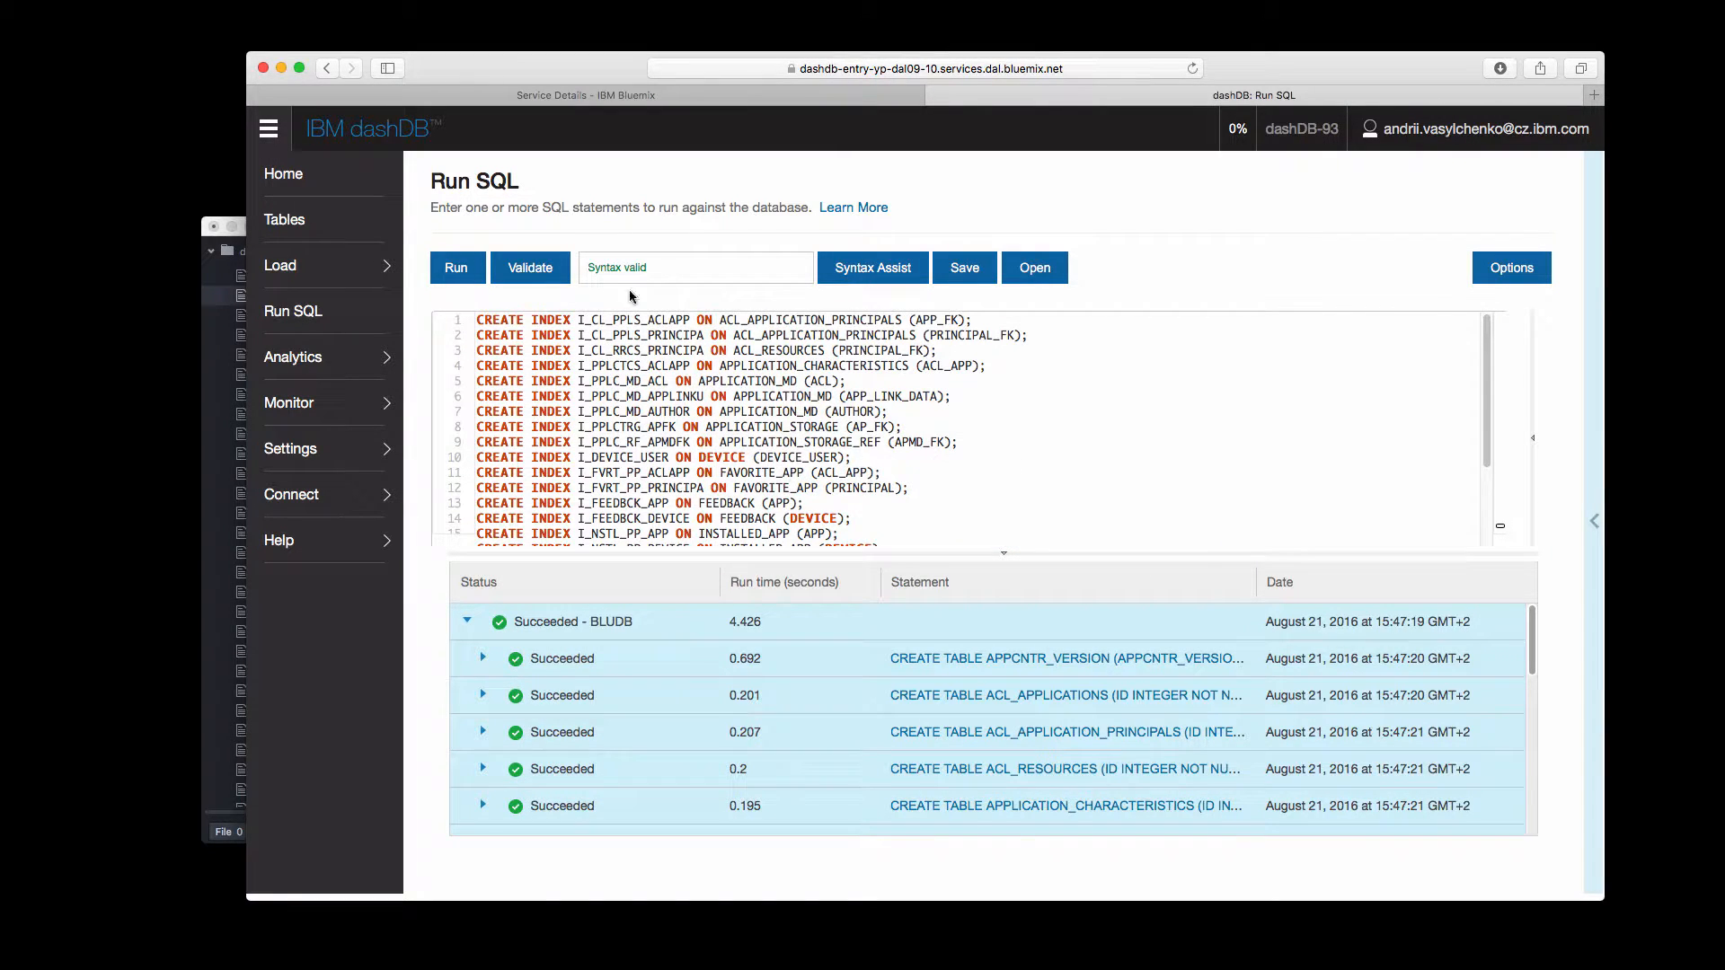
Run the CREATE INDEX statements and review that each index and the version insert show Succeeded
{"action": "left_click", "coordinate": [456, 268]}
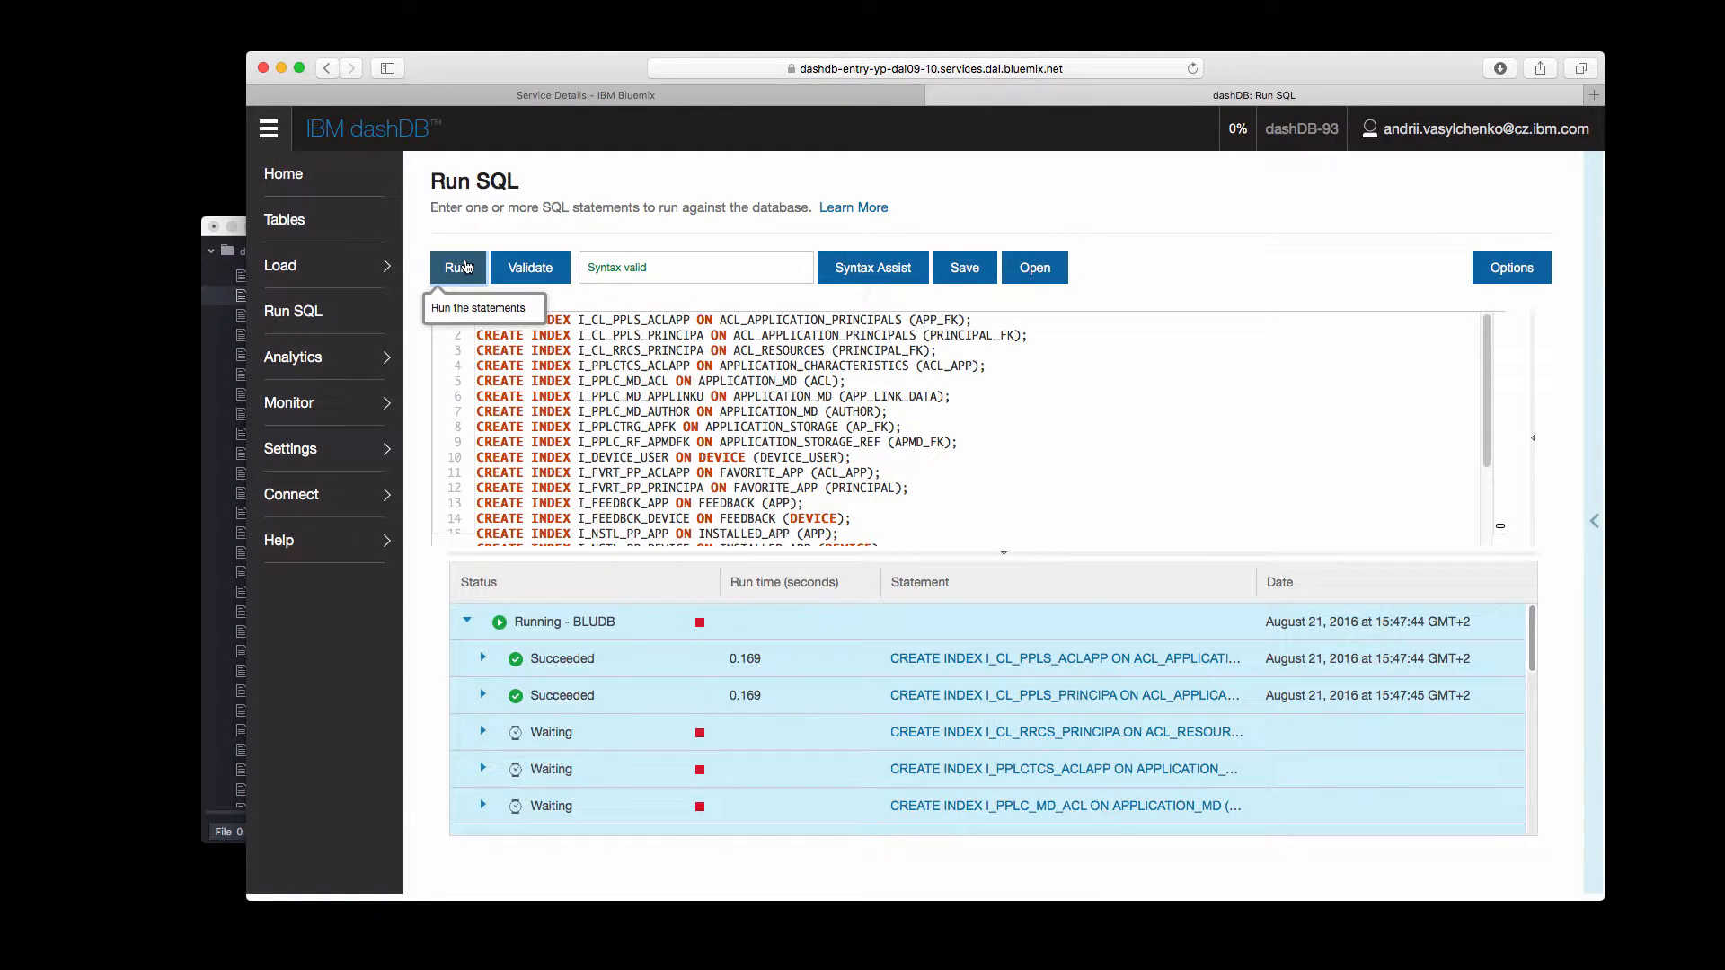
{"action": "scroll", "scroll_direction": "down", "scroll_amount": 3}
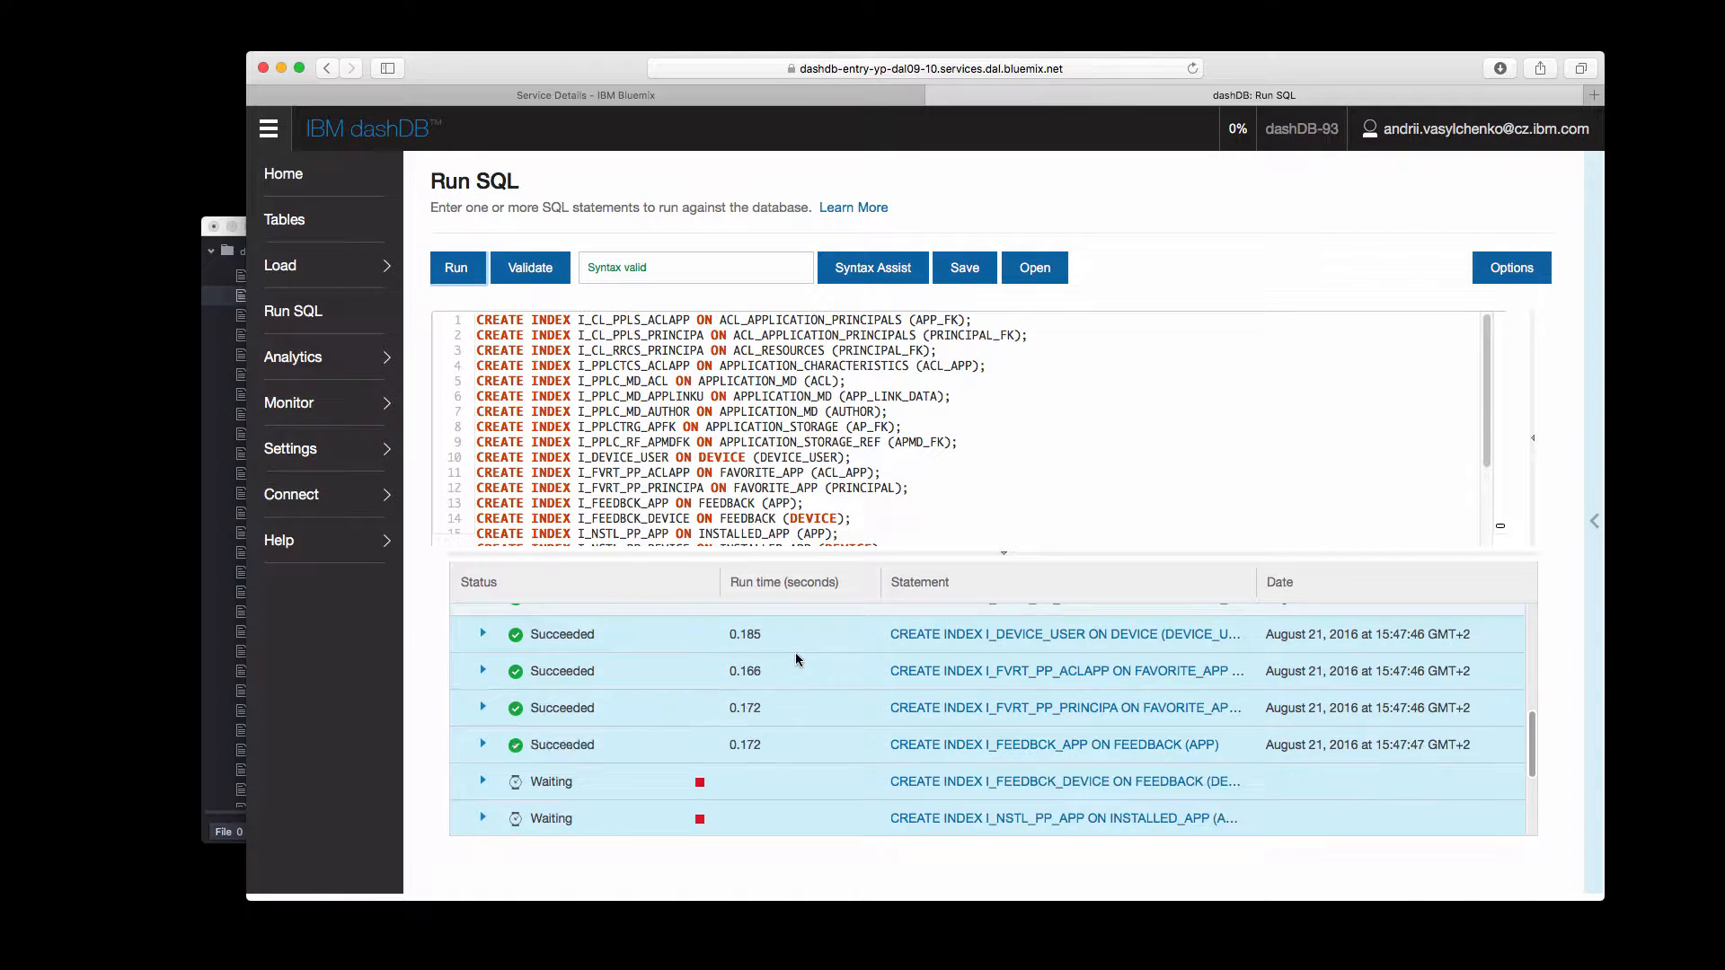
{"action": "scroll", "scroll_direction": "down", "scroll_amount": 3}
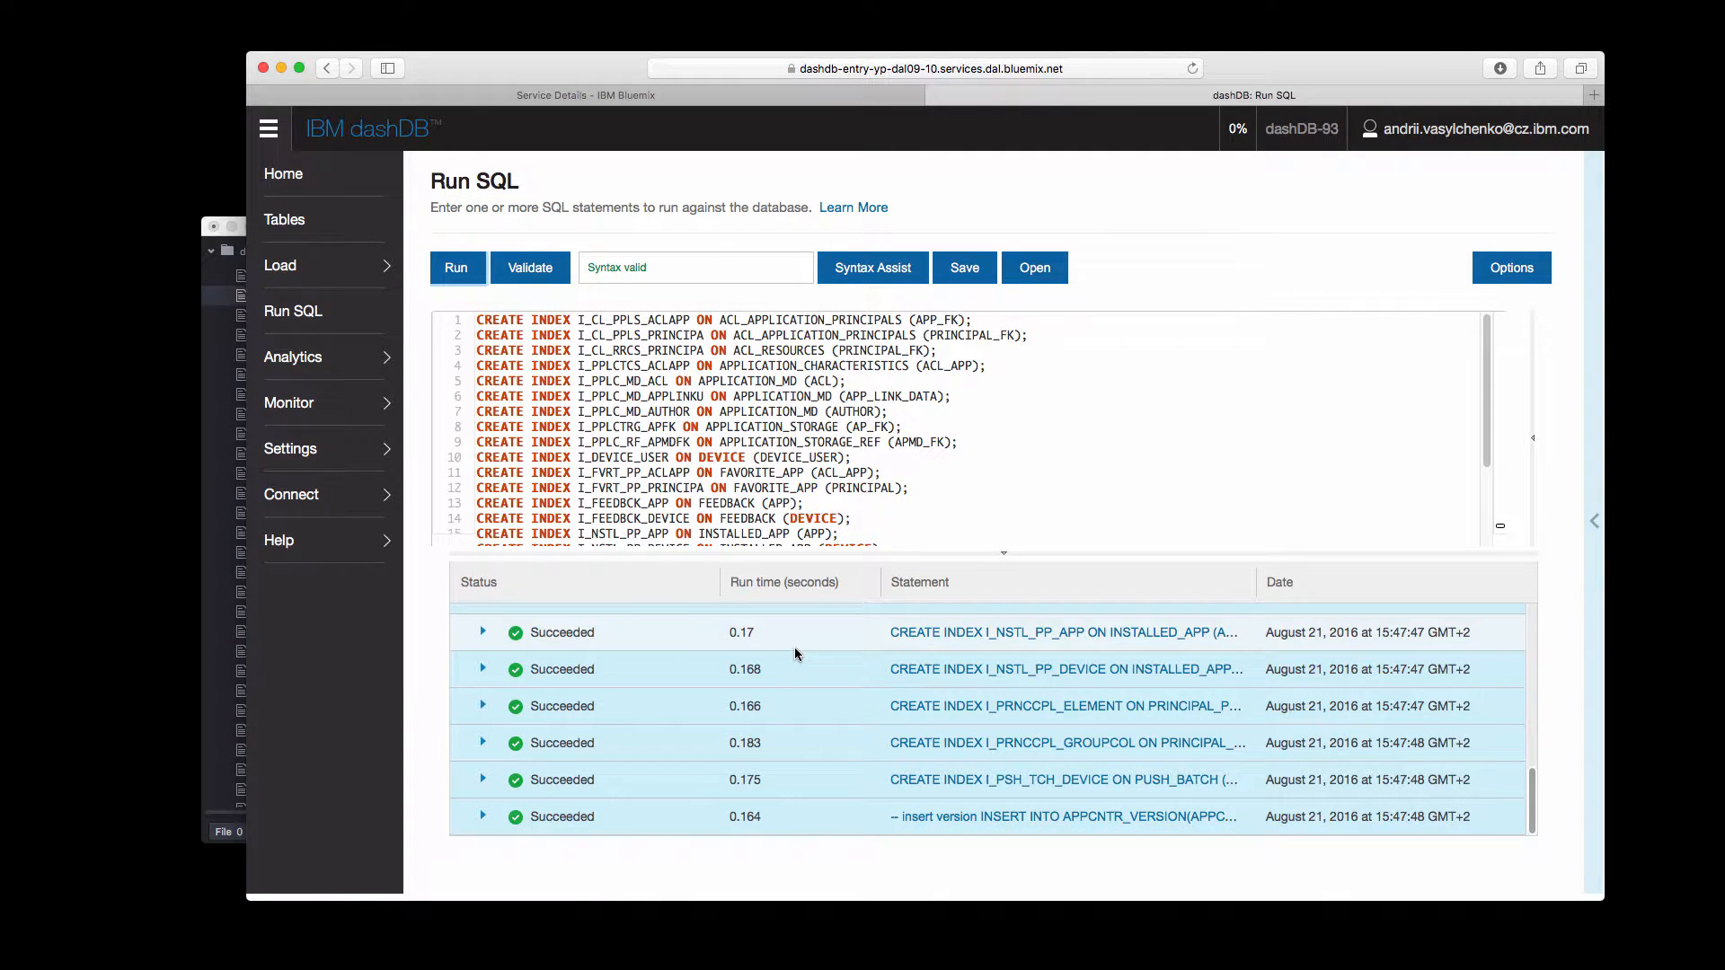
{"action": "mouse_move", "coordinate": [320, 219]}
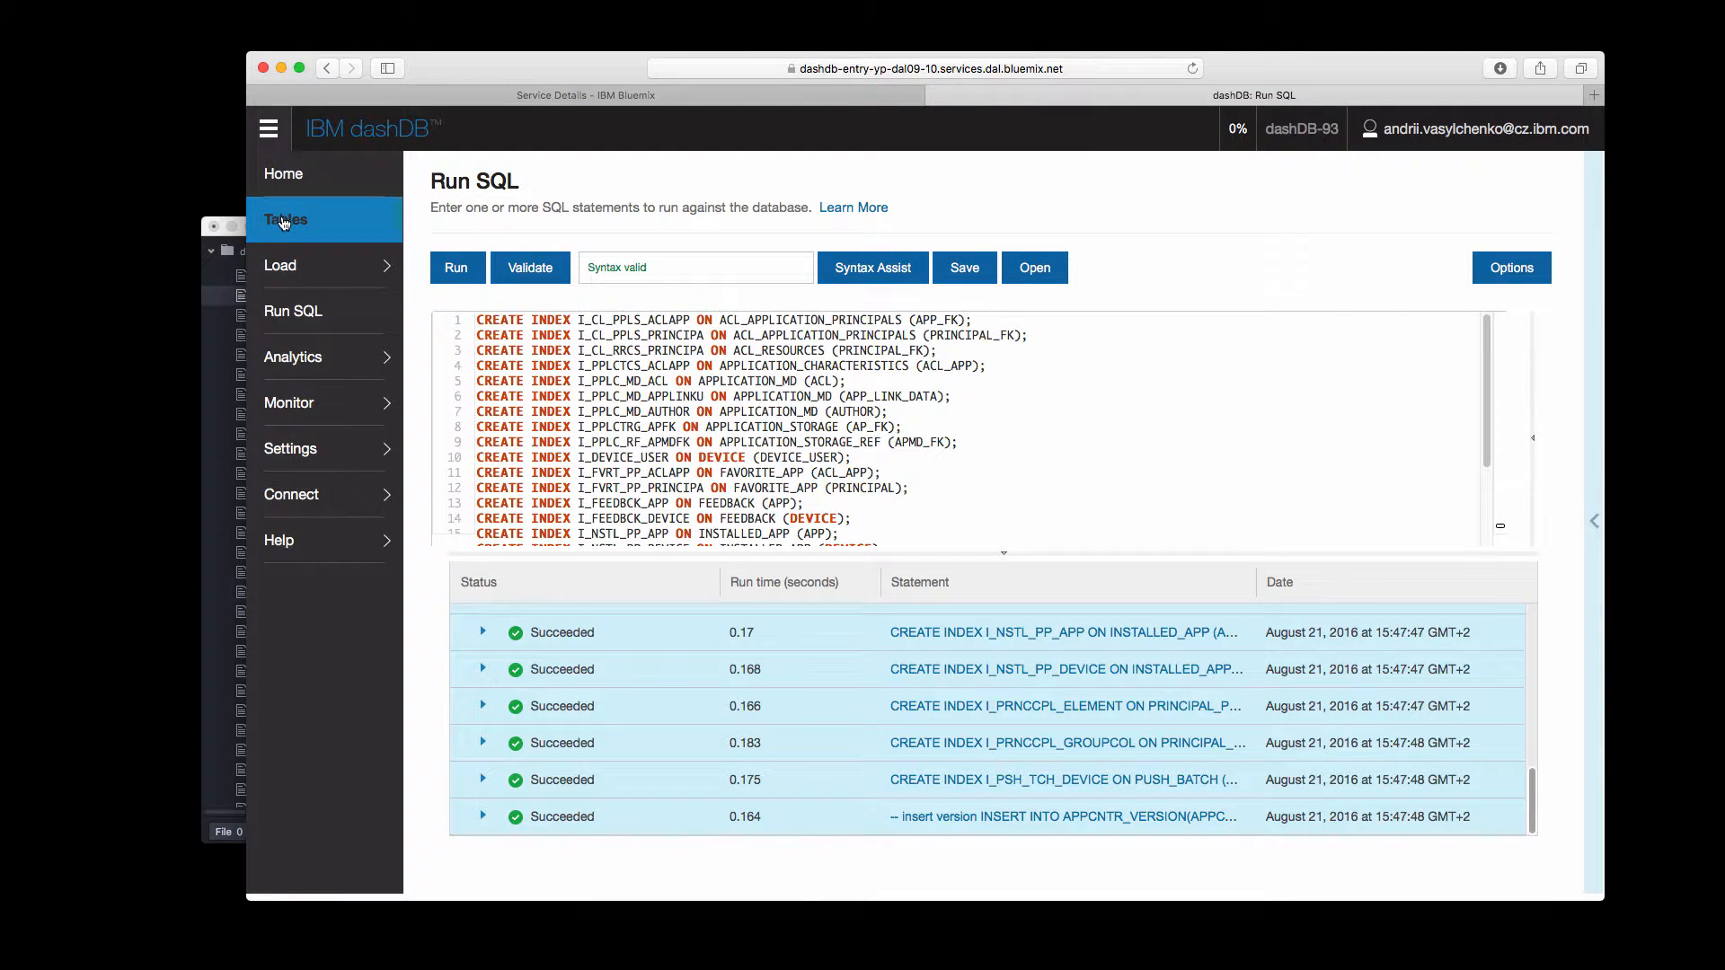
{"action": "mouse_move", "coordinate": [299, 229]}
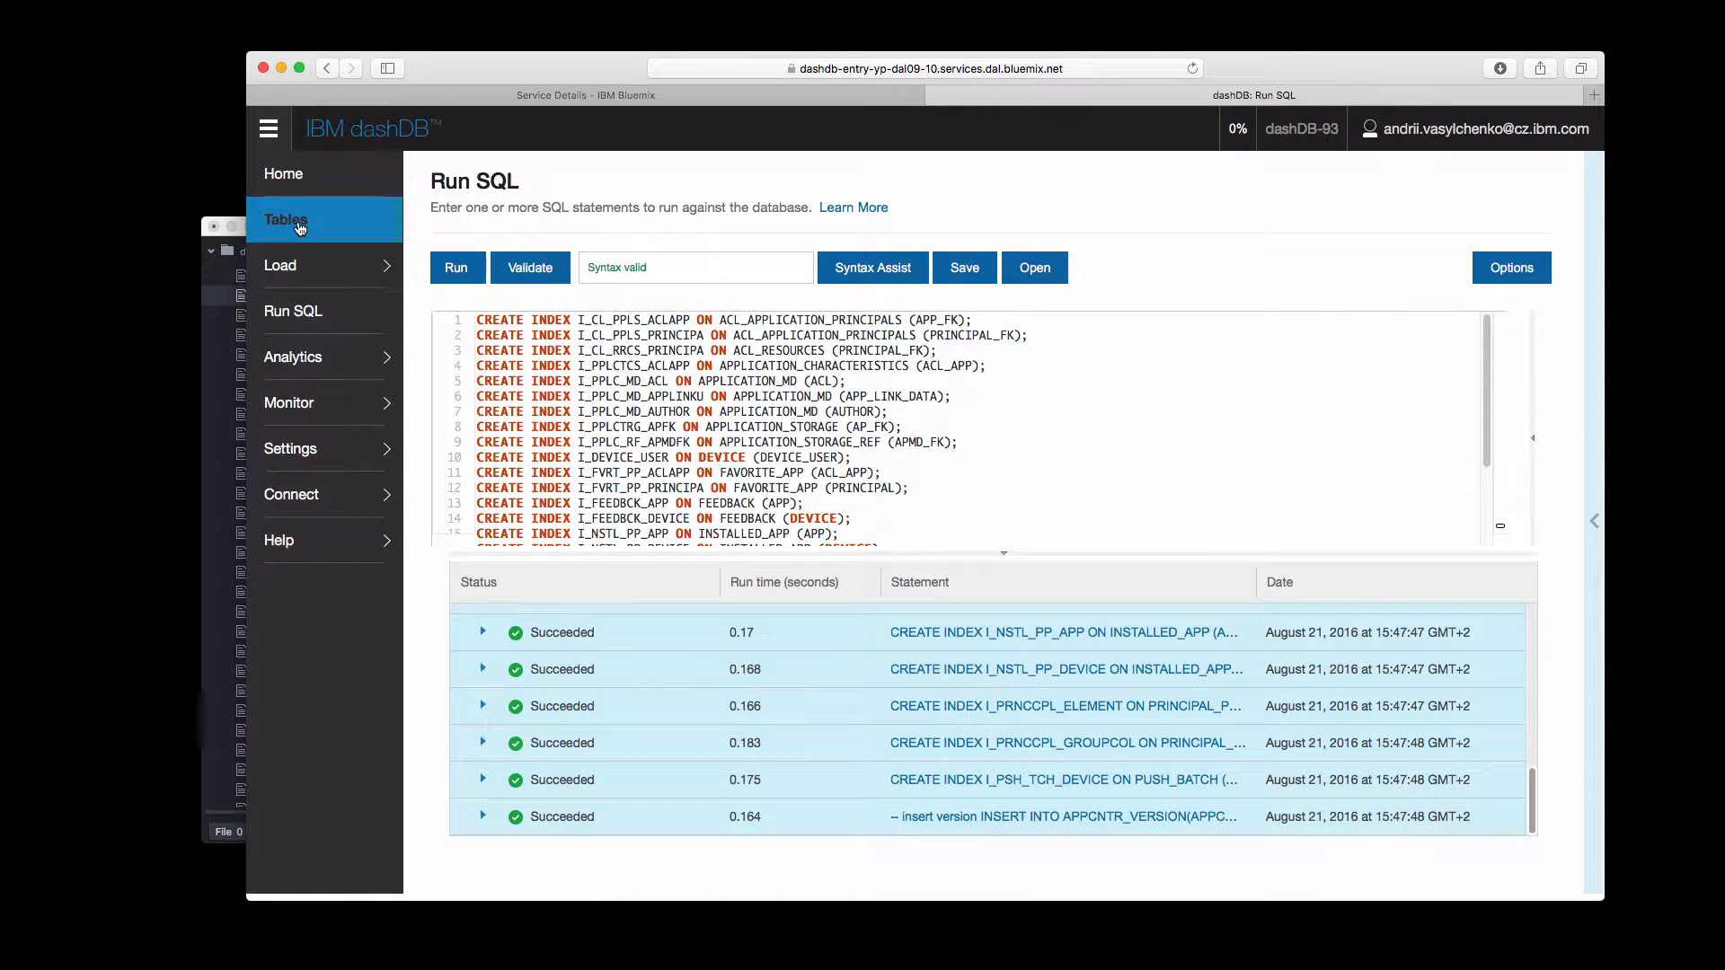
Show the Tables page for schema DASH6302 listing APPCNTR_VERSION, DEVICE and the other Application Center tables
{"action": "left_click", "coordinate": [286, 219]}
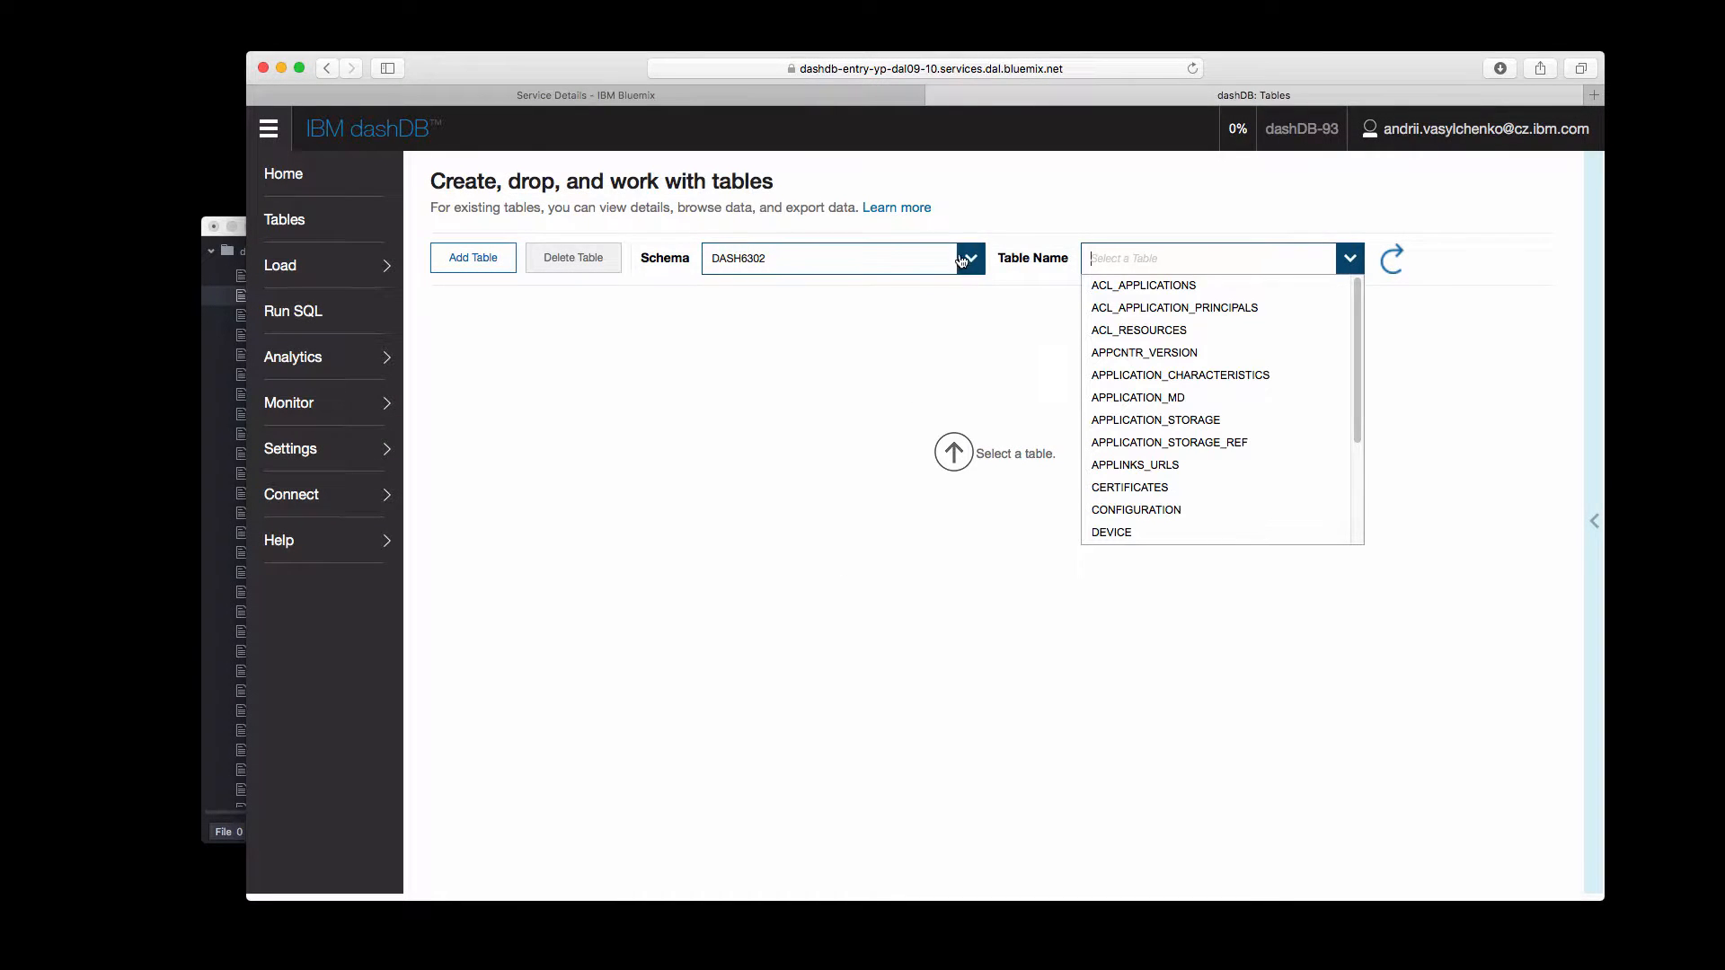
{"action": "mouse_move", "coordinate": [1125, 354]}
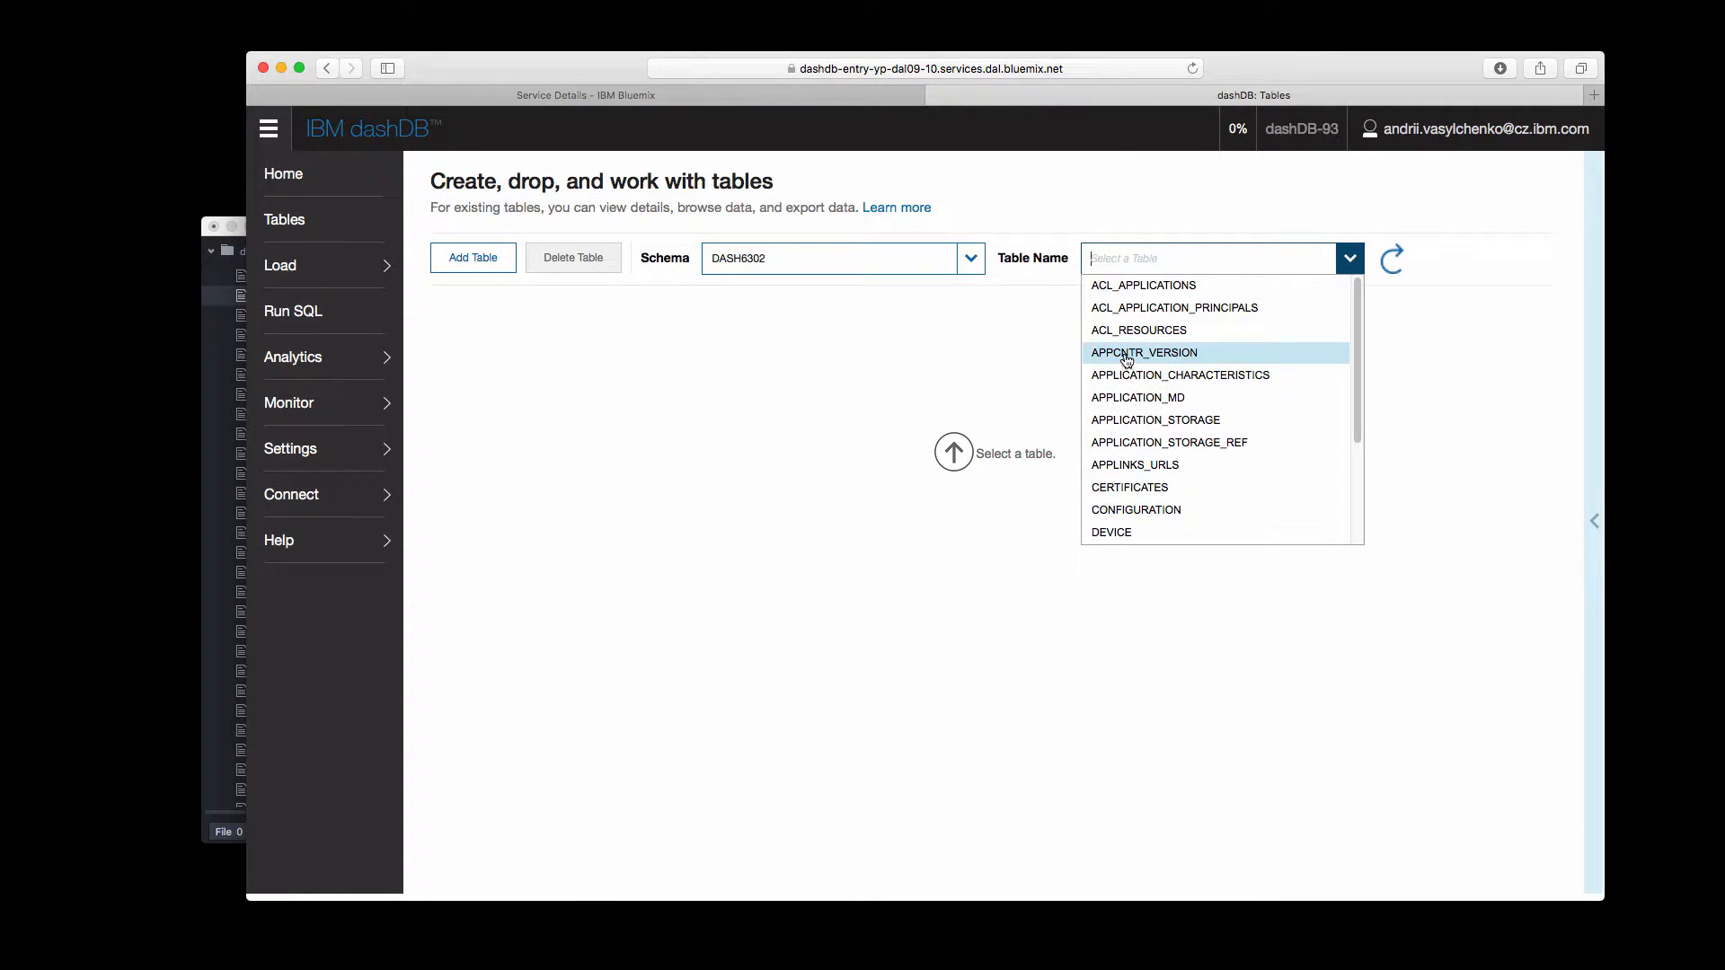
{"action": "mouse_move", "coordinate": [1155, 419]}
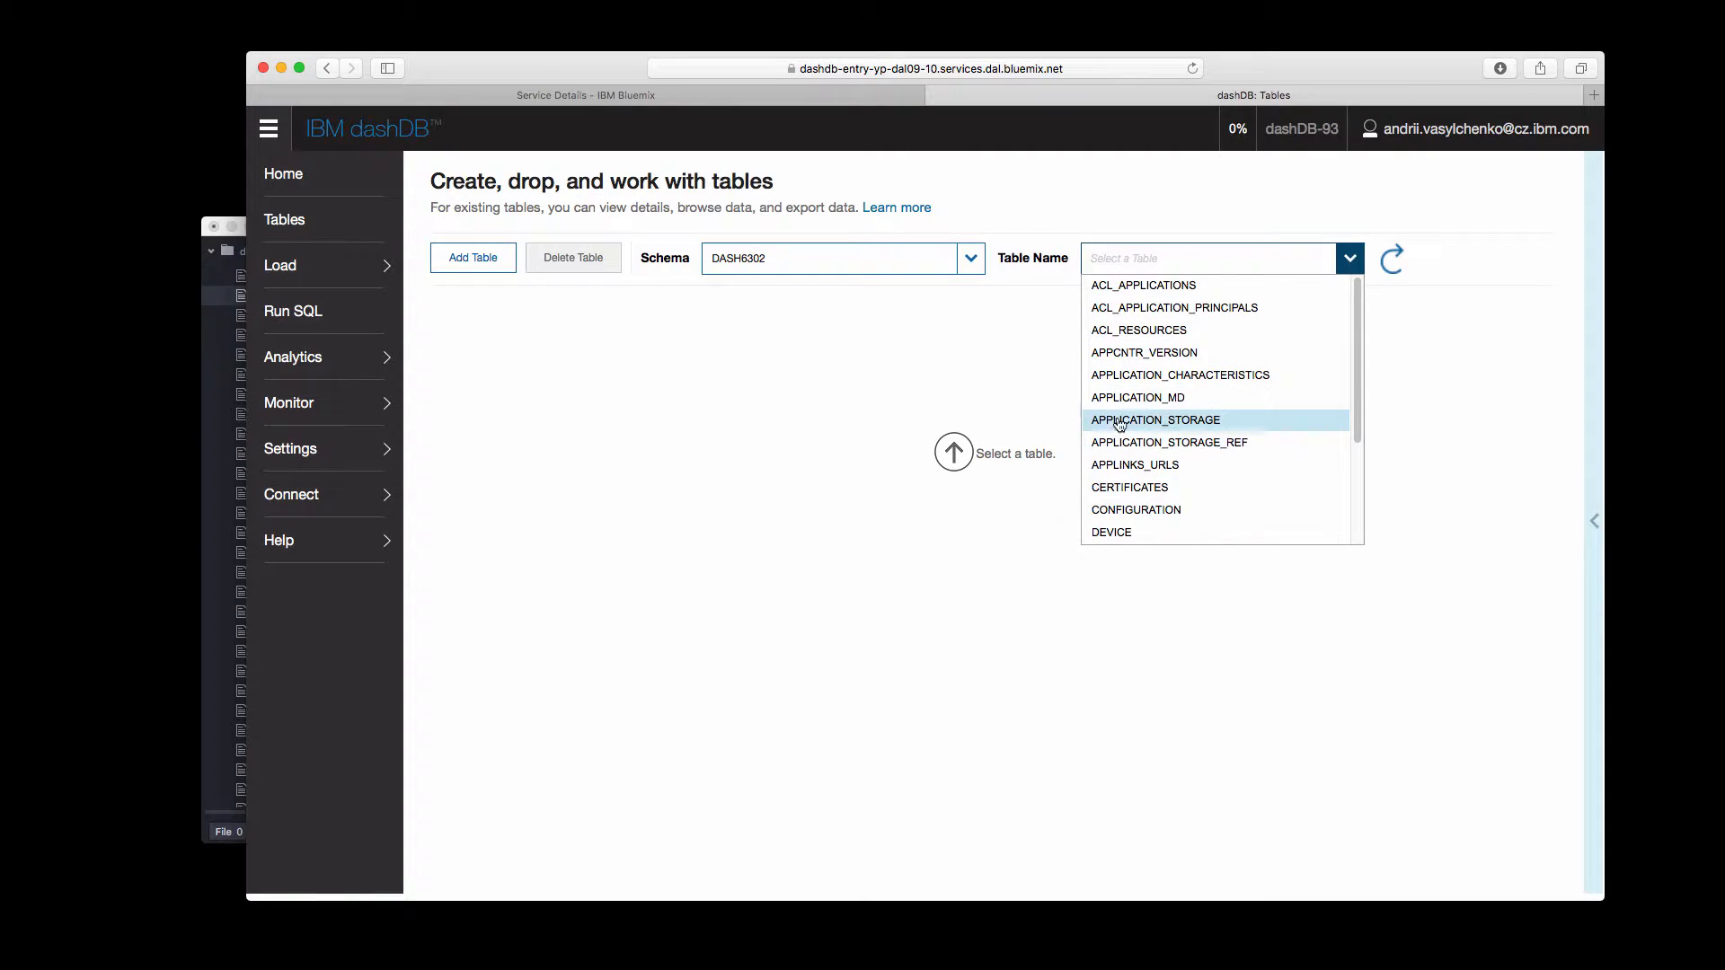
{"action": "scroll", "scroll_direction": "down", "scroll_amount": 3}
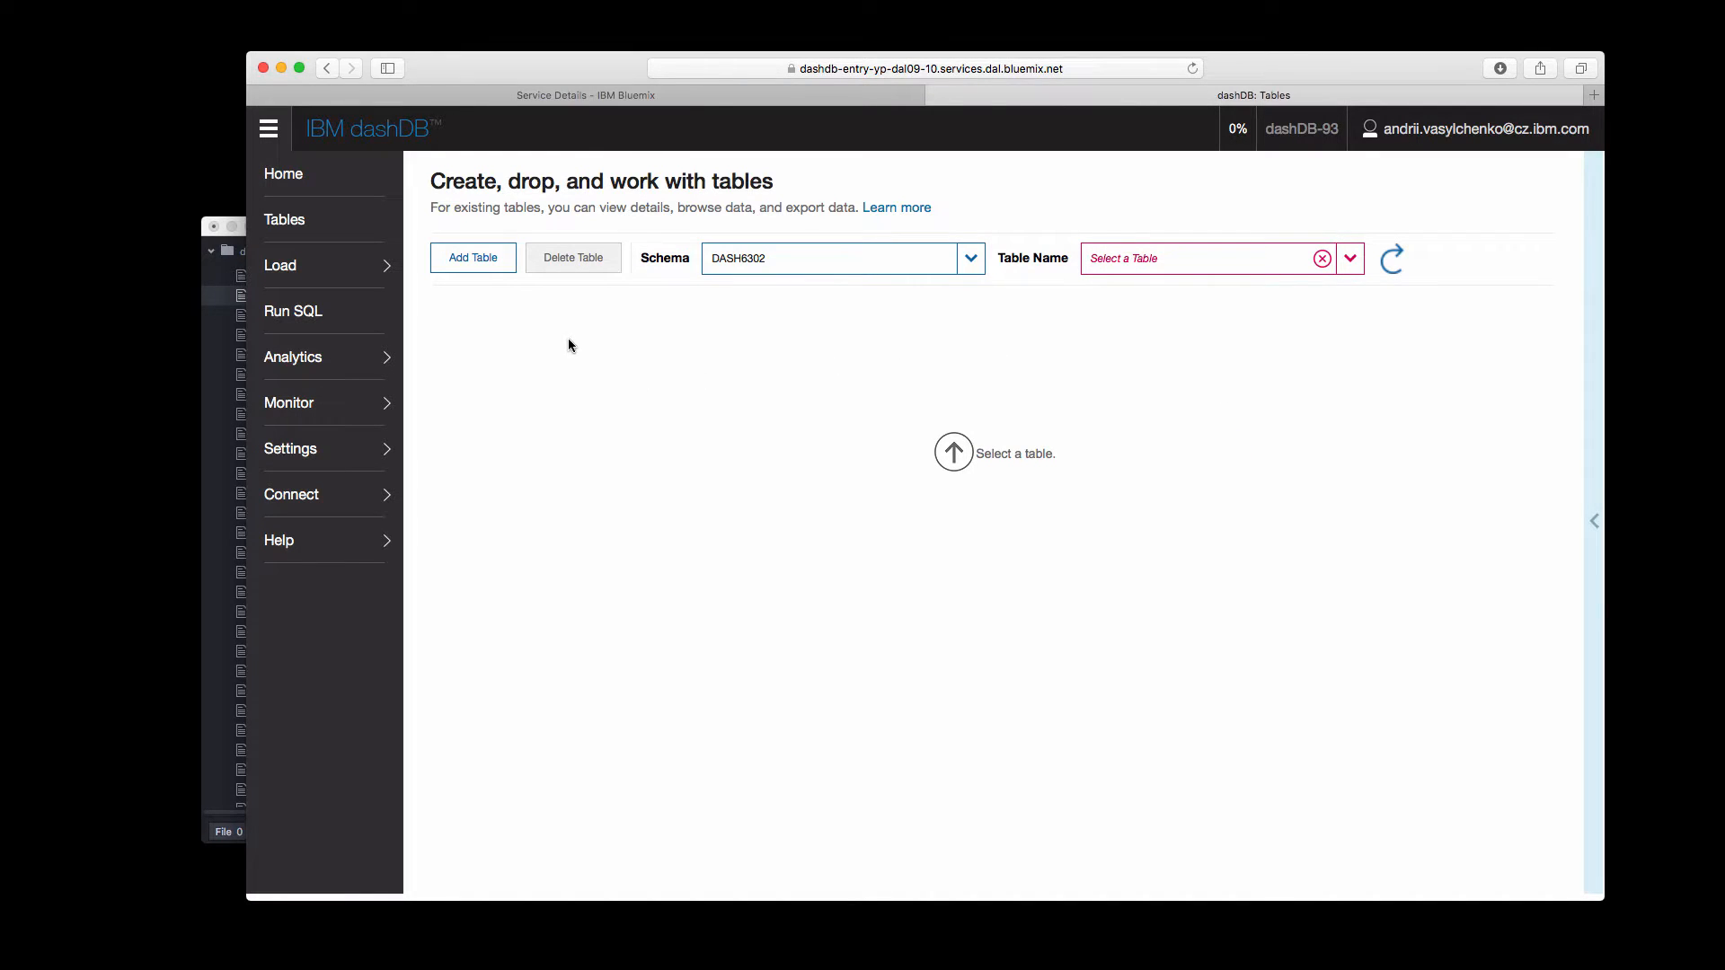
{"action": "mouse_move", "coordinate": [641, 343]}
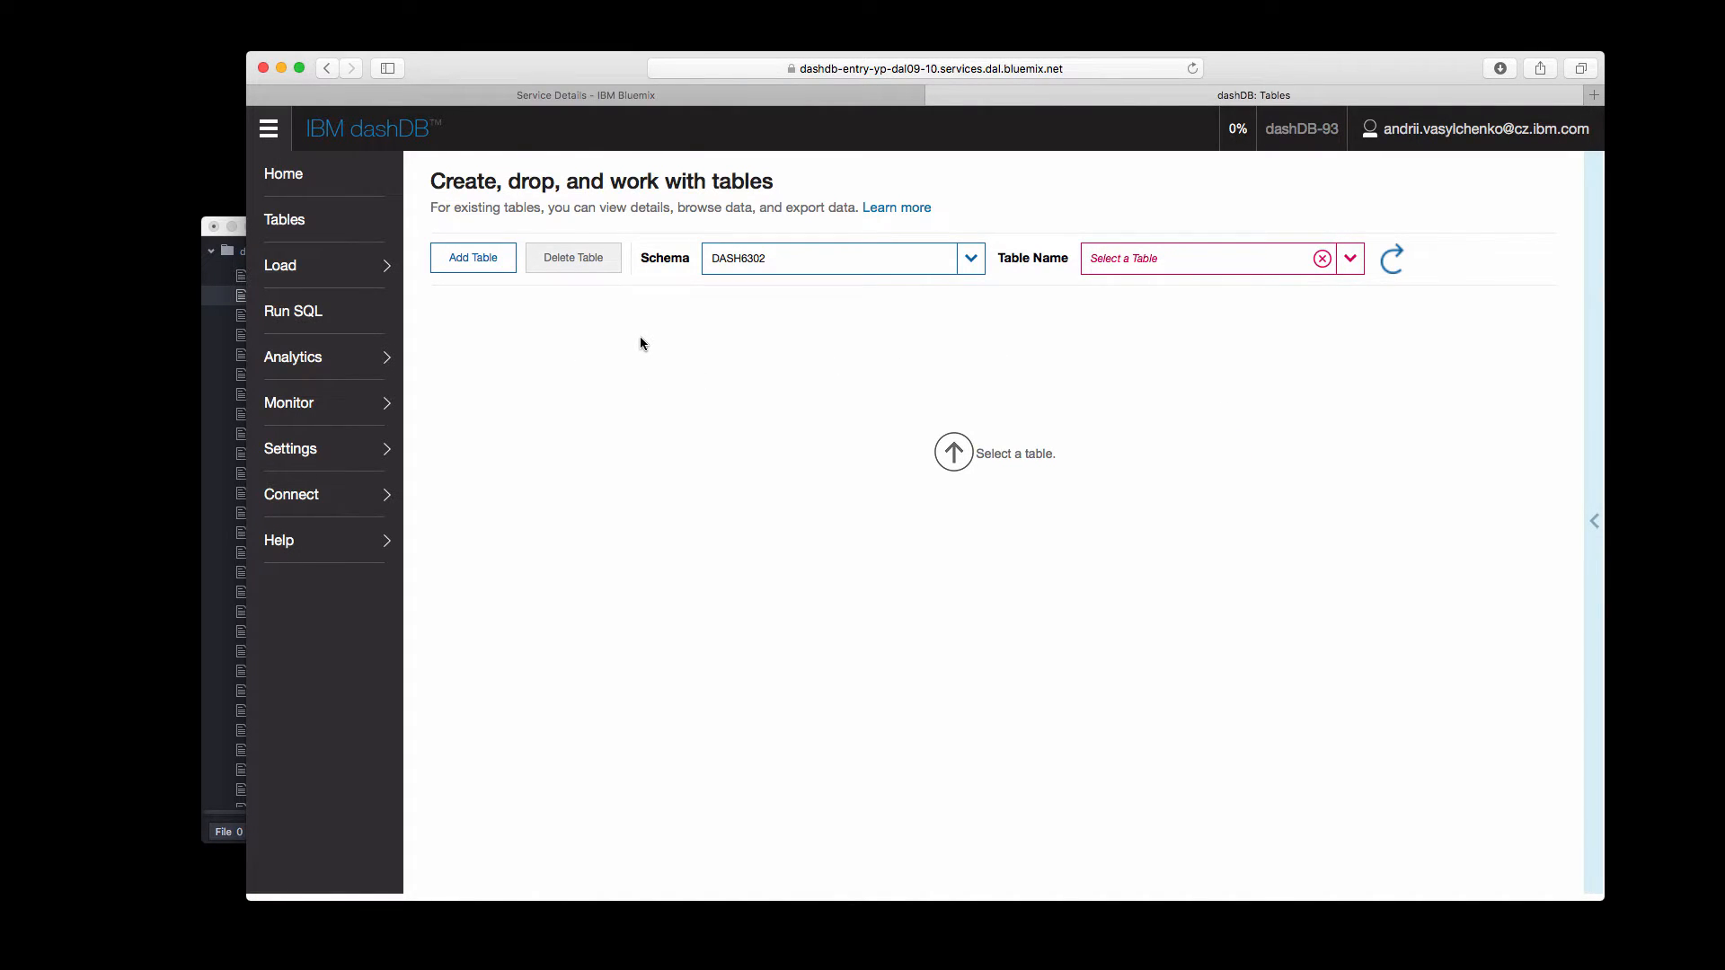